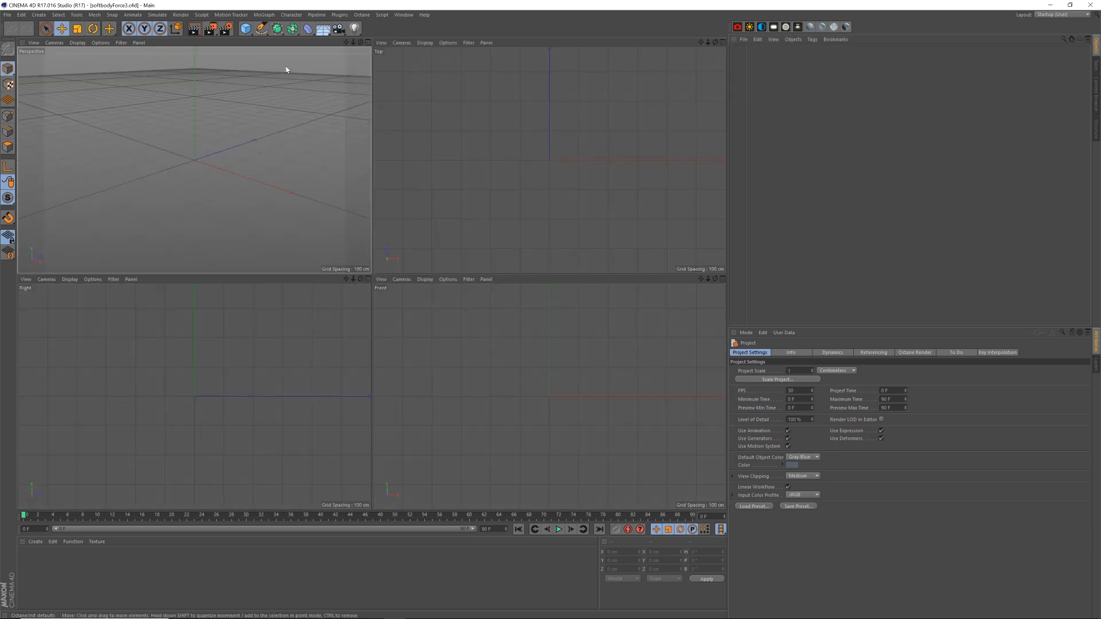
Step: Add a sphere and a torus, then scale the torus down to ring the sphere
left_click(245, 29)
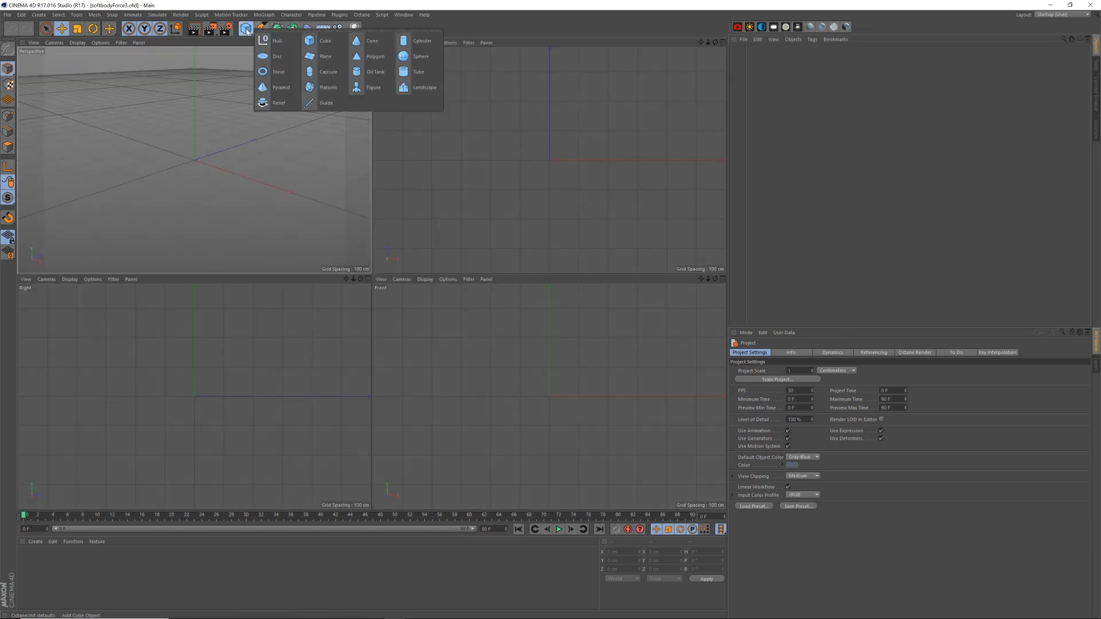
left_click(418, 56)
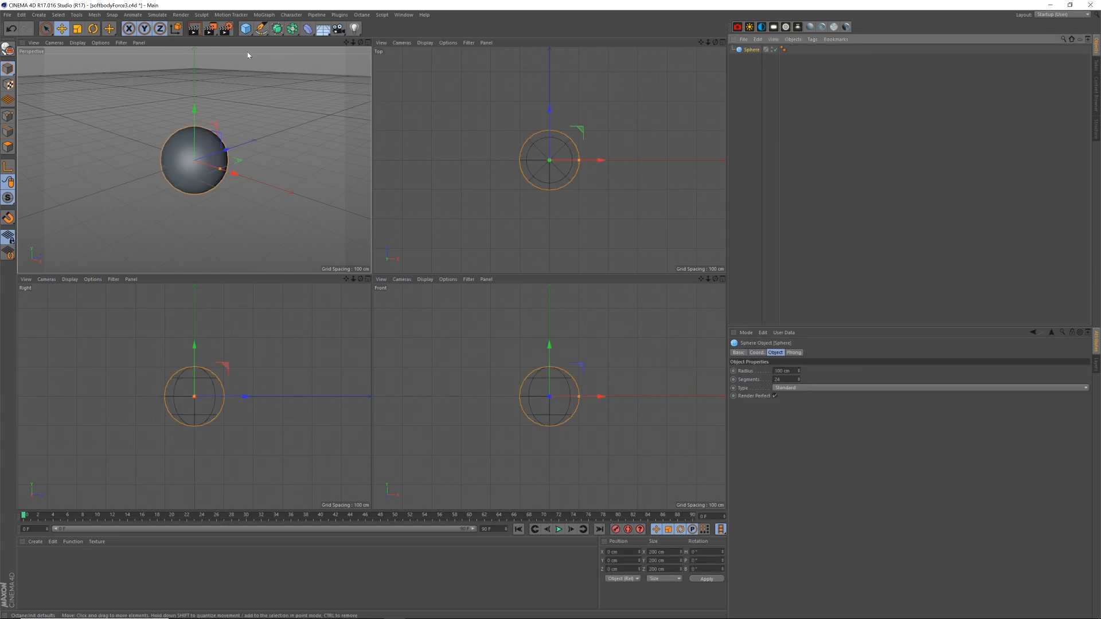
left_click(243, 30)
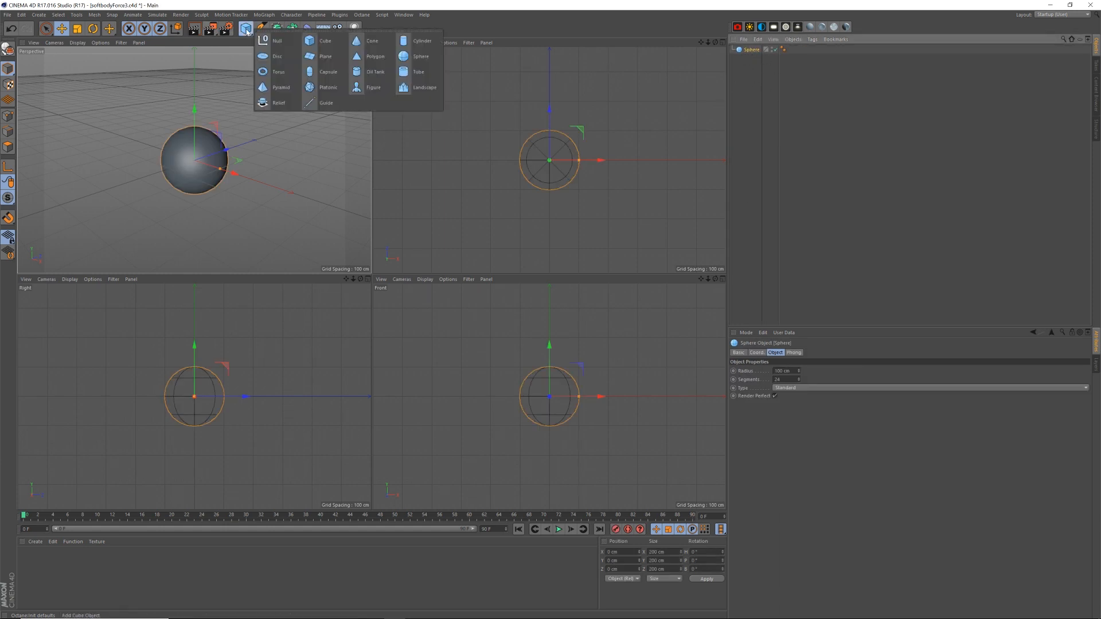
left_click(278, 72)
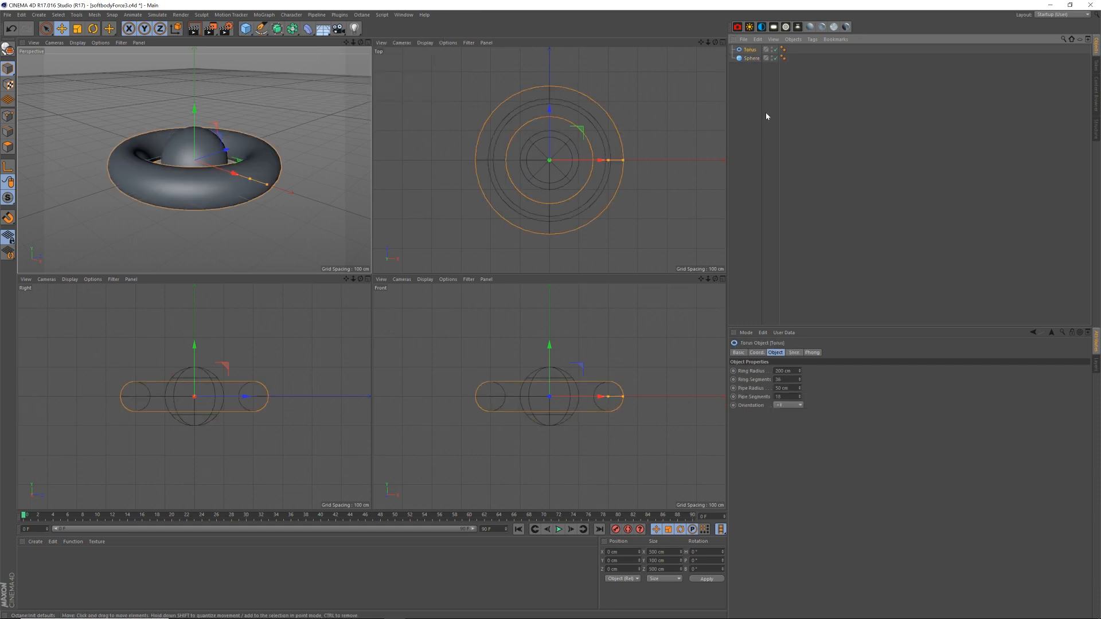
mouse_move(664, 120)
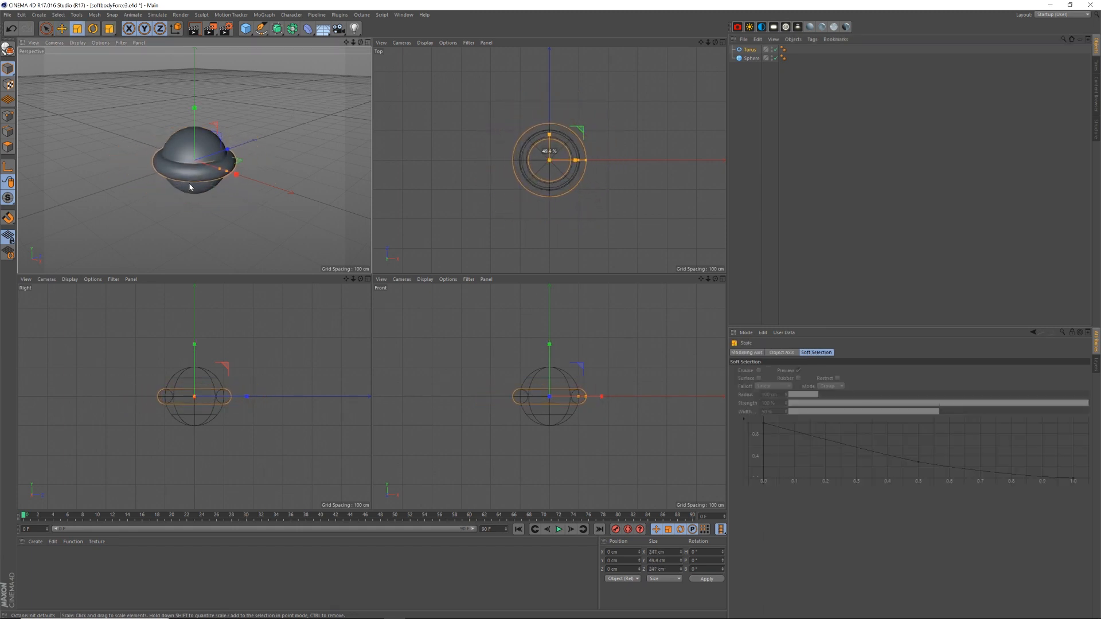
left_click_drag(204, 161, 232, 175)
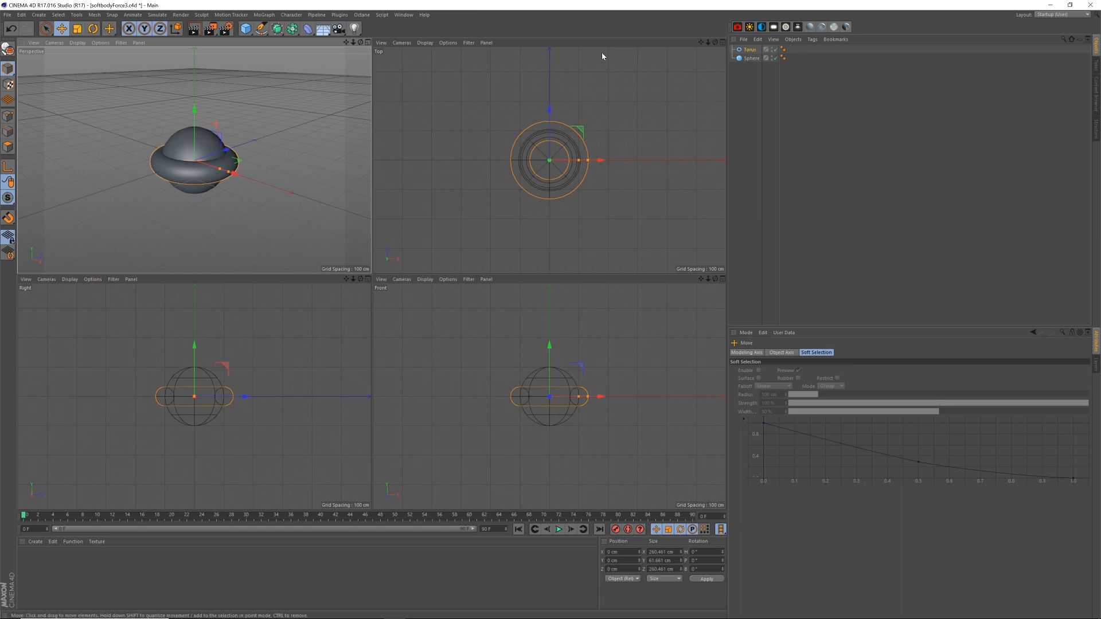
Step: Make the sphere a 32-segment Icosahedron with Render Perfect turned off
left_click(747, 60)
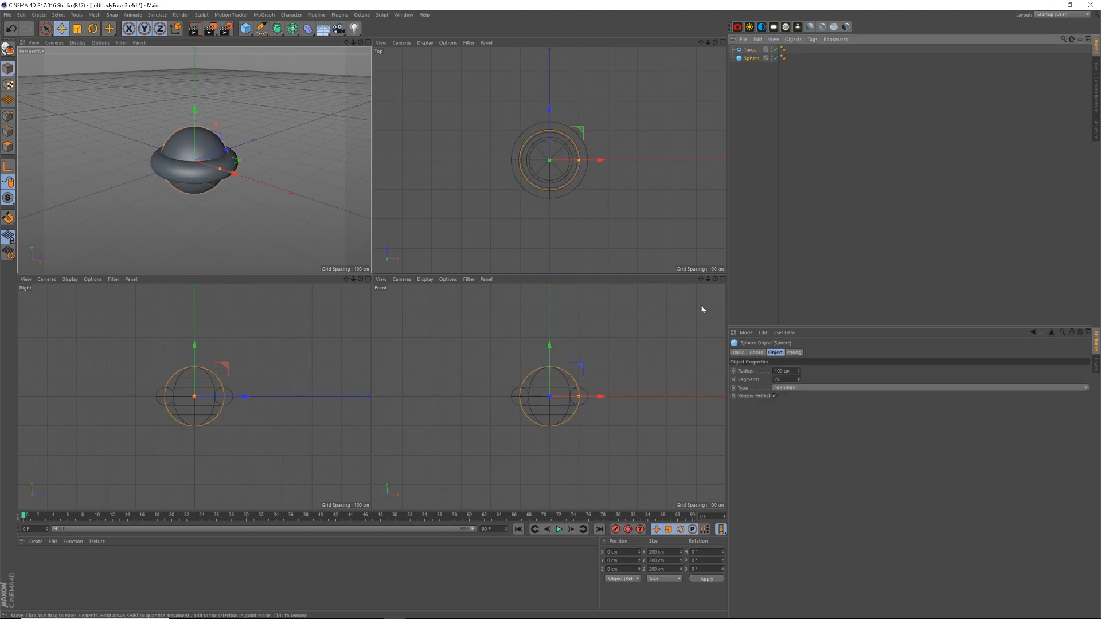
left_click(744, 54)
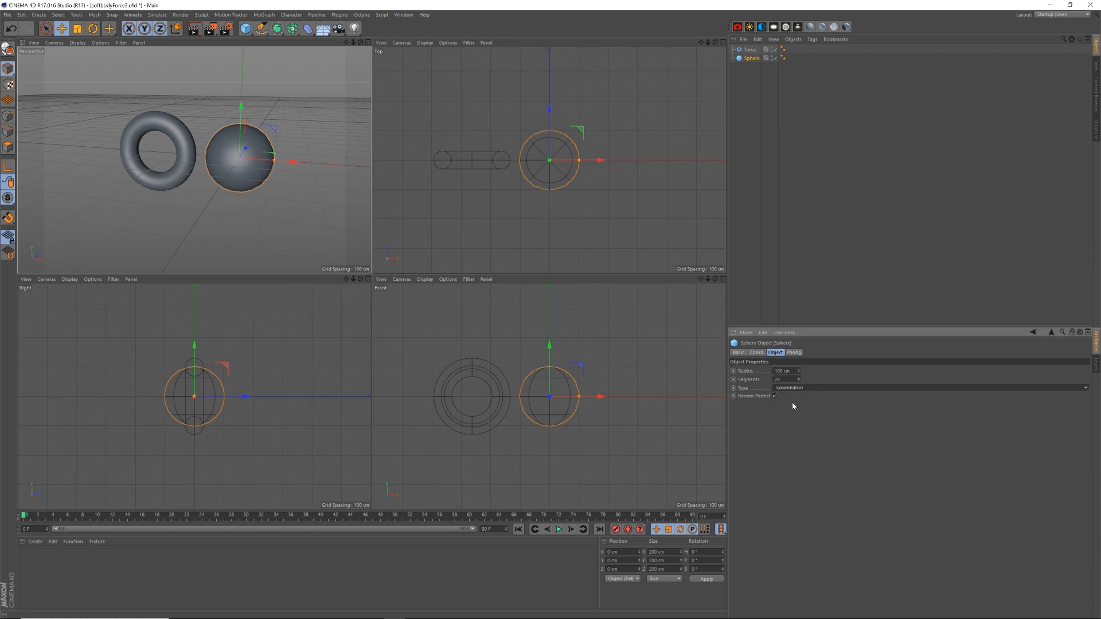
left_click(784, 379)
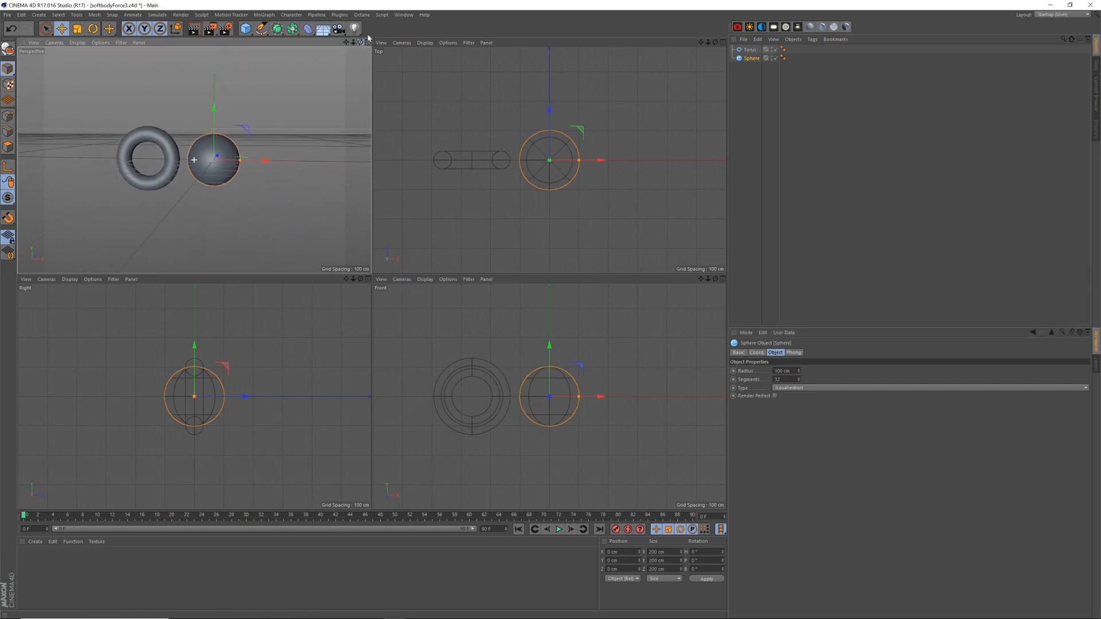
left_click_drag(214, 159, 249, 159)
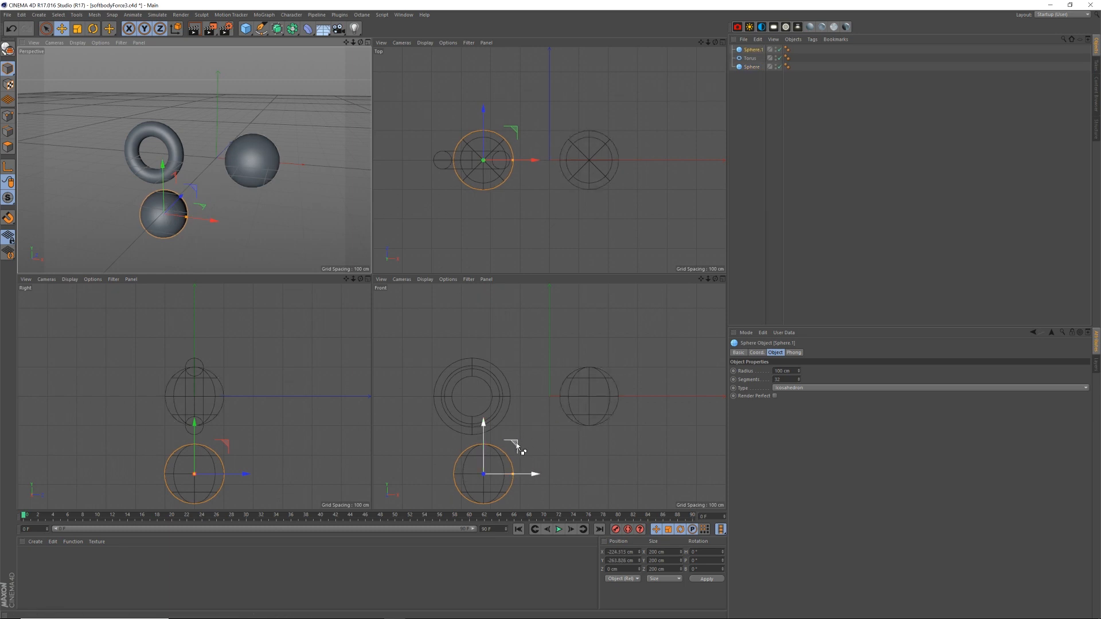
Step: Place copies: a sphere below the torus, a smaller sphere above, a torus upper right
left_click_drag(483, 474, 600, 460)
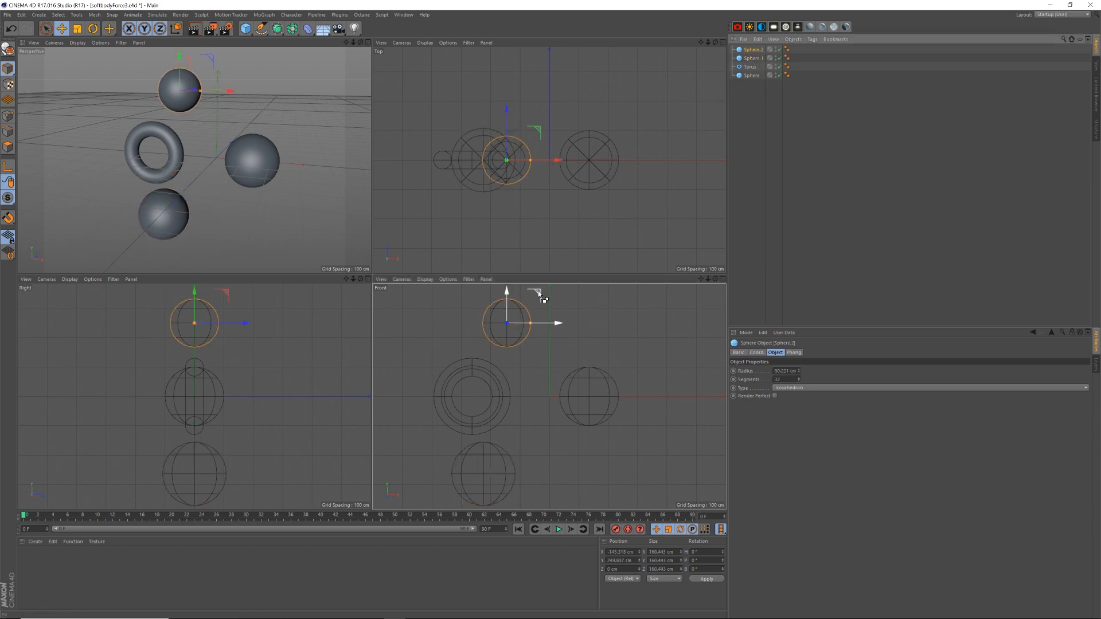
left_click_drag(506, 322, 533, 407)
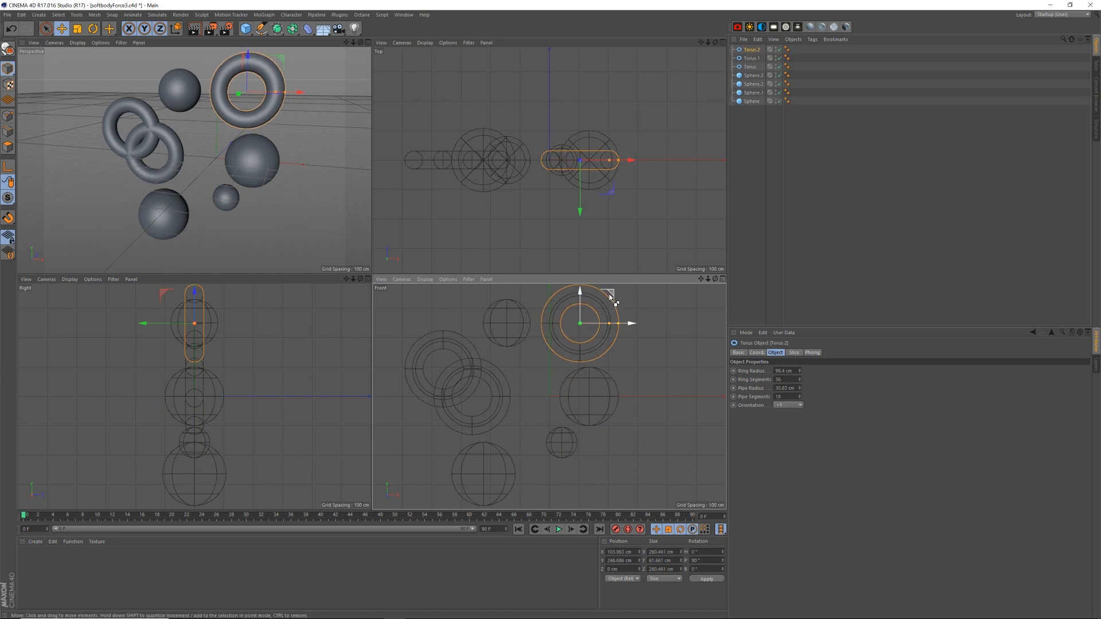
left_click_drag(578, 322, 657, 437)
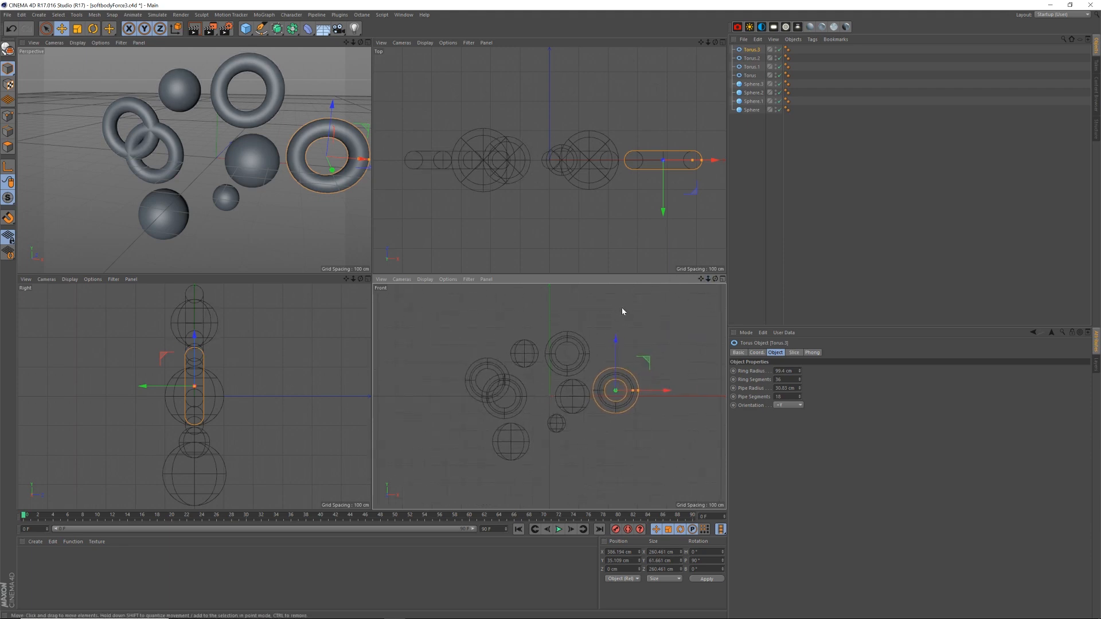
mouse_move(667, 391)
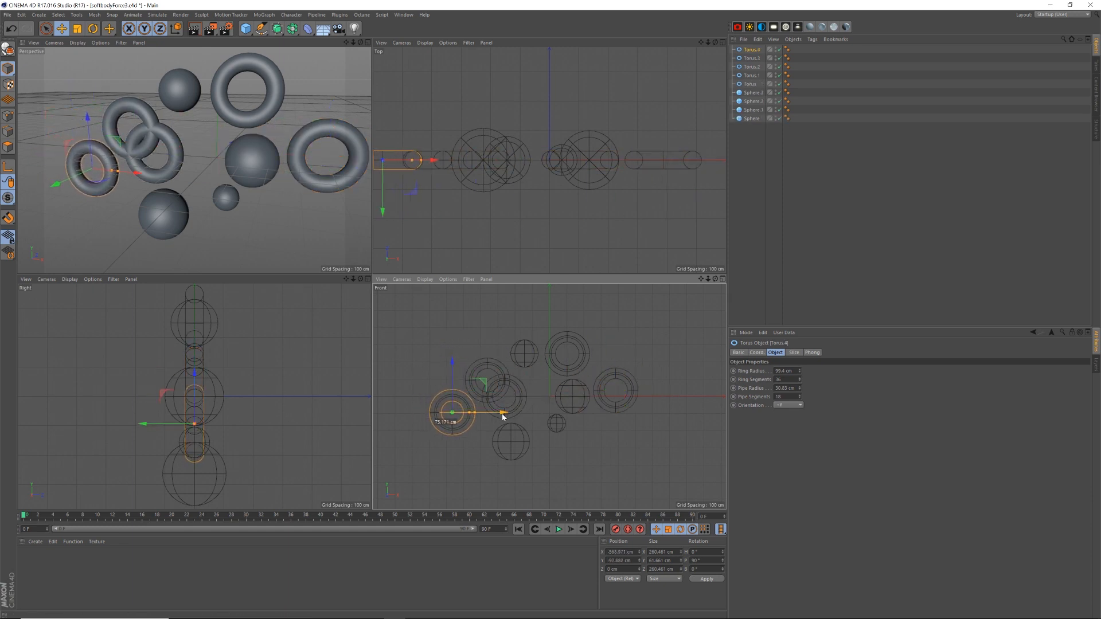
Step: Rotate the left, right and middle tori to varied tilts, linking the middle one
left_click(89, 29)
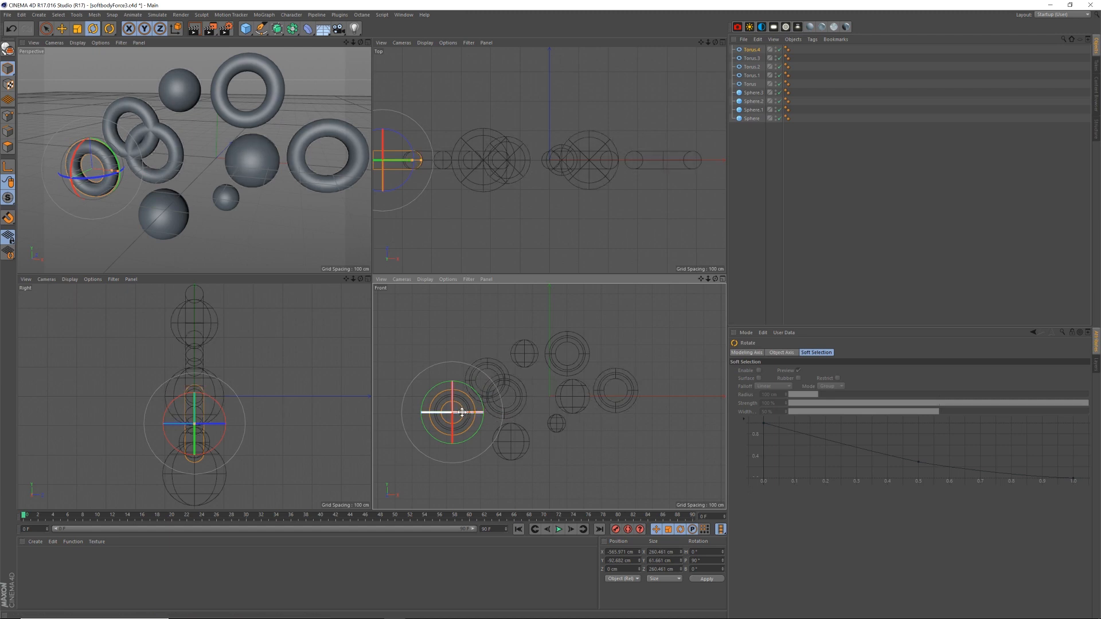
left_click_drag(459, 390, 446, 413)
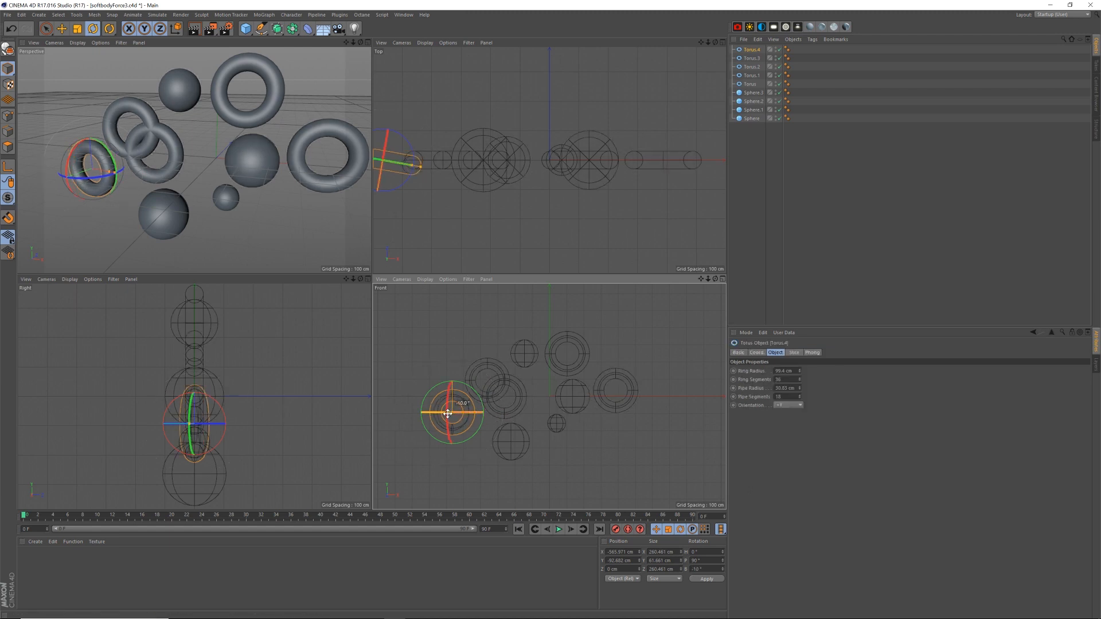
left_click_drag(449, 393, 467, 411)
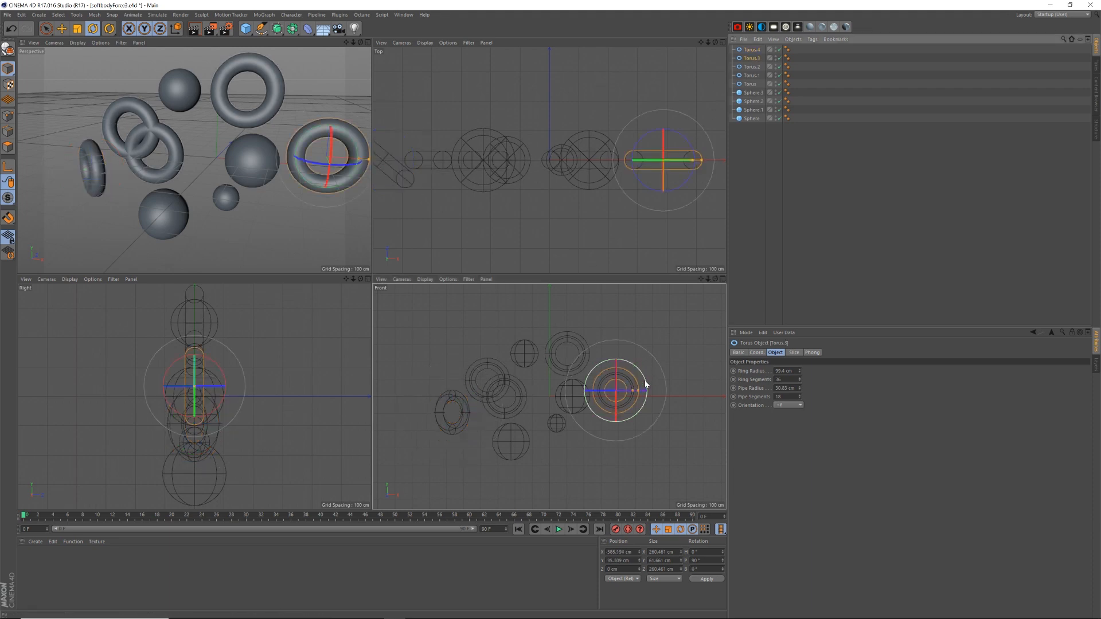
left_click_drag(614, 390, 614, 416)
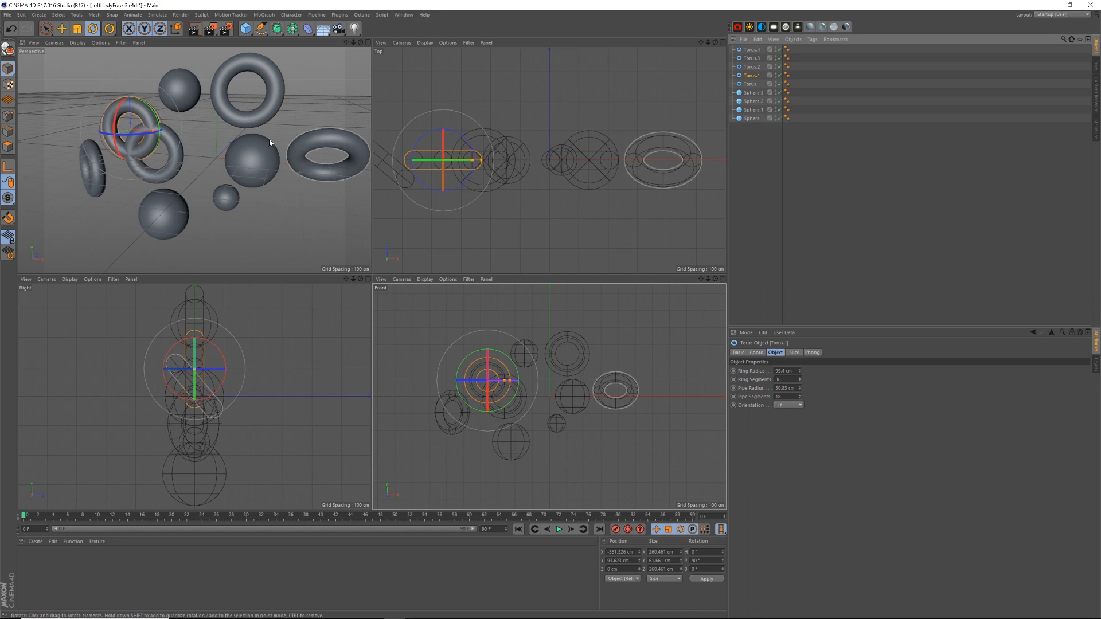
left_click_drag(134, 126, 105, 137)
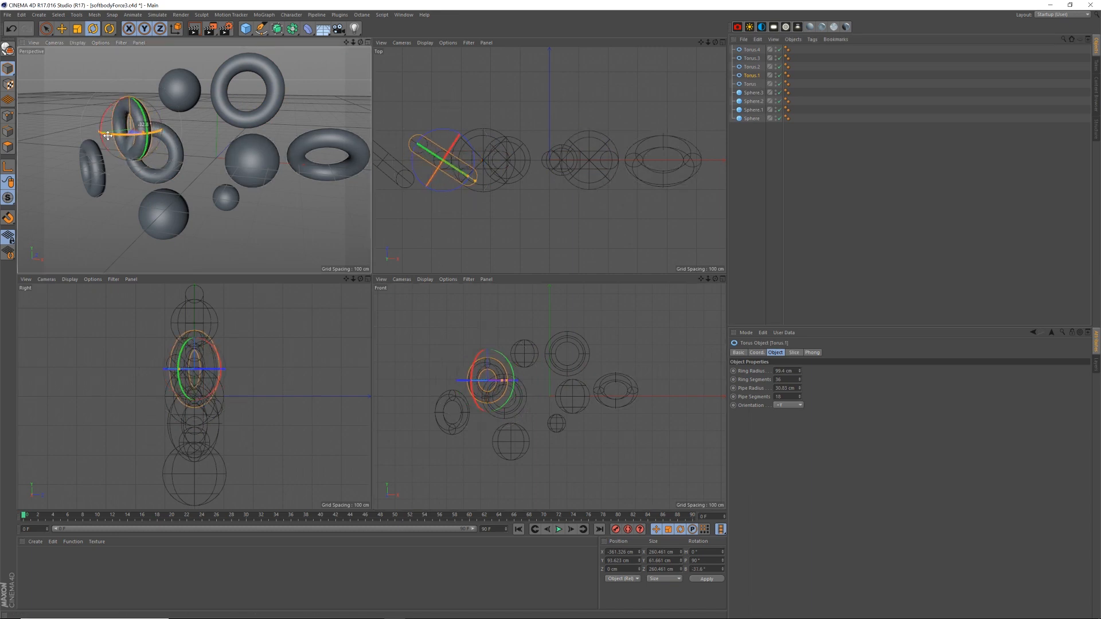
left_click_drag(140, 122, 112, 106)
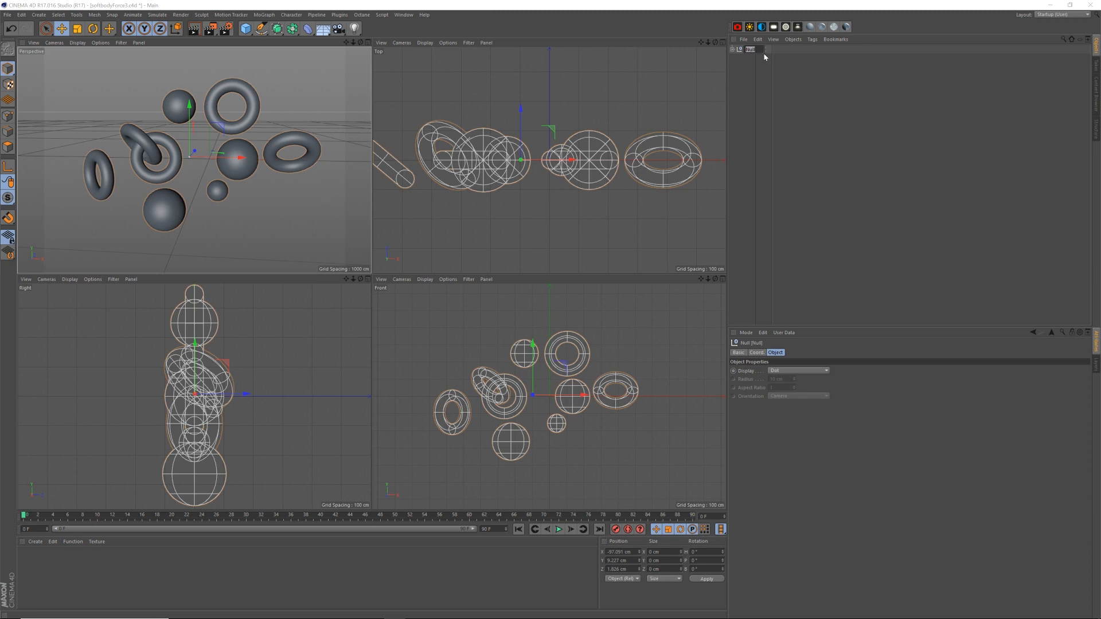
Step: Name the group null 'Shapes' and give it a Soft Body dynamics tag
type("Shapes")
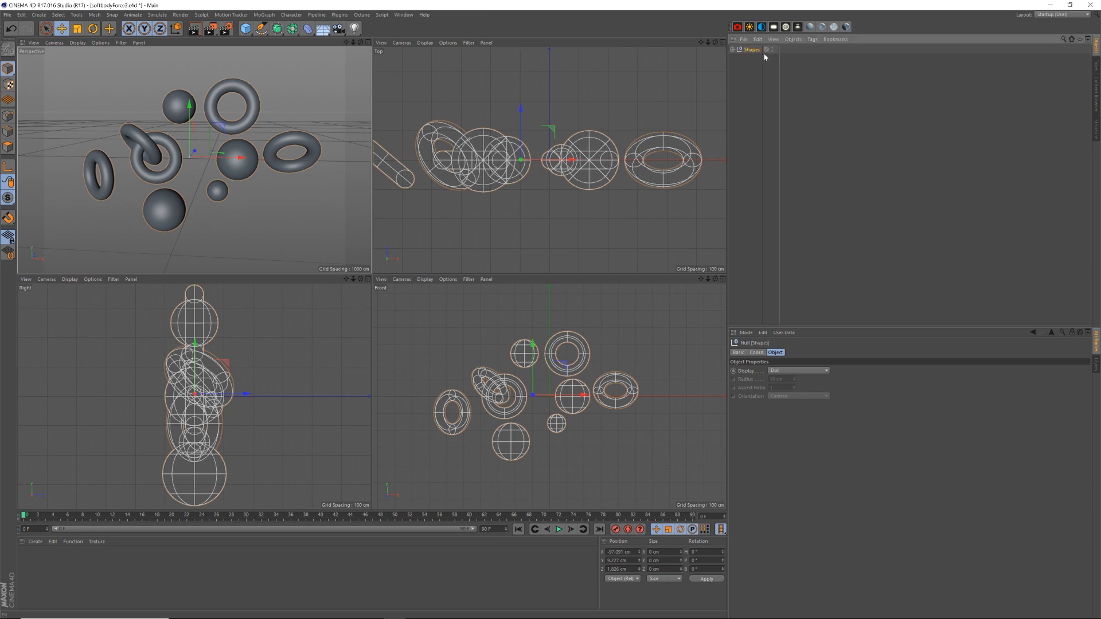
right_click(750, 52)
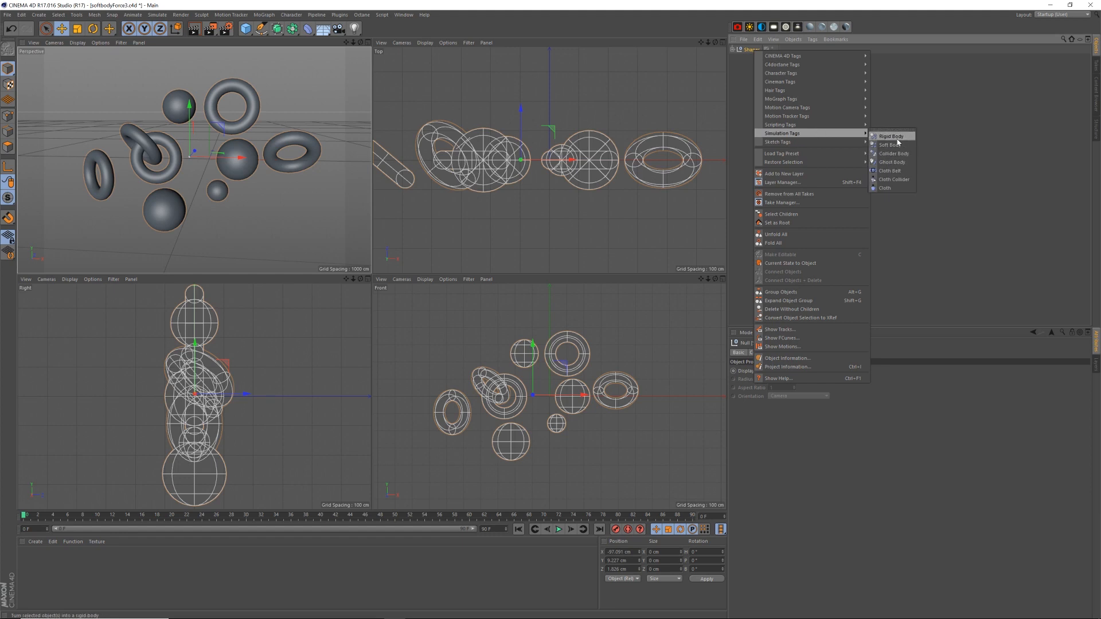
left_click(888, 144)
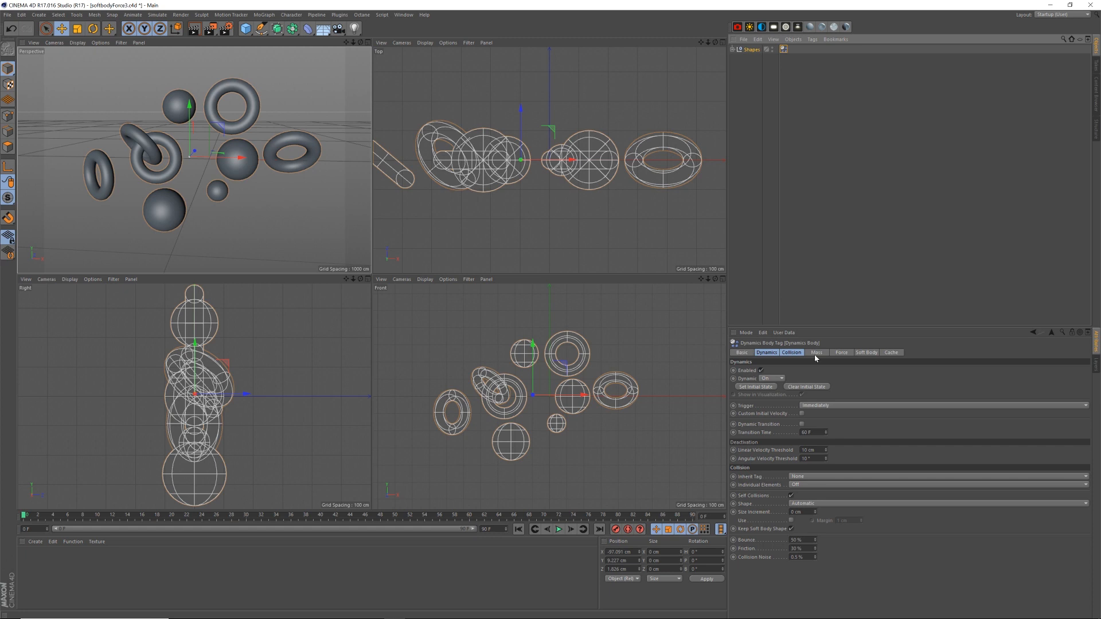
left_click(791, 353)
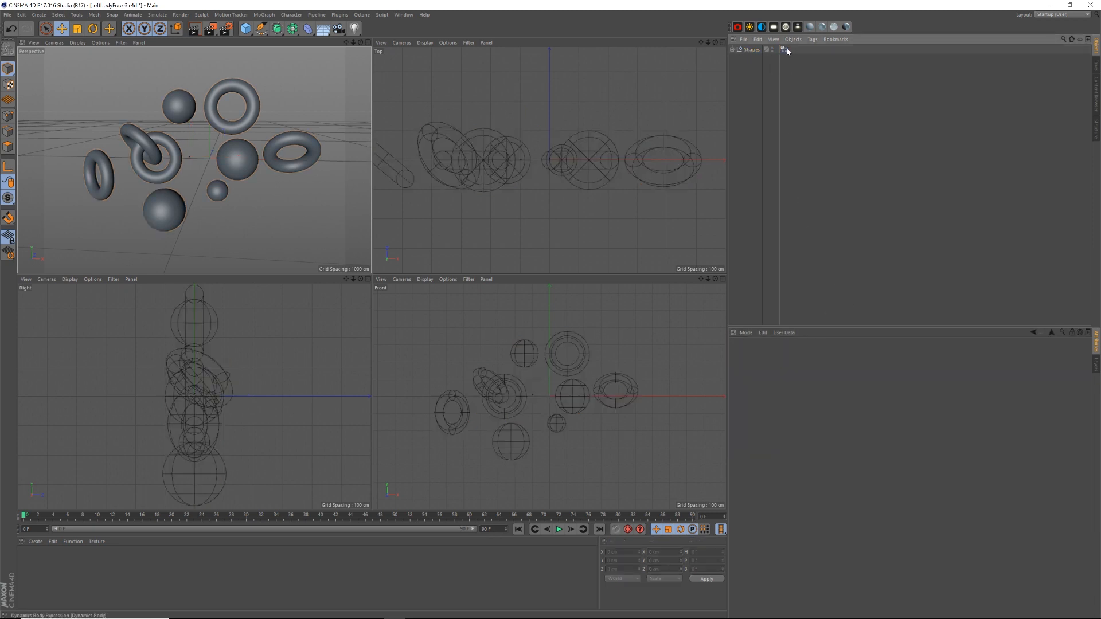
left_click(784, 50)
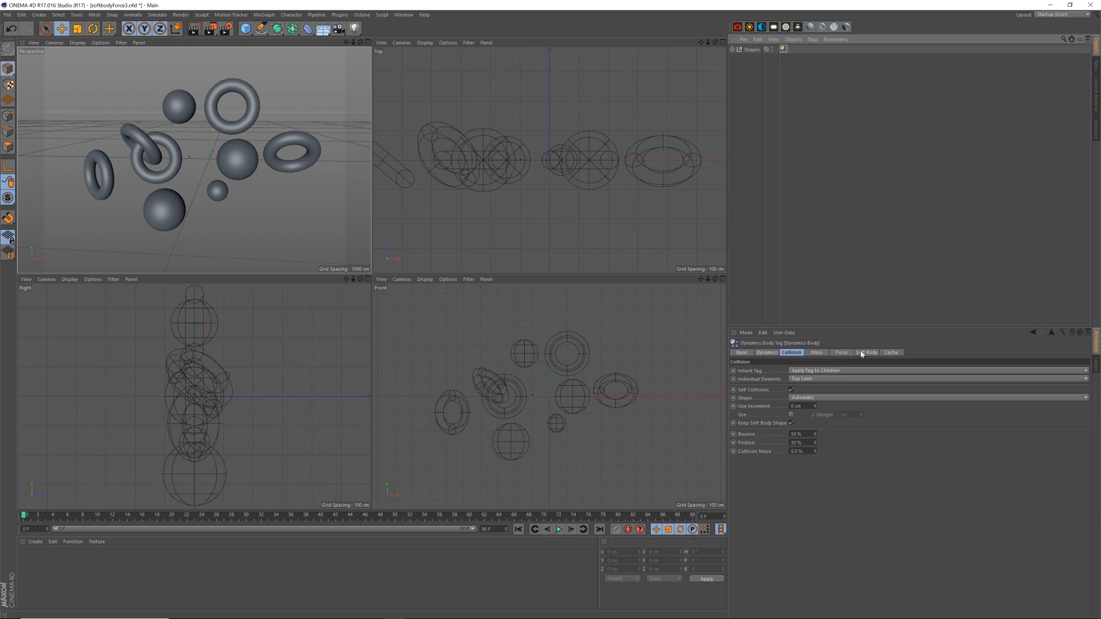
left_click(865, 352)
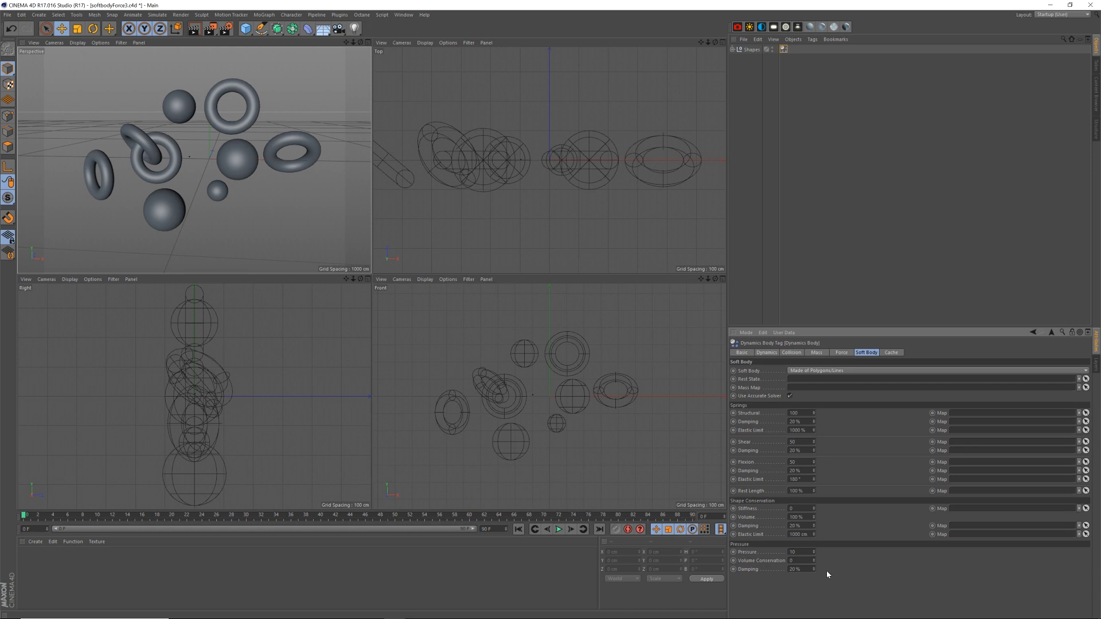
mouse_move(354, 45)
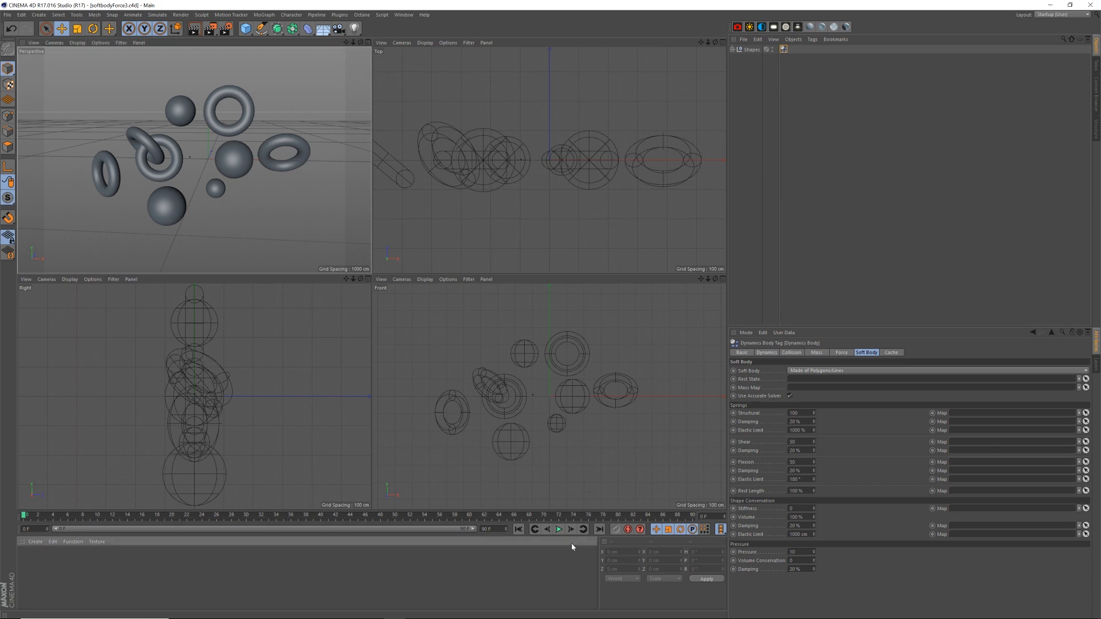
left_click(557, 529)
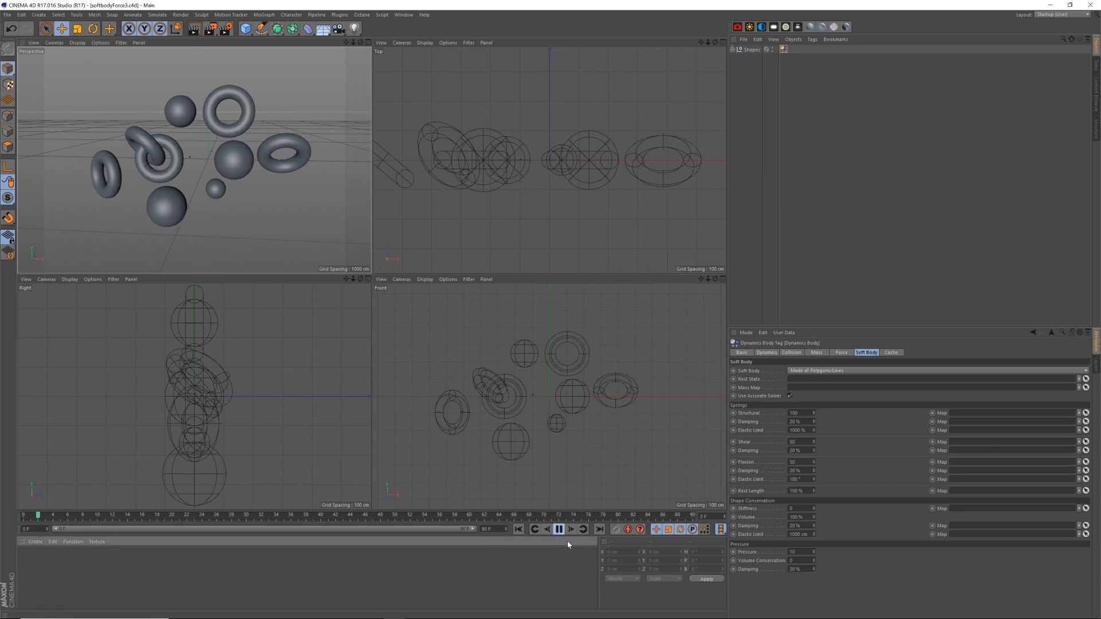
left_click(560, 529)
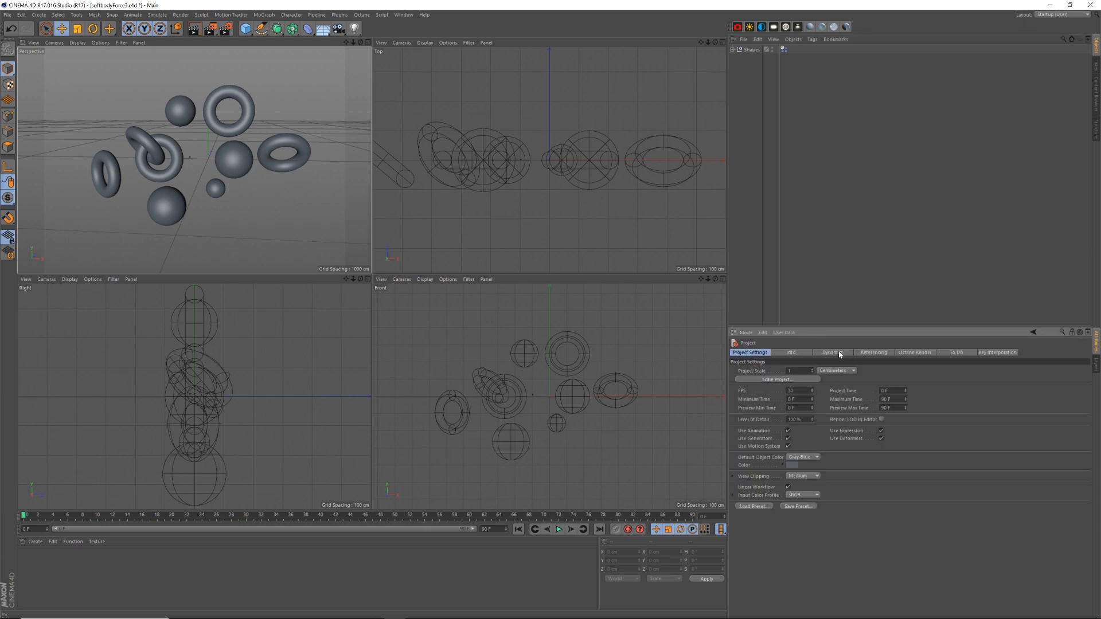
Step: Review the zero-gravity Dynamics Expert settings, then play and rewind the motionless simulation
left_click(832, 352)
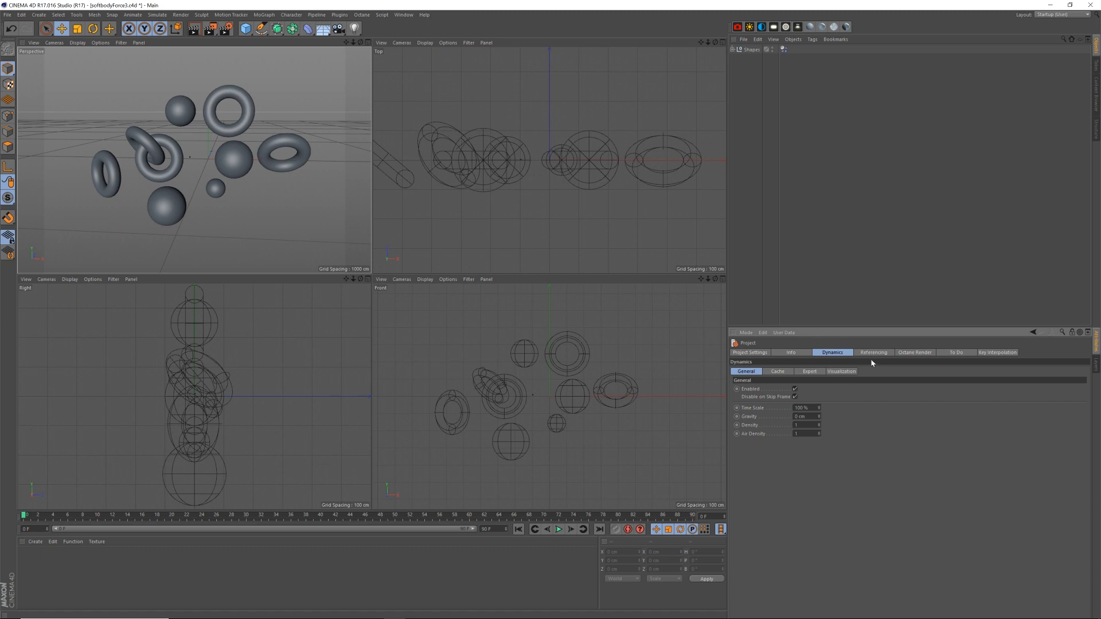
left_click(809, 372)
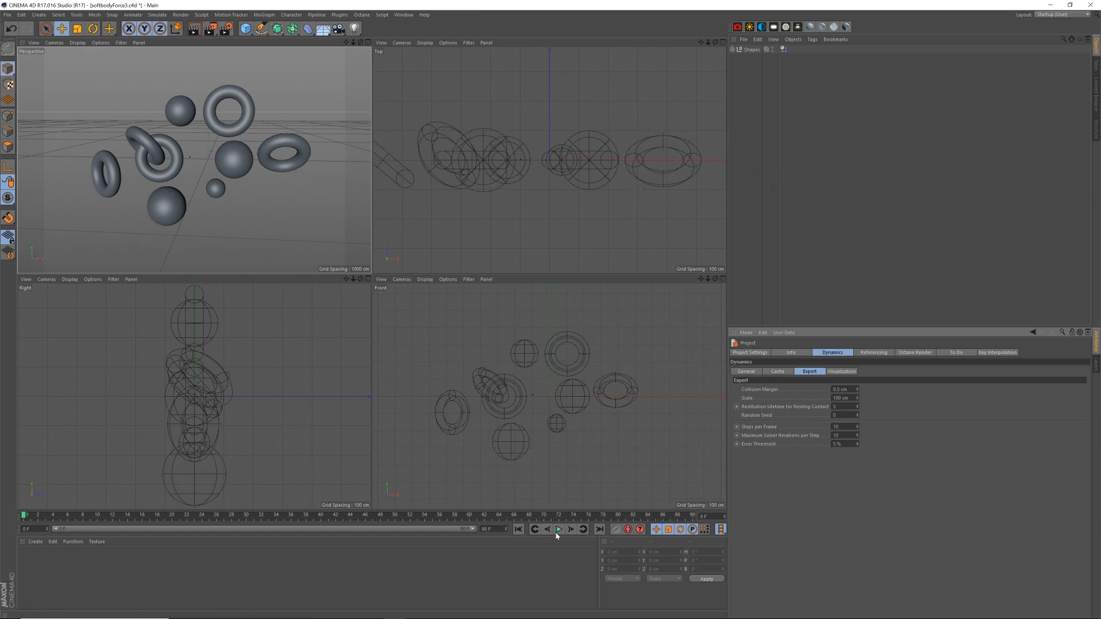
left_click(559, 529)
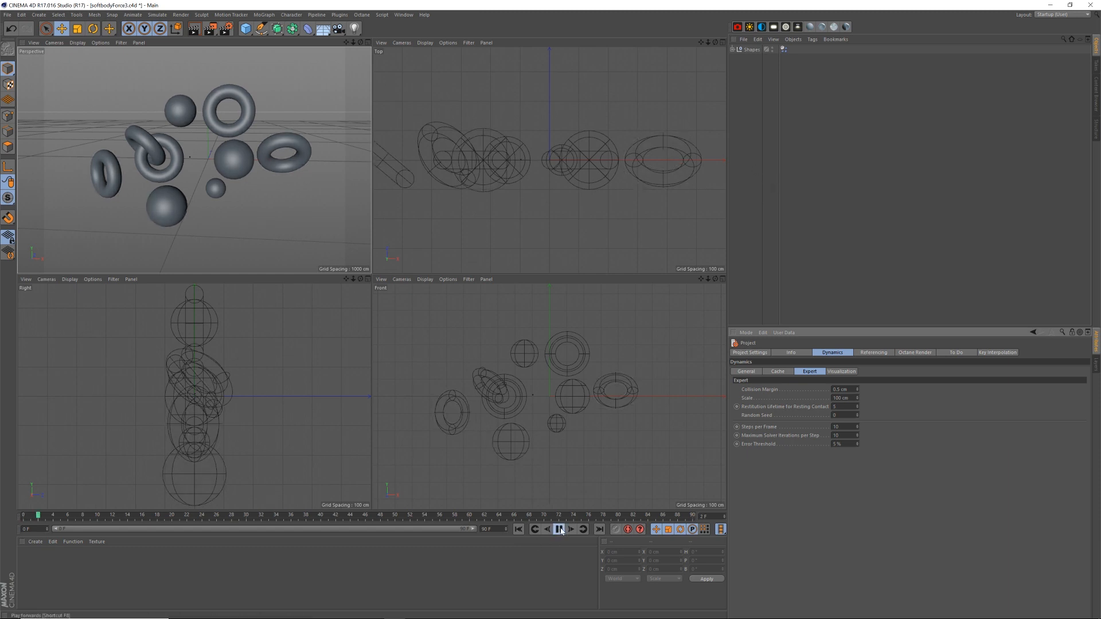
left_click(561, 530)
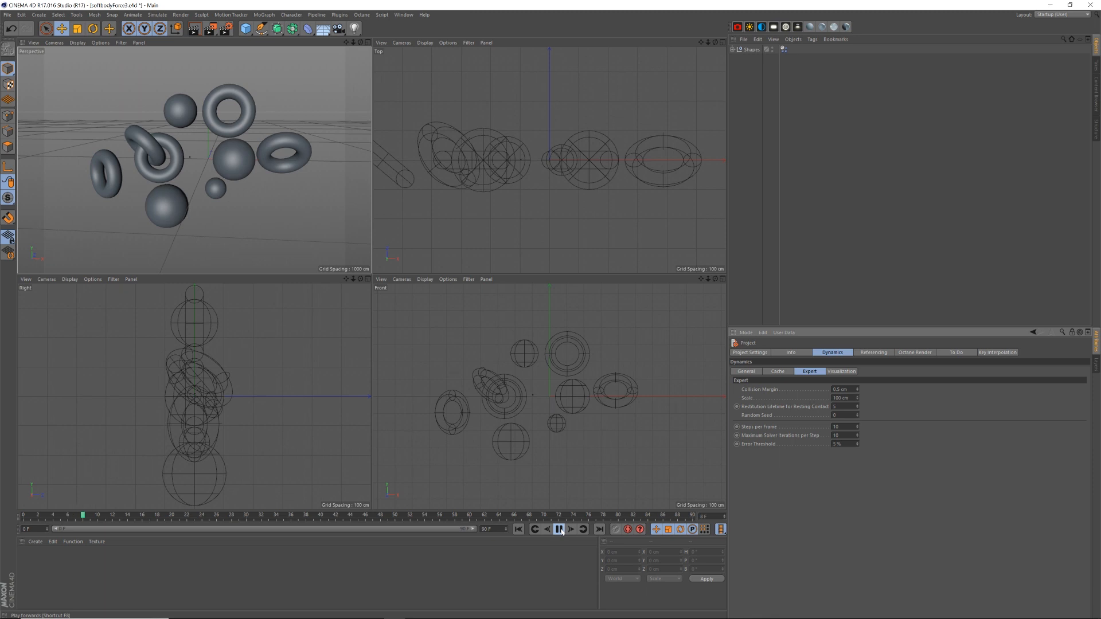
left_click(560, 529)
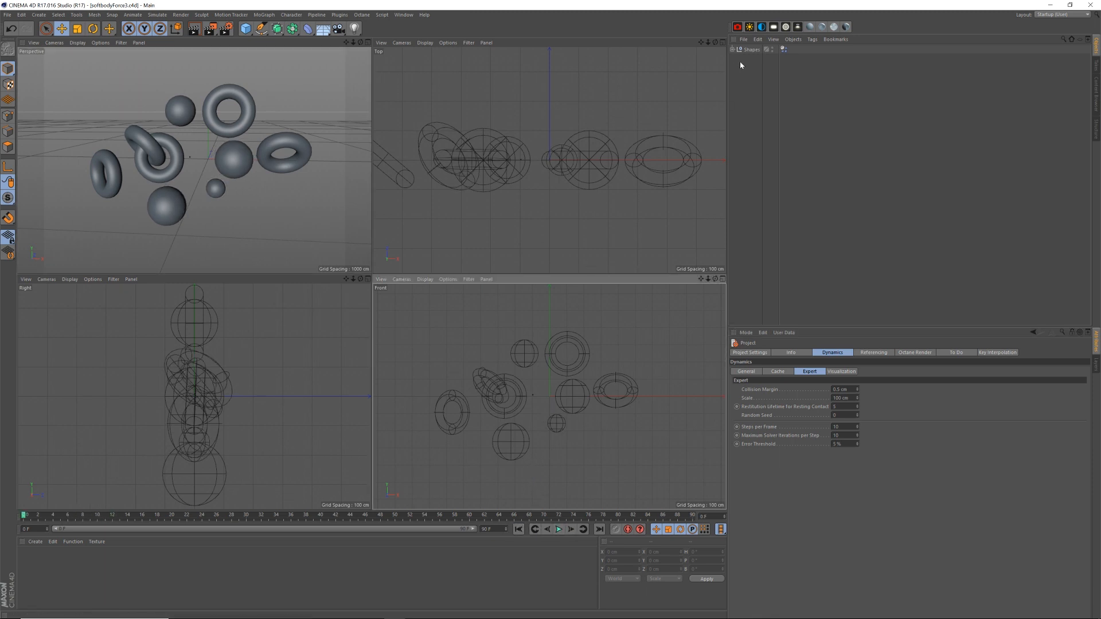
left_click(155, 14)
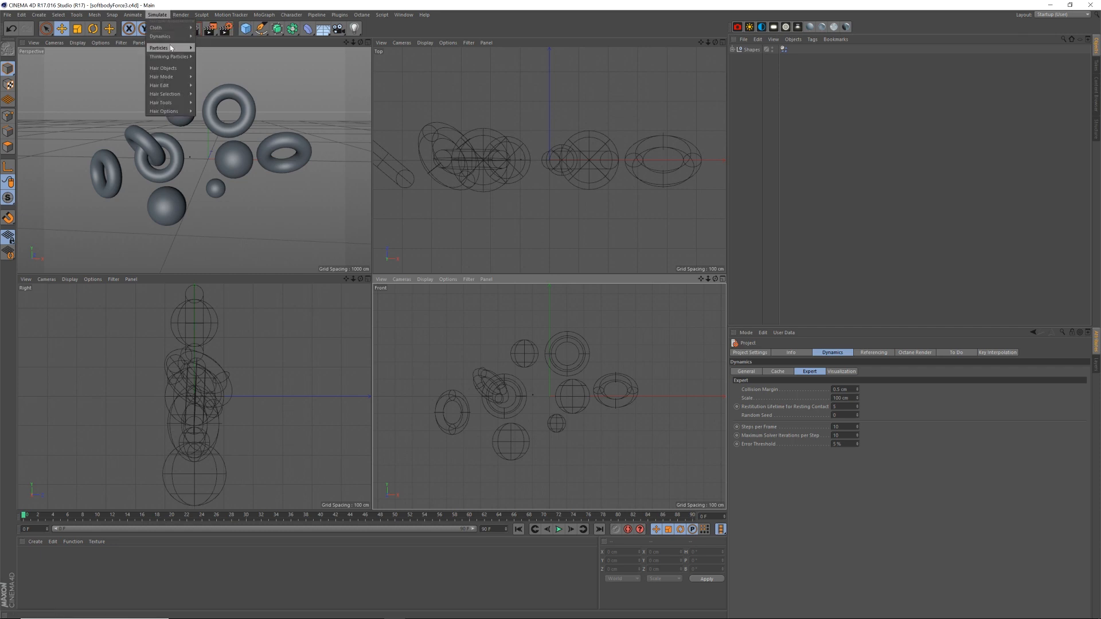
mouse_move(166, 37)
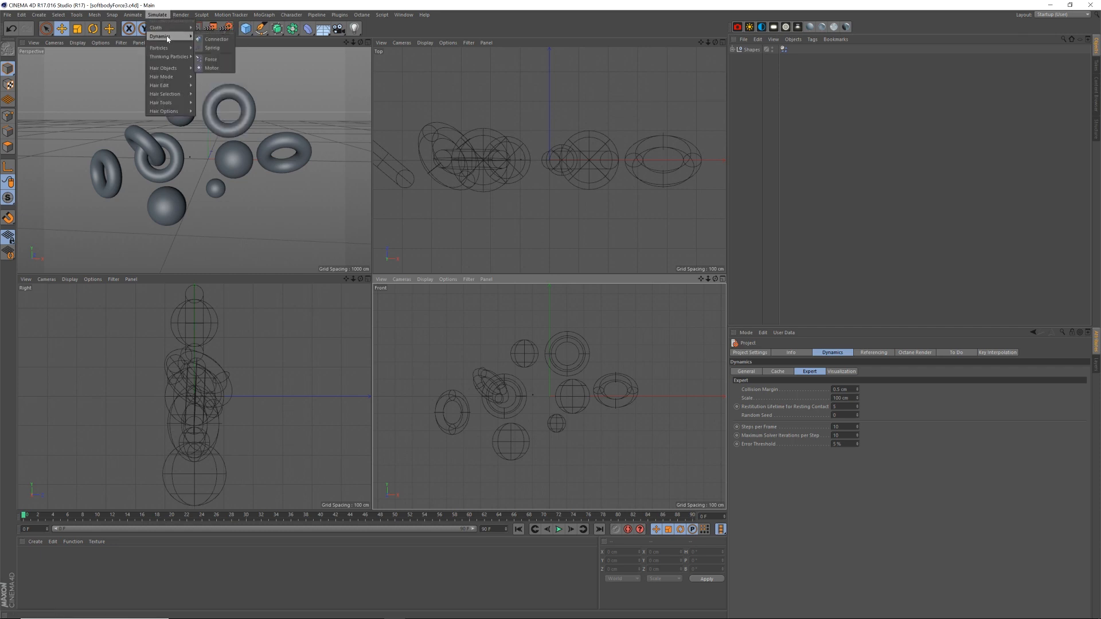
Step: Add a Force object with 50 cm inner distance and start playback
left_click(210, 59)
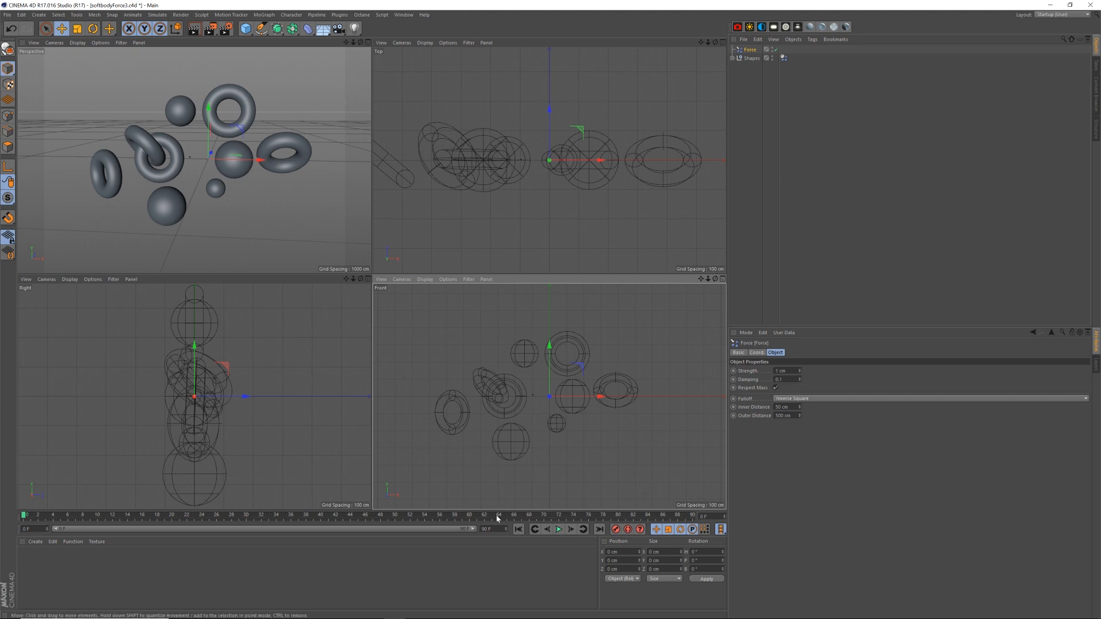
left_click(558, 529)
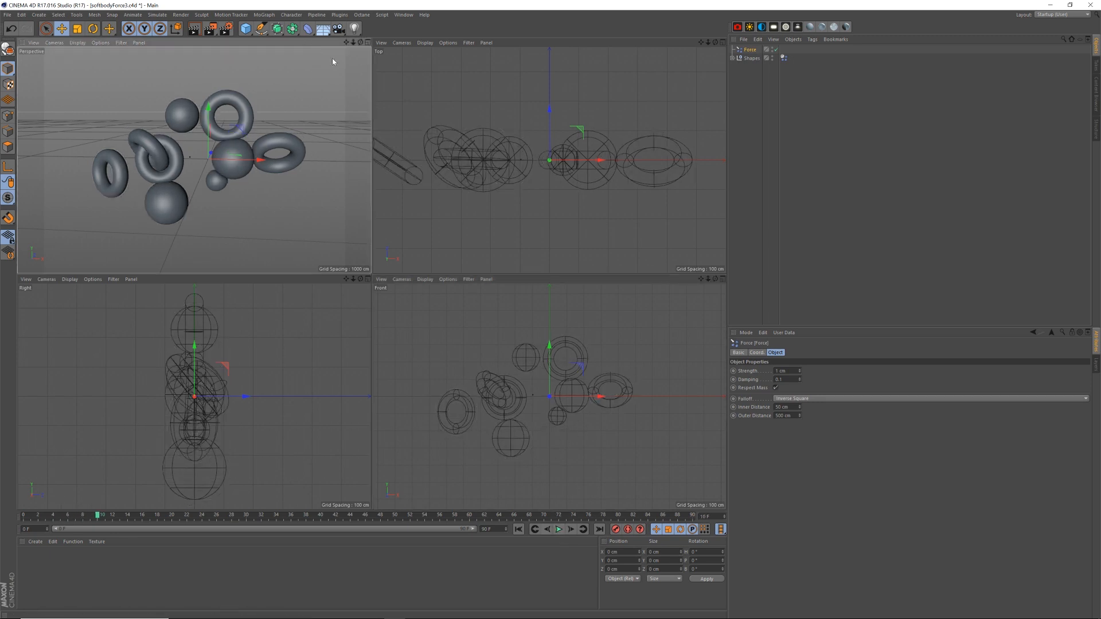
Step: Play to about frame 30, pause on the clumped shapes, and zoom in
left_click(559, 529)
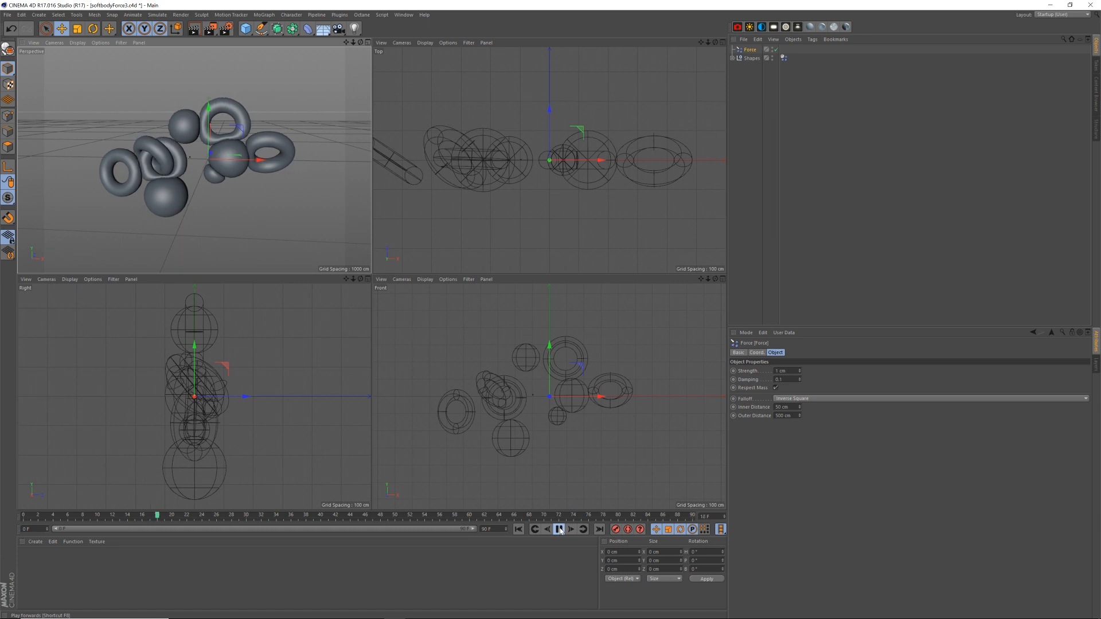
left_click(560, 529)
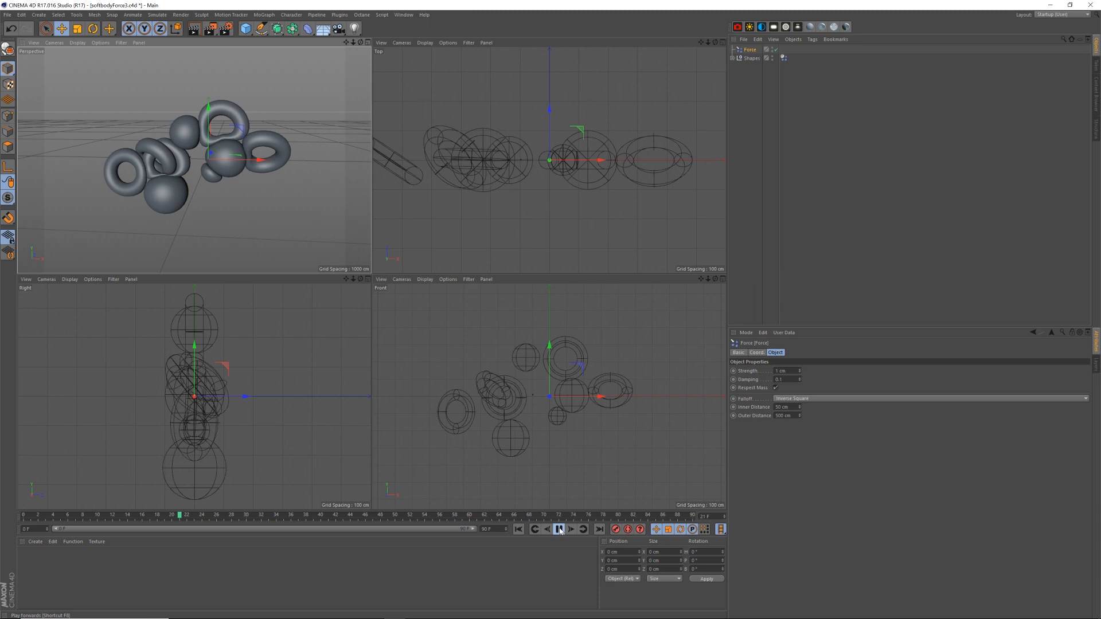
left_click(560, 530)
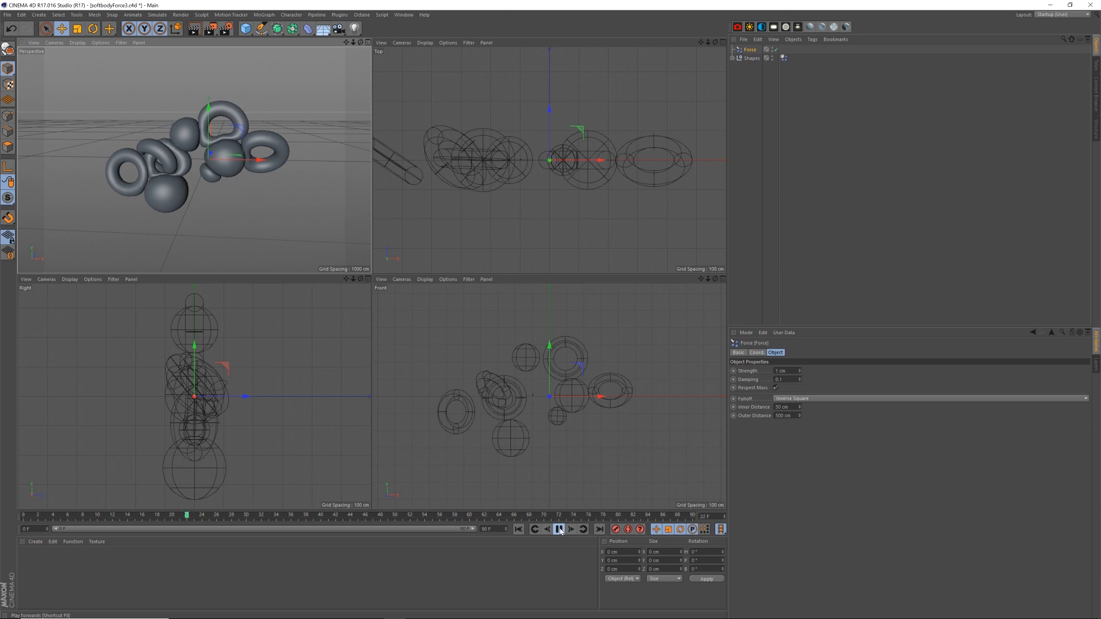
left_click(558, 530)
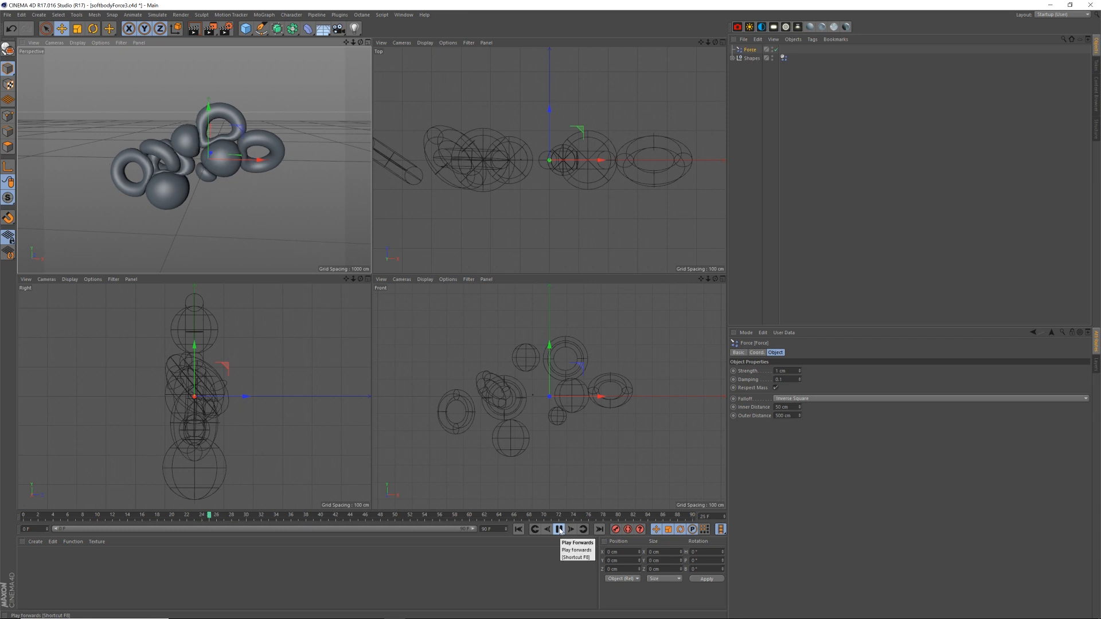
left_click(563, 529)
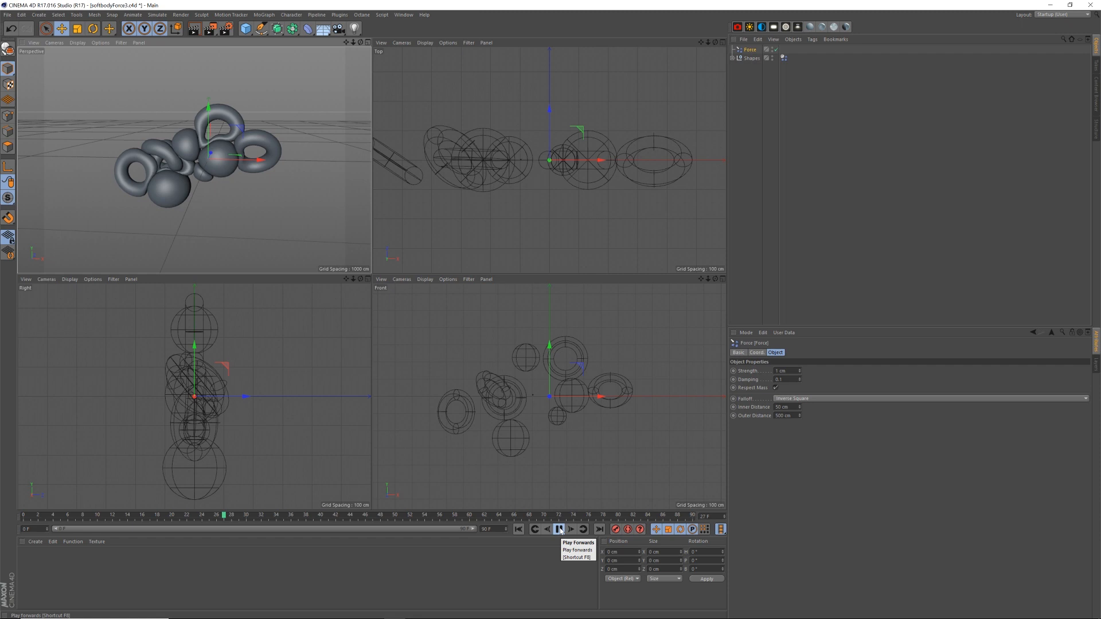
left_click(560, 529)
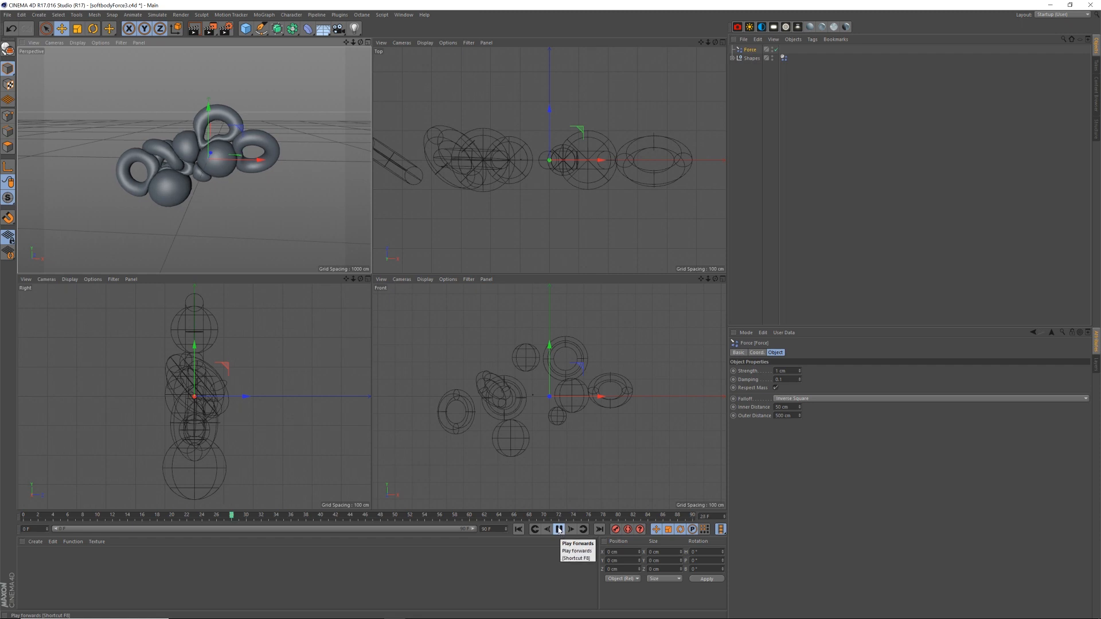
left_click(561, 529)
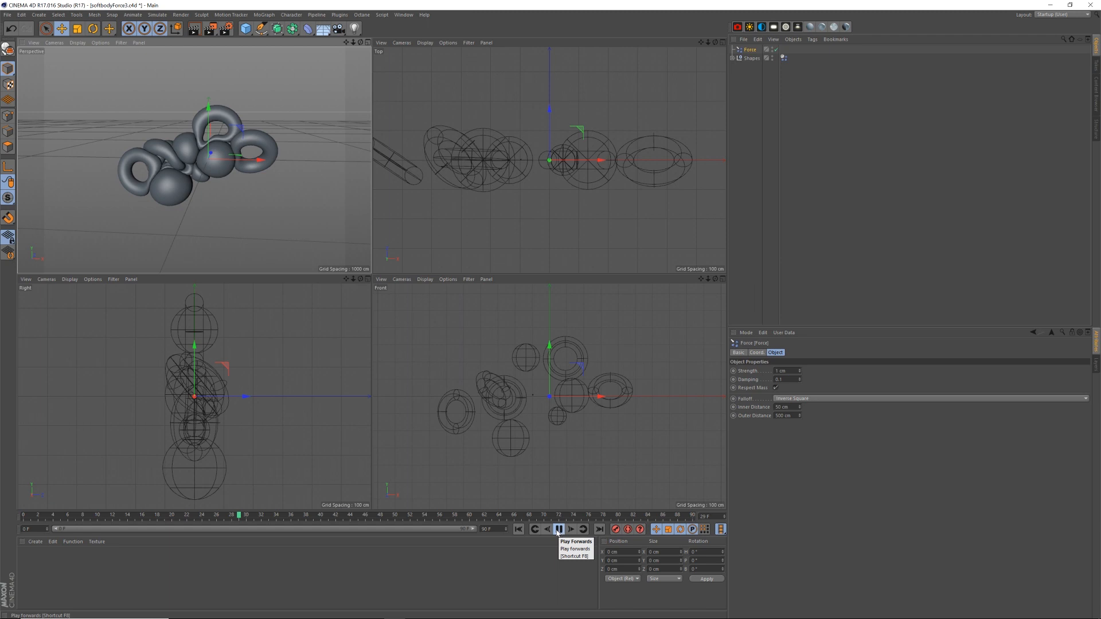
left_click(561, 528)
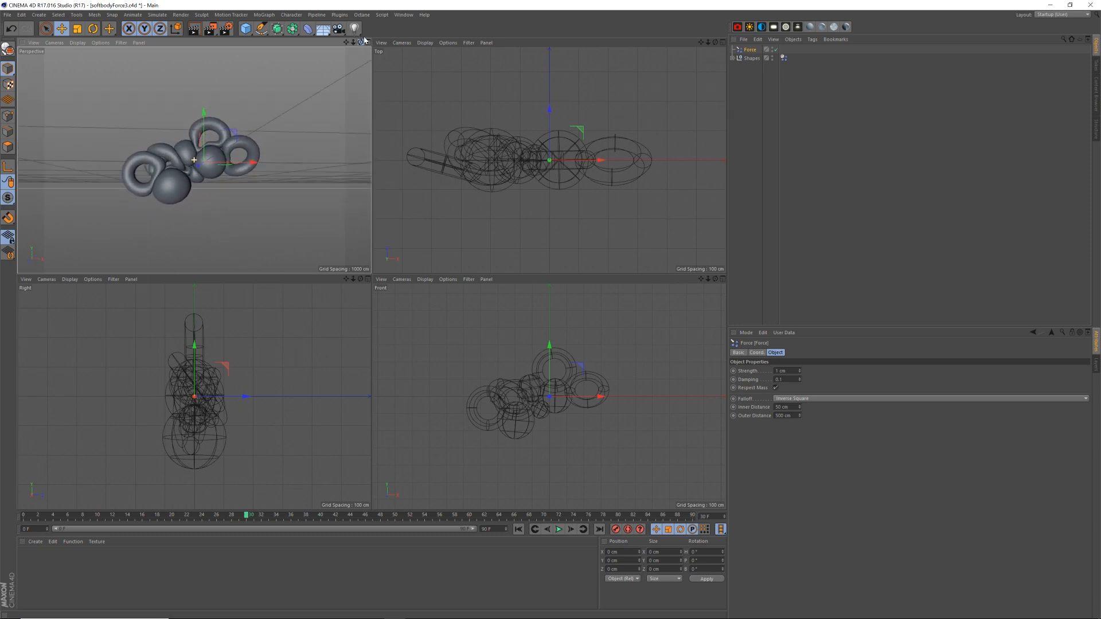
left_click(518, 529)
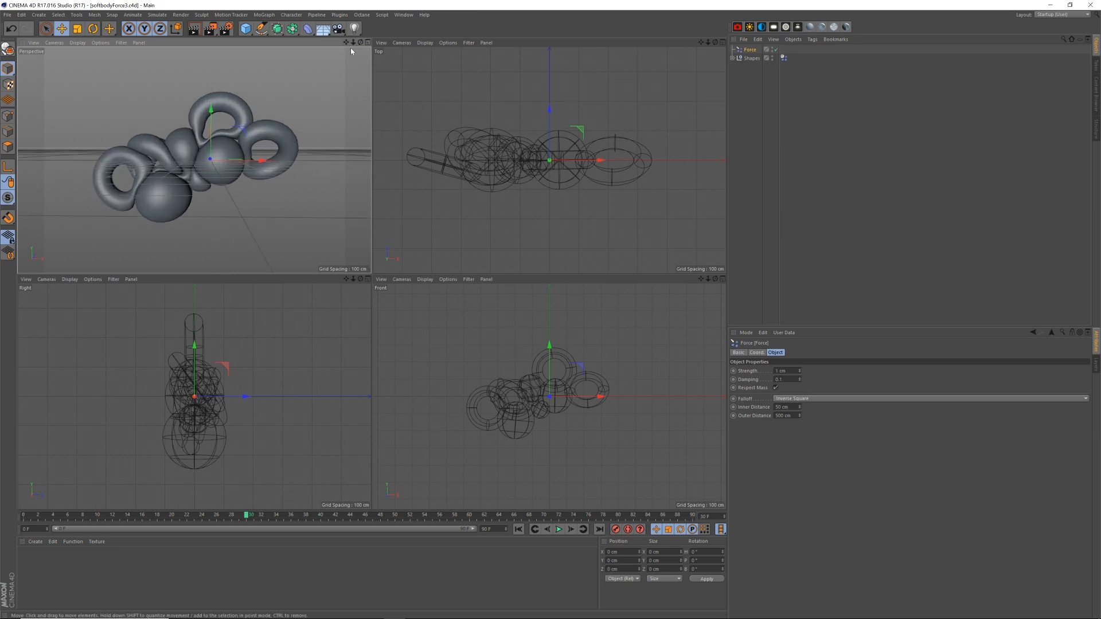
mouse_move(174, 106)
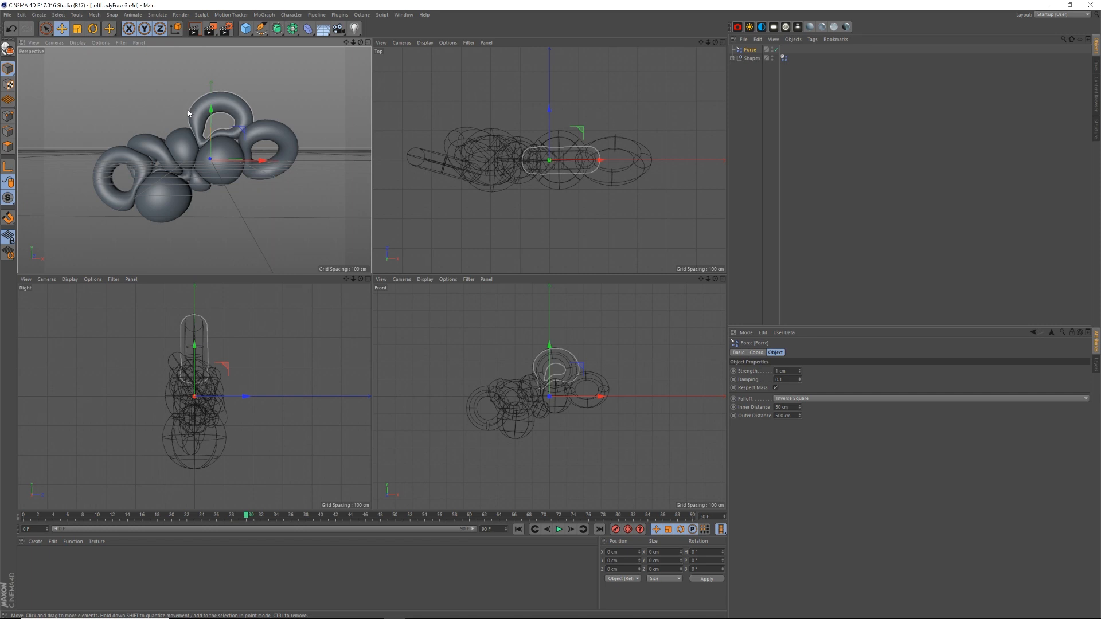
mouse_move(184, 124)
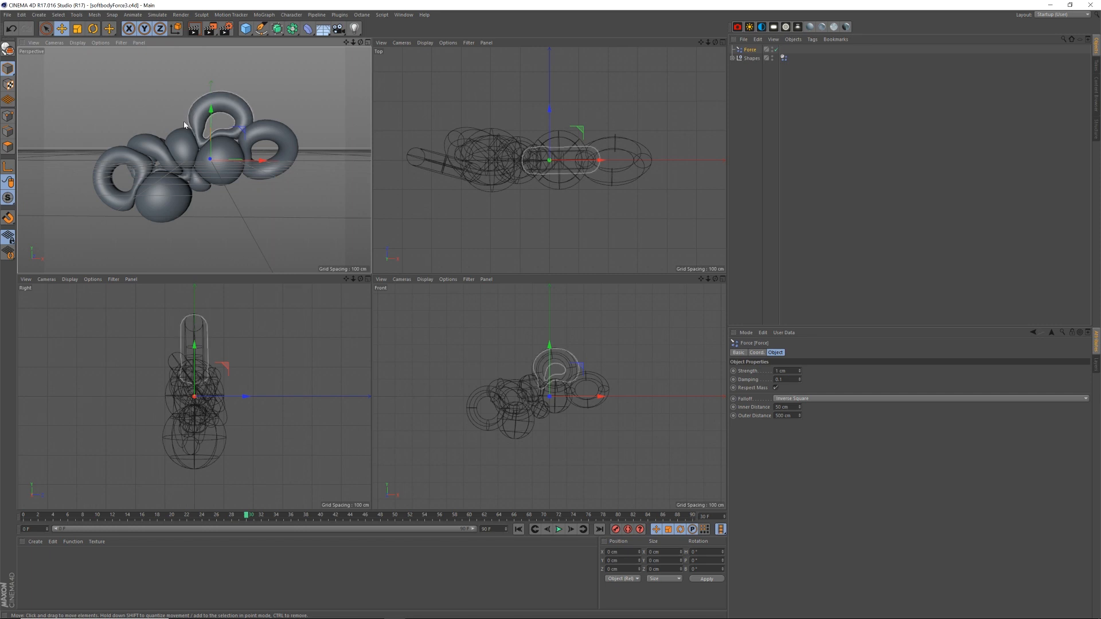
left_click(518, 529)
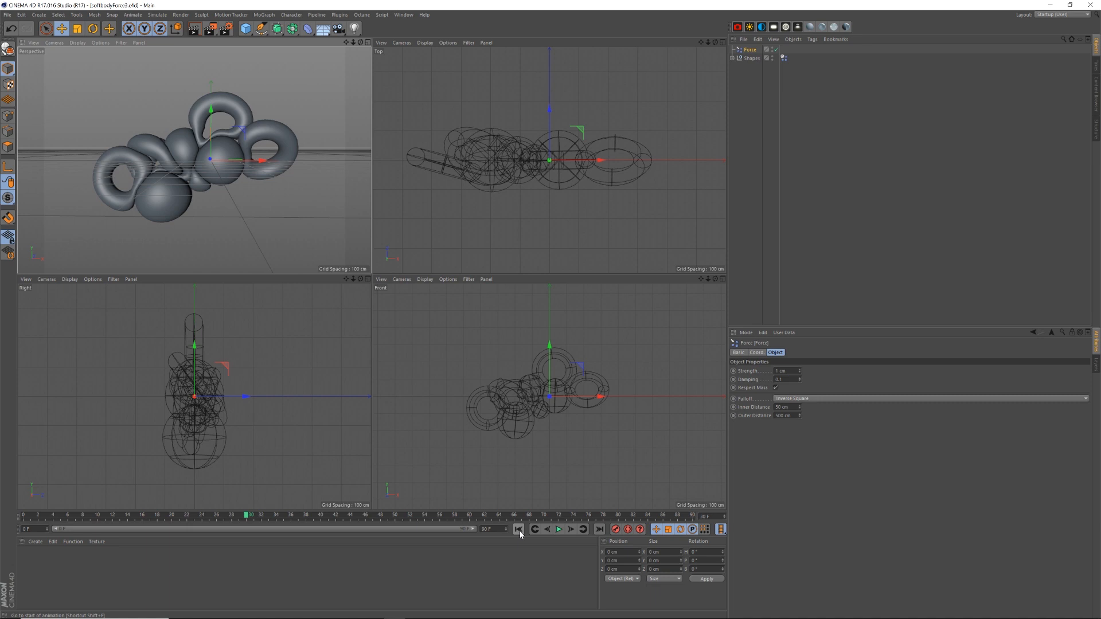
Step: Rewind to frame one, expand the Shapes group, and select its tori and spheres
left_click(518, 529)
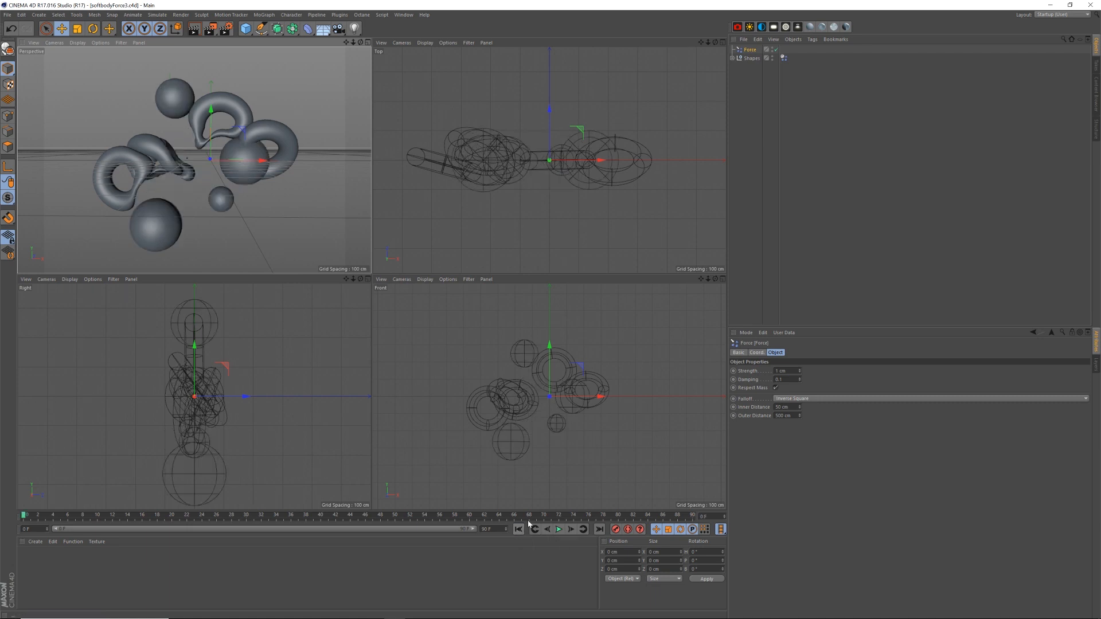
left_click(563, 529)
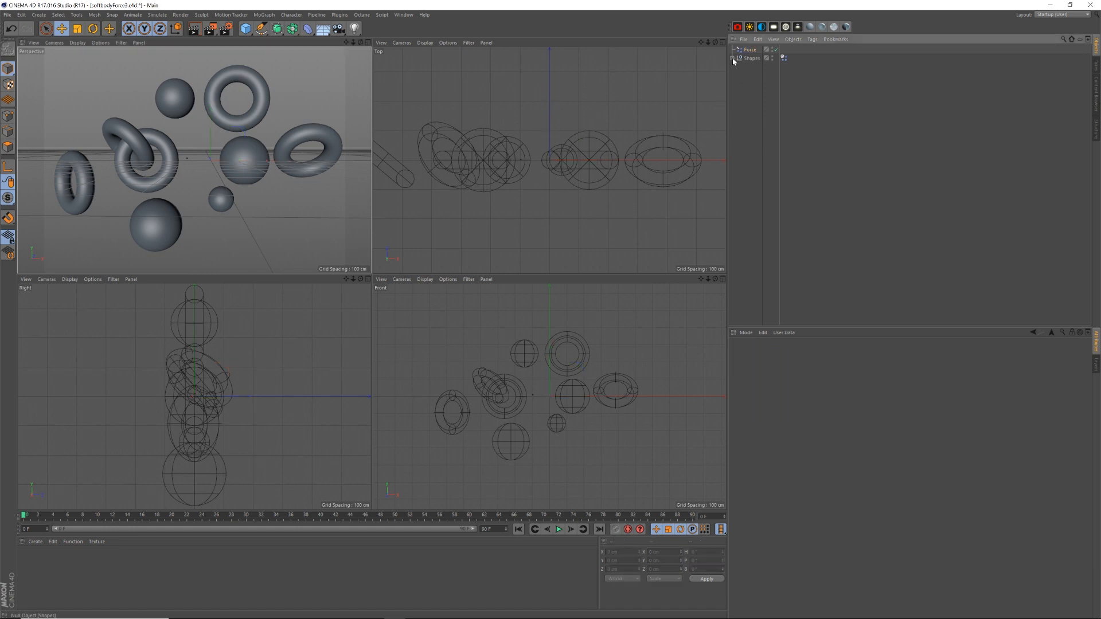
left_click(736, 59)
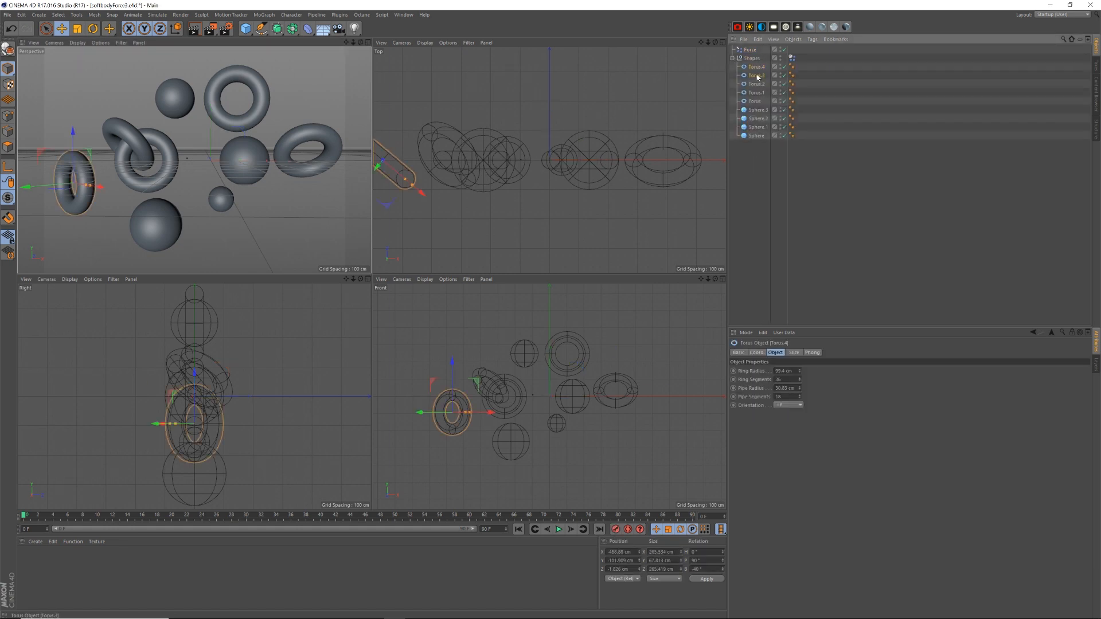
left_click(756, 75)
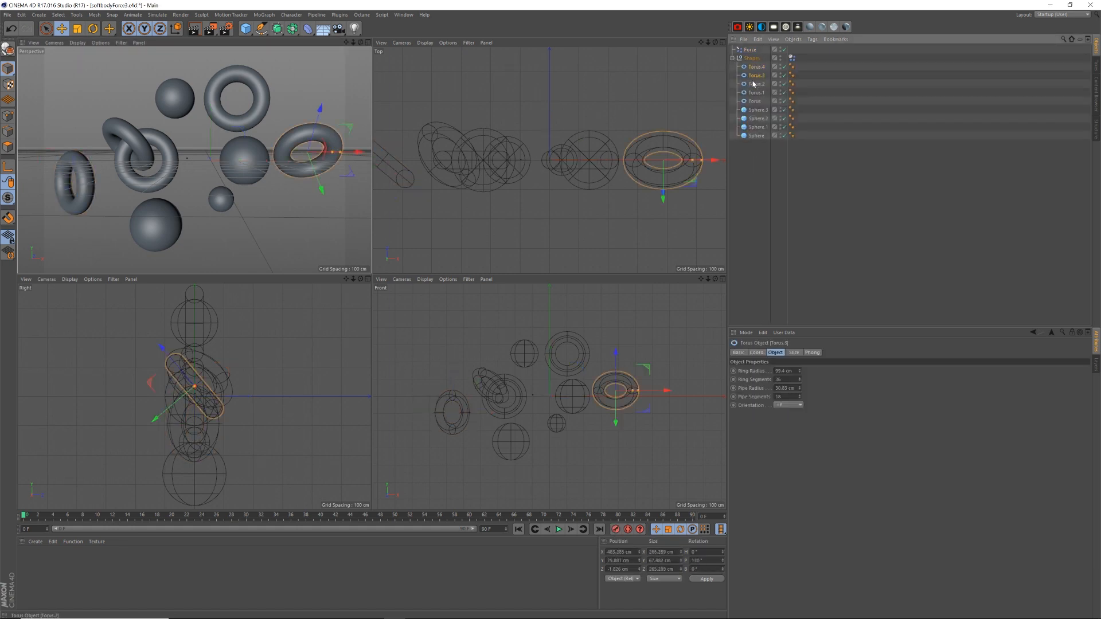
left_click(756, 107)
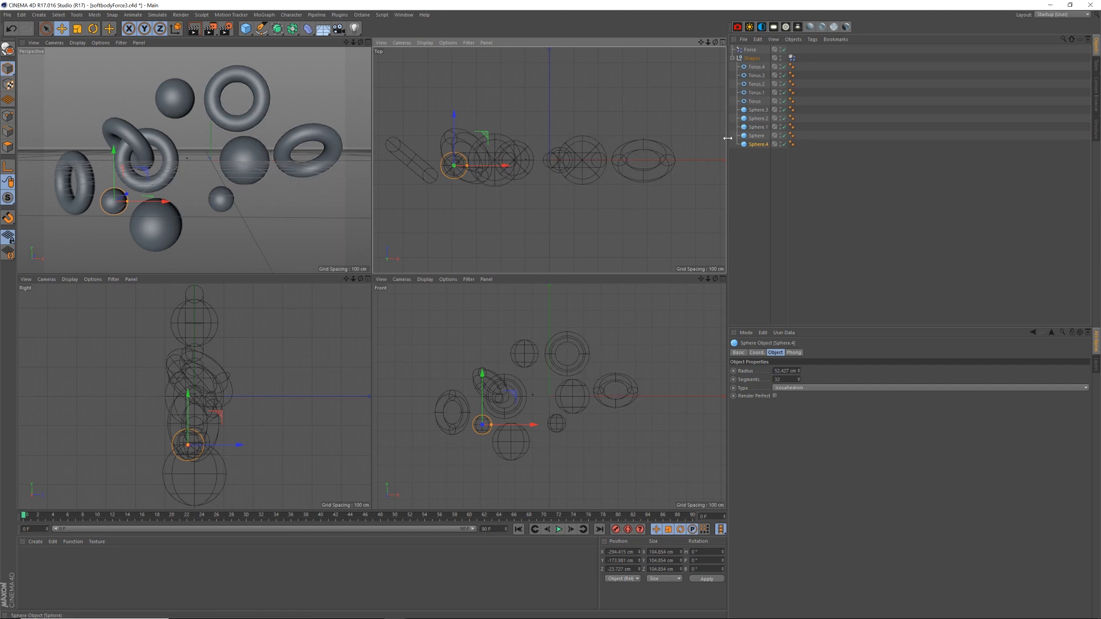
left_click(756, 127)
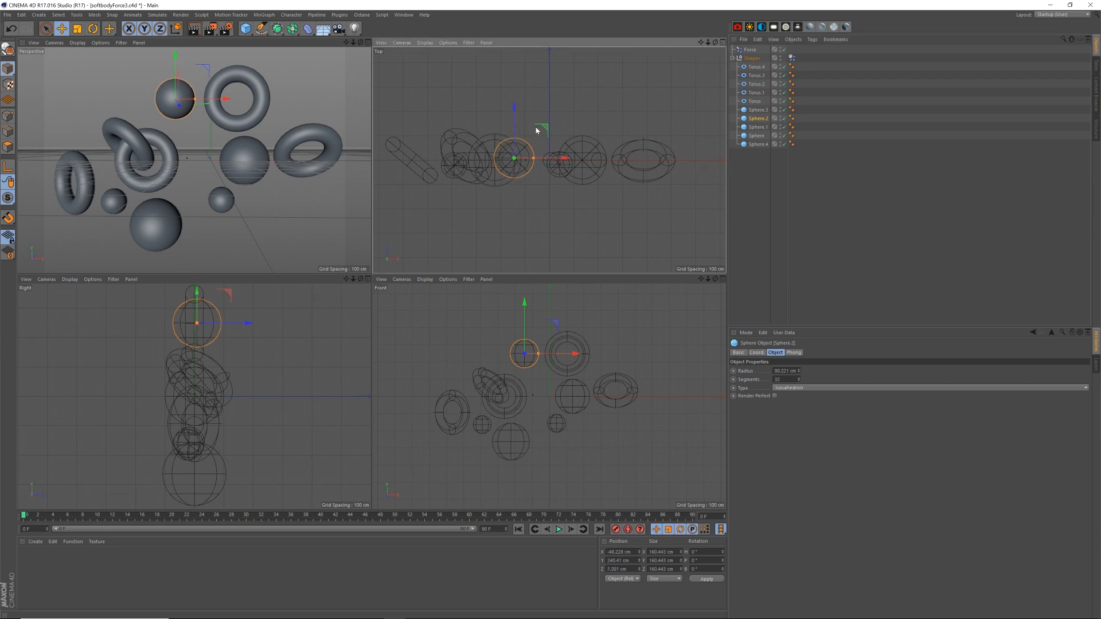
left_click(756, 127)
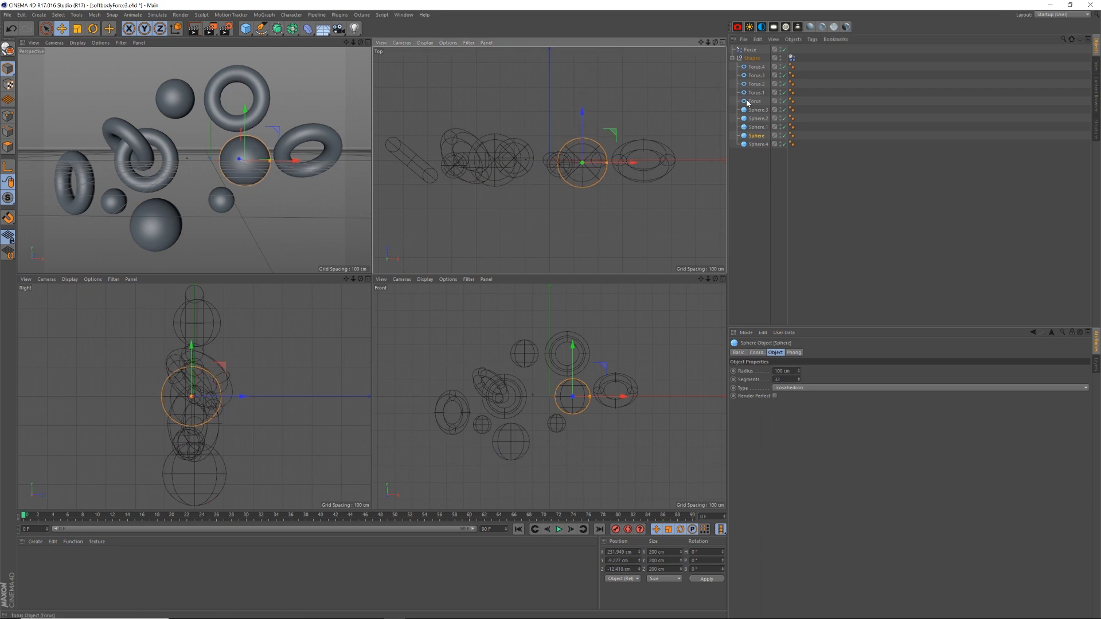
left_click(754, 74)
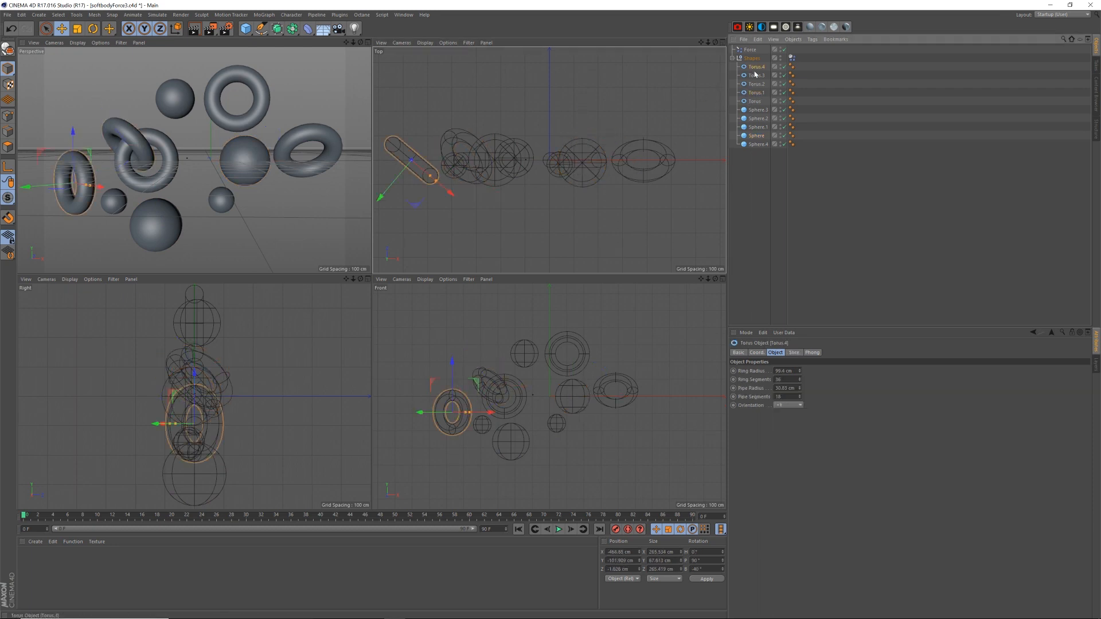
Step: Add Torus.5, turn it 90° onto its side, and slide it through the top ring
left_click(755, 84)
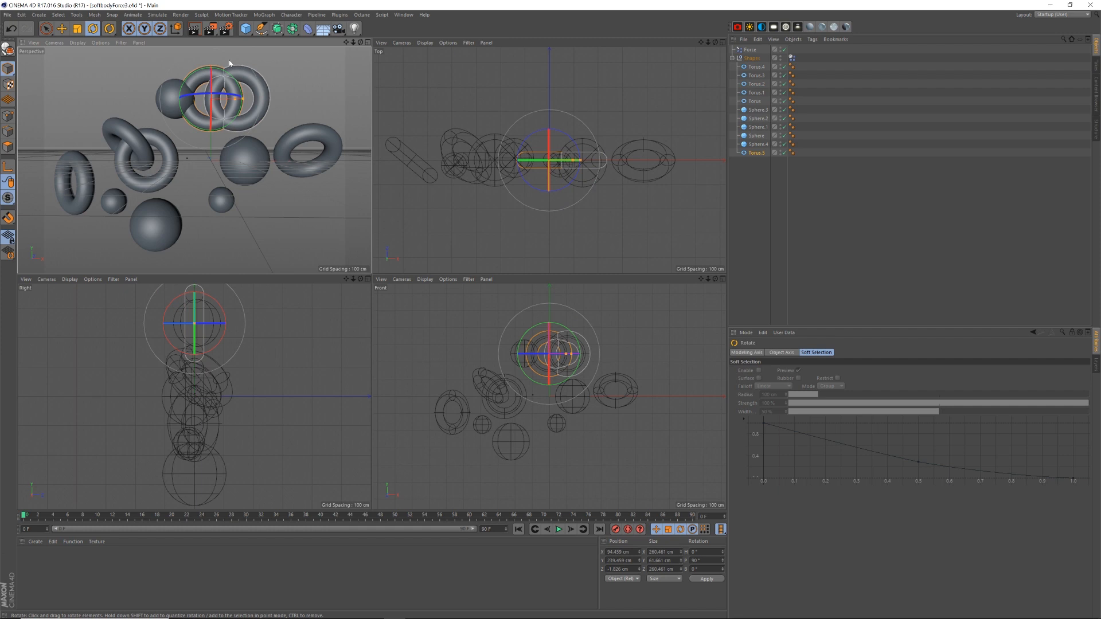
left_click_drag(229, 63, 212, 161)
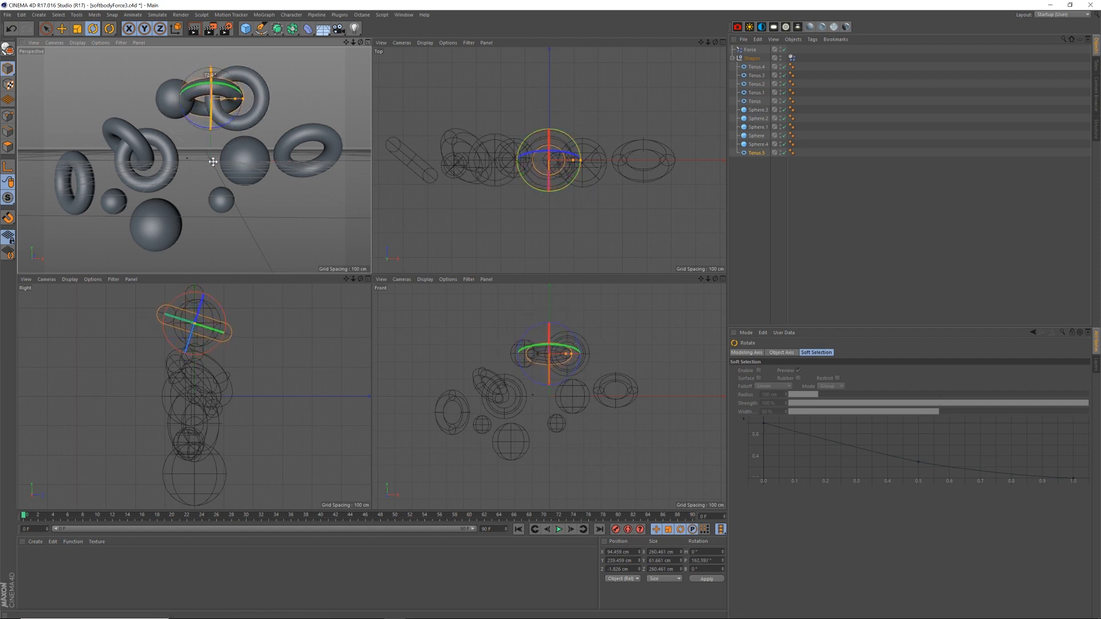
left_click(59, 28)
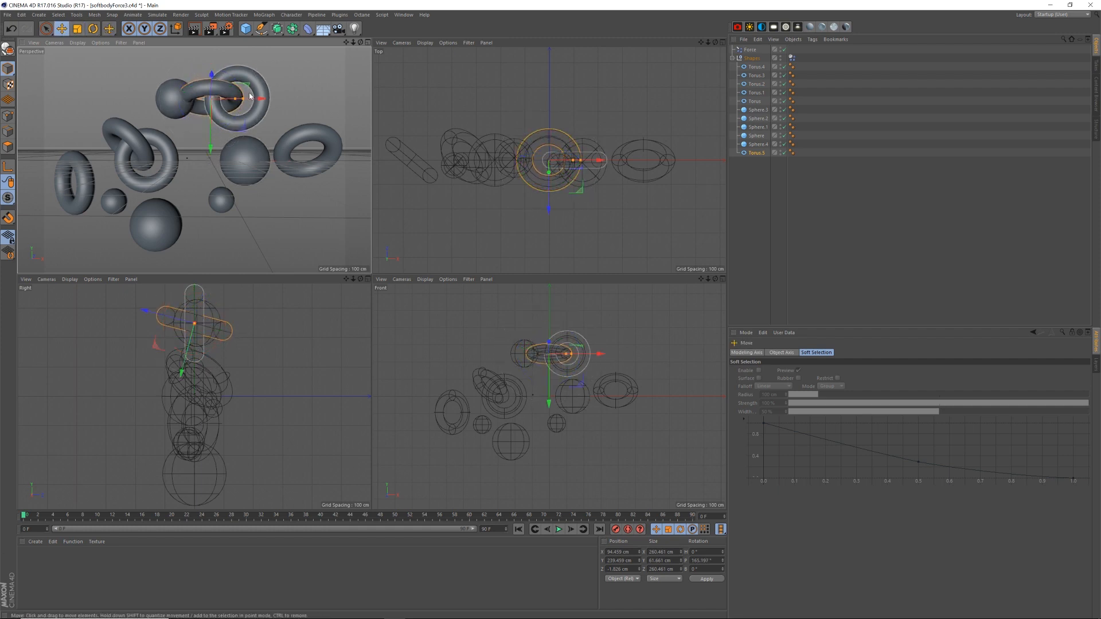
left_click_drag(242, 98, 288, 102)
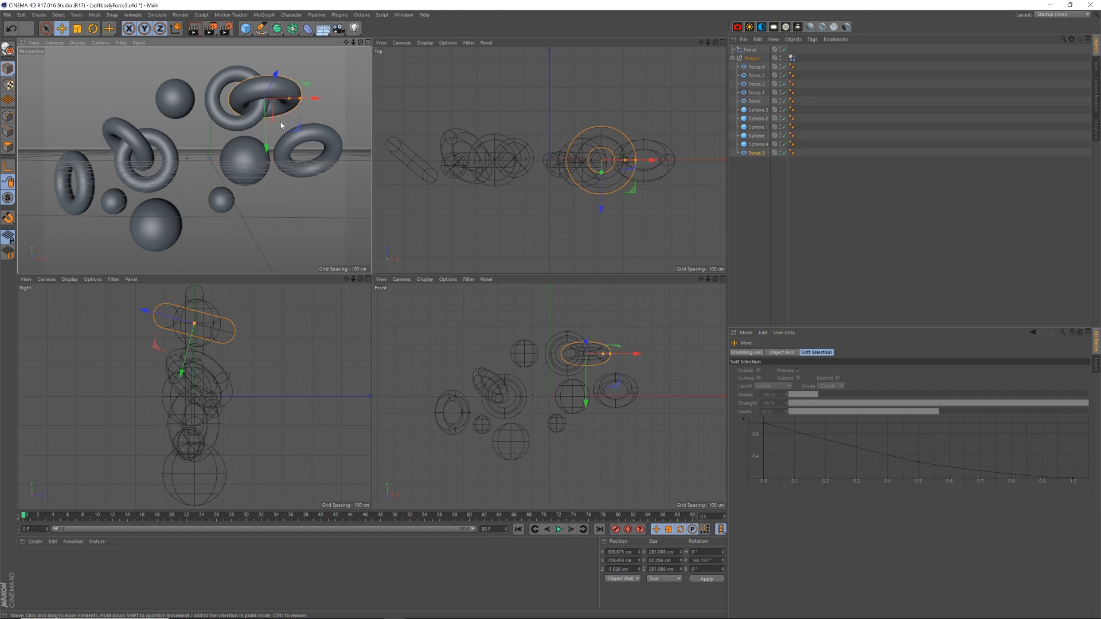
mouse_move(570, 295)
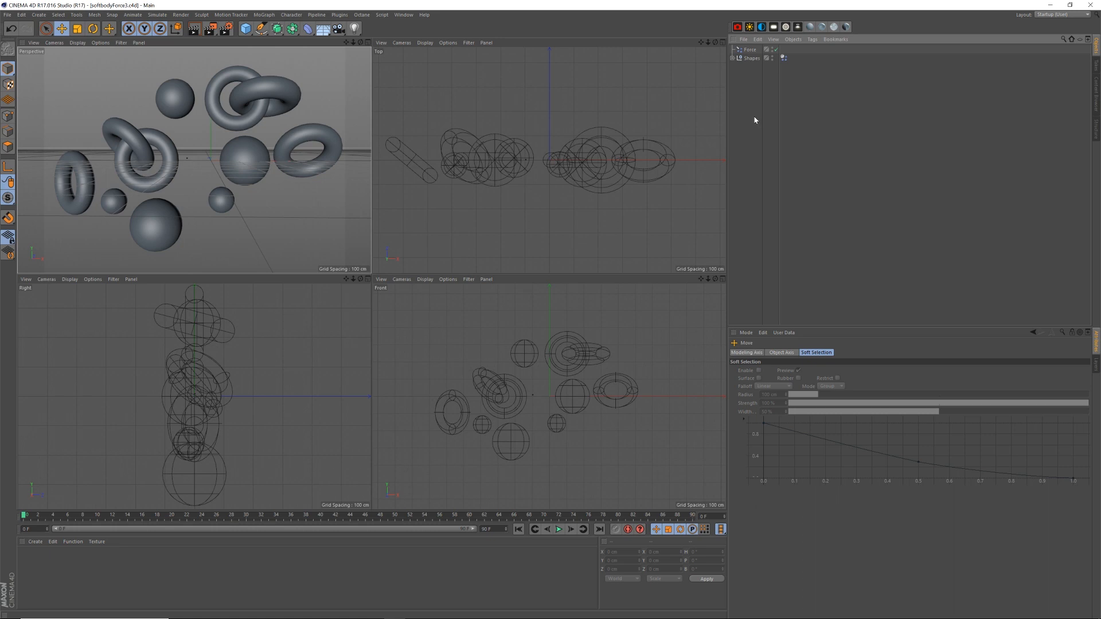
mouse_move(1066, 96)
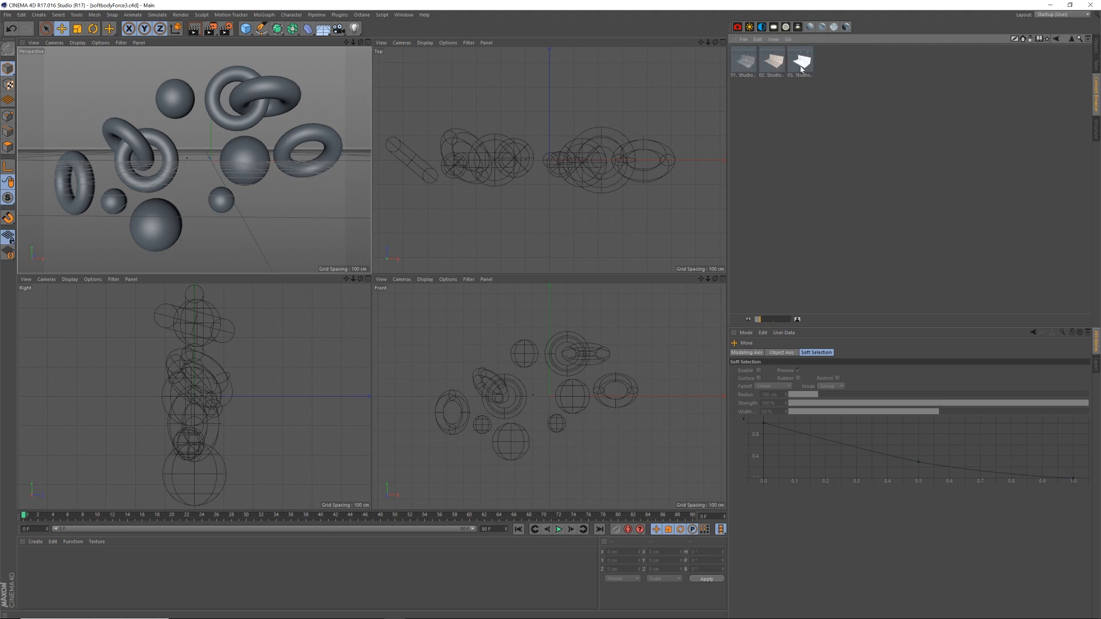
Step: Merge the Octane studio preset (backdrop, lights, sky, camera) from the Content Browser into the scene
double_click(804, 60)
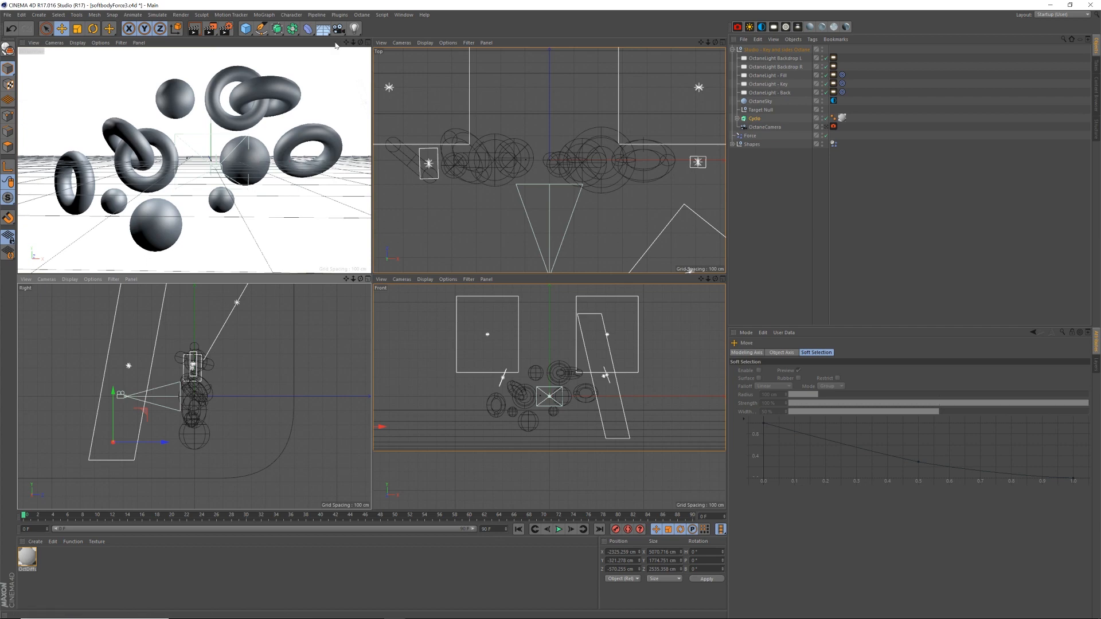
Step: Make the studio's OctaneCamera the active viewport camera
left_click(764, 127)
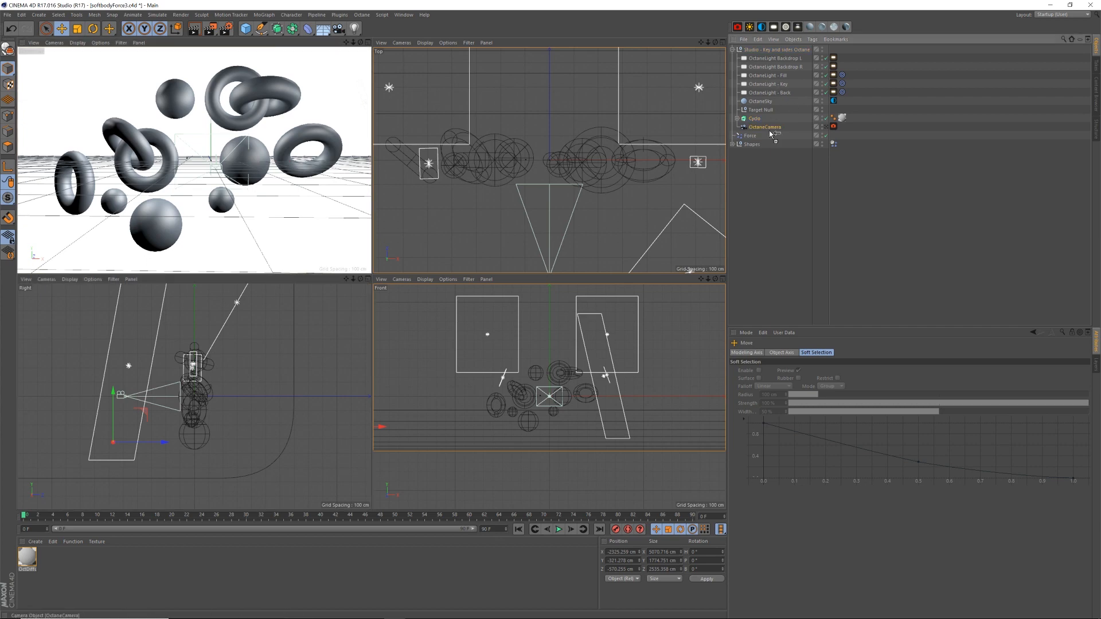
left_click(767, 135)
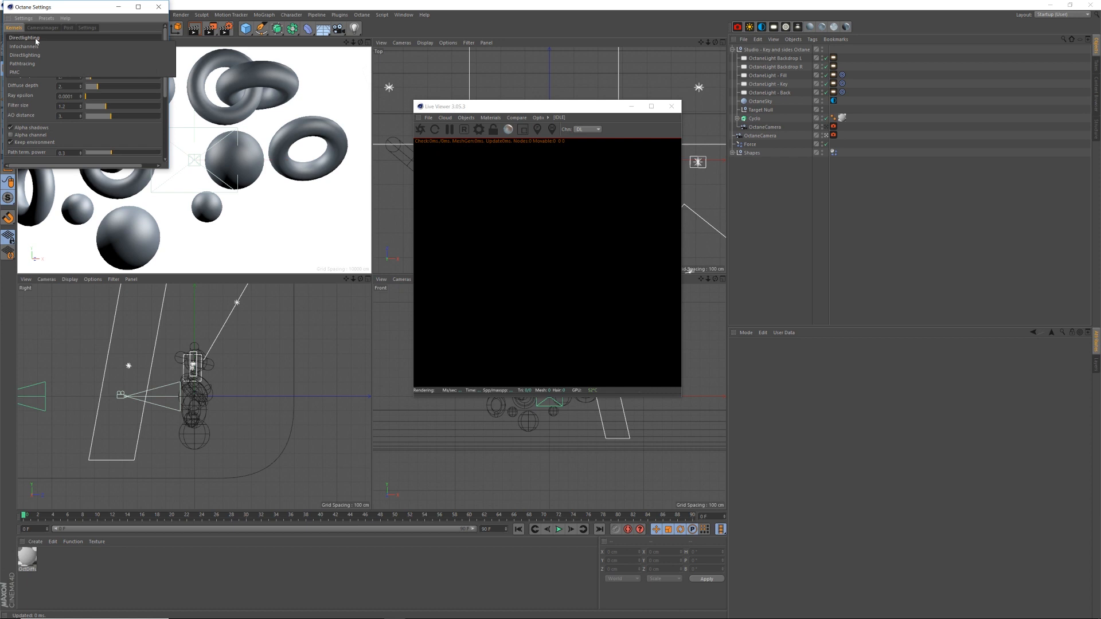
Step: Set the Octane kernel to Pathtracing and start the live render of the scene
left_click(26, 56)
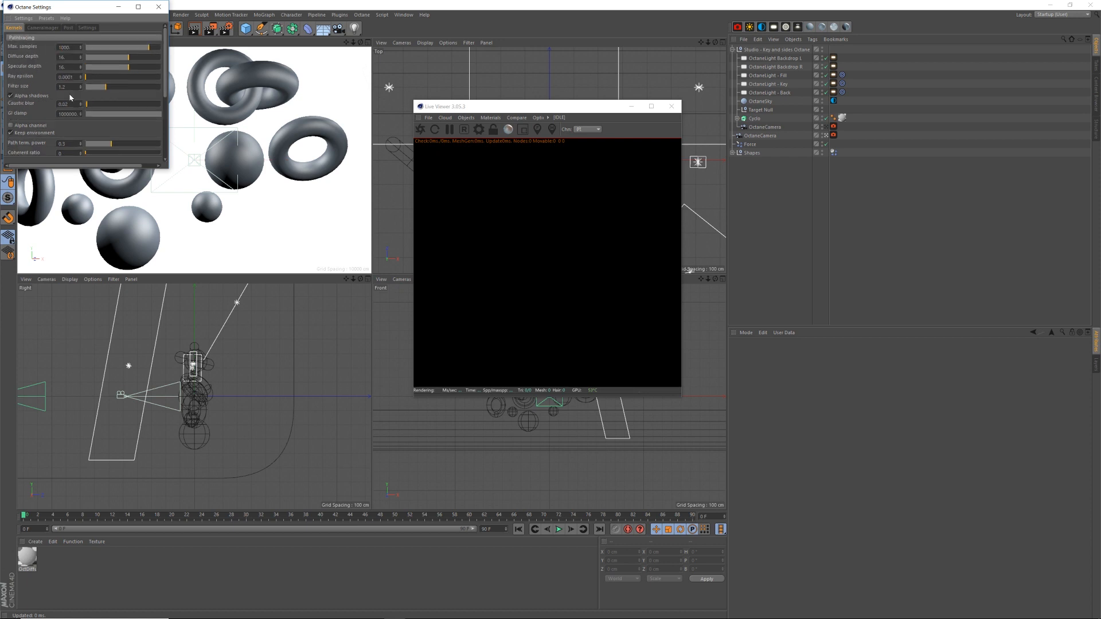
left_click(159, 7)
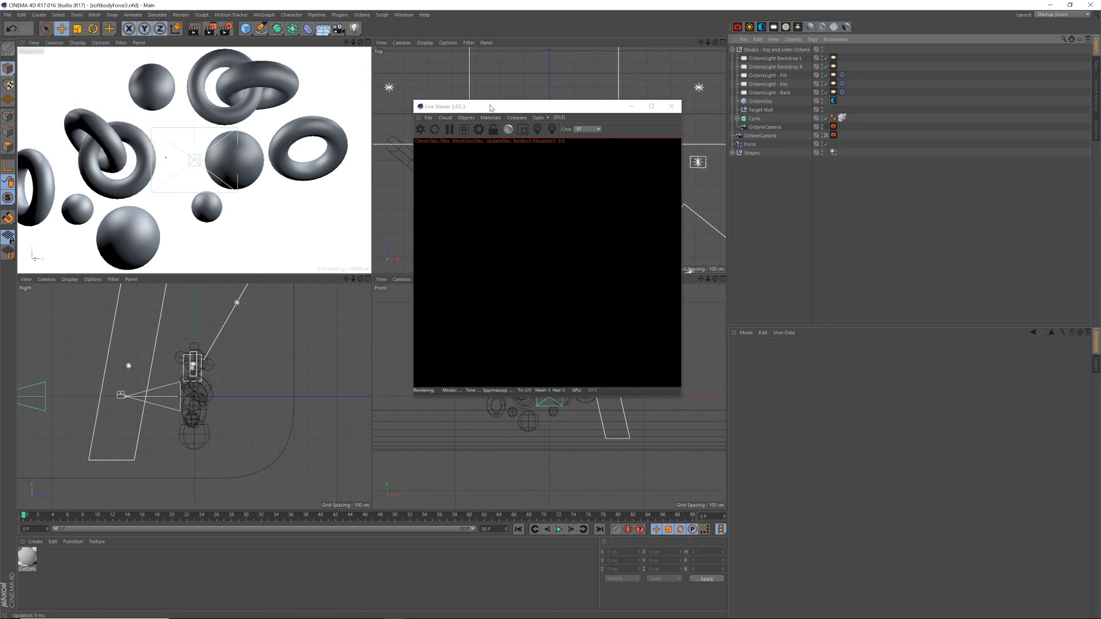
left_click_drag(492, 106, 495, 97)
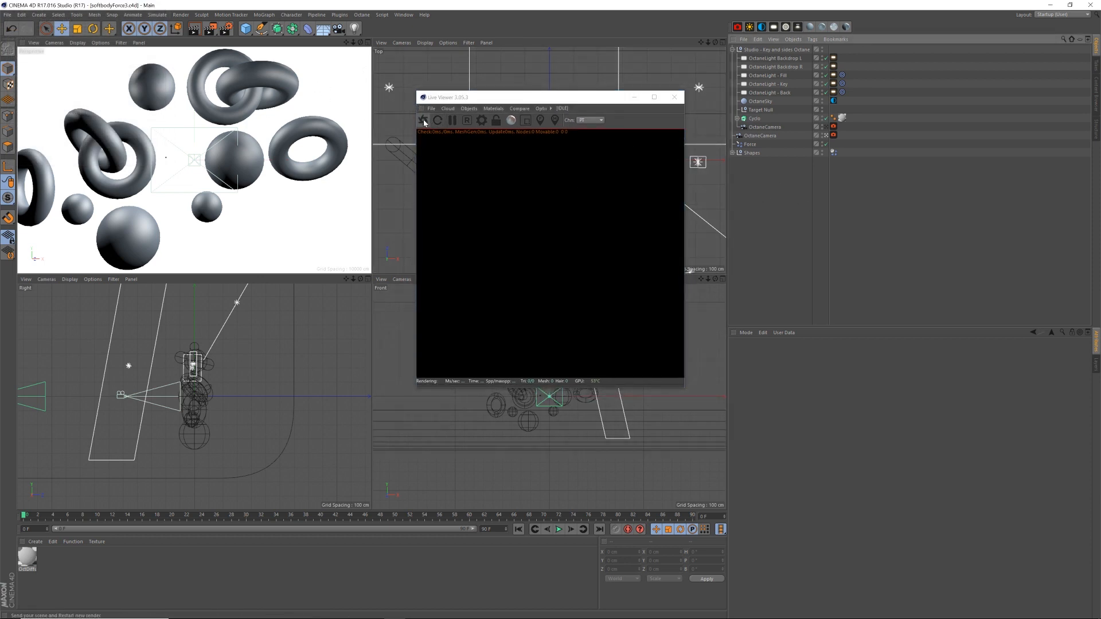
left_click(422, 120)
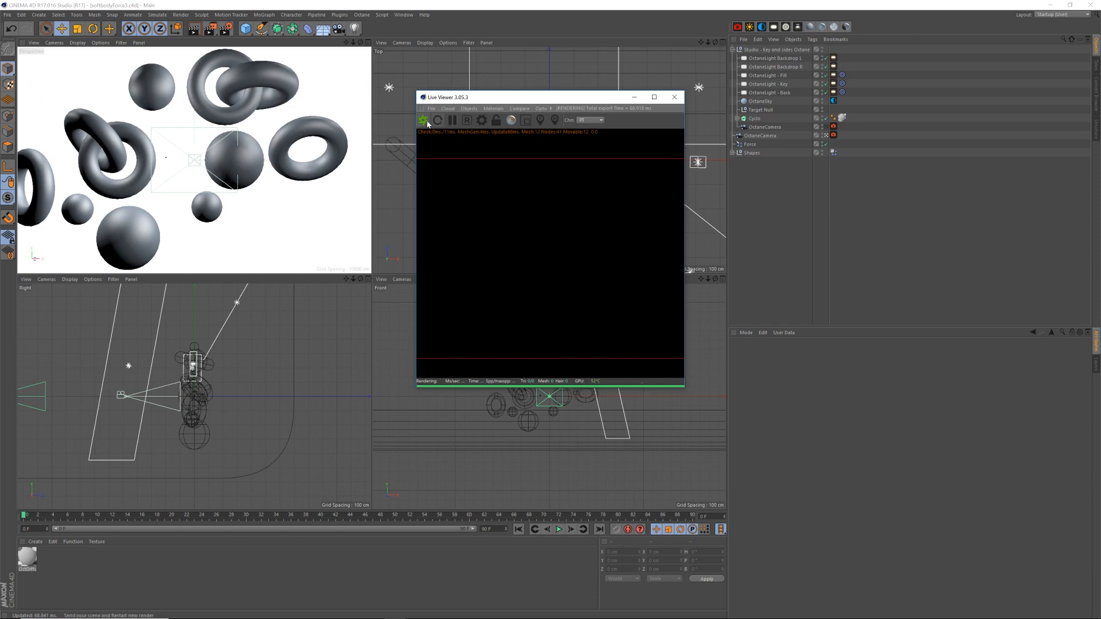
left_click(424, 120)
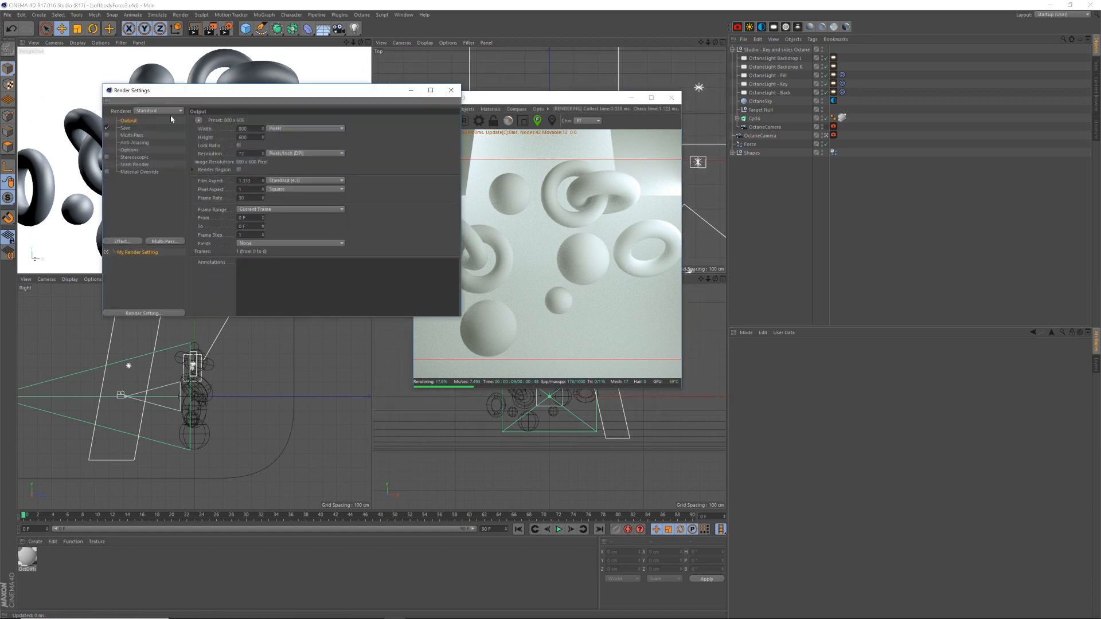
Step: Set the renderer to Octane Renderer with a 1200-pixel output width
left_click(175, 111)
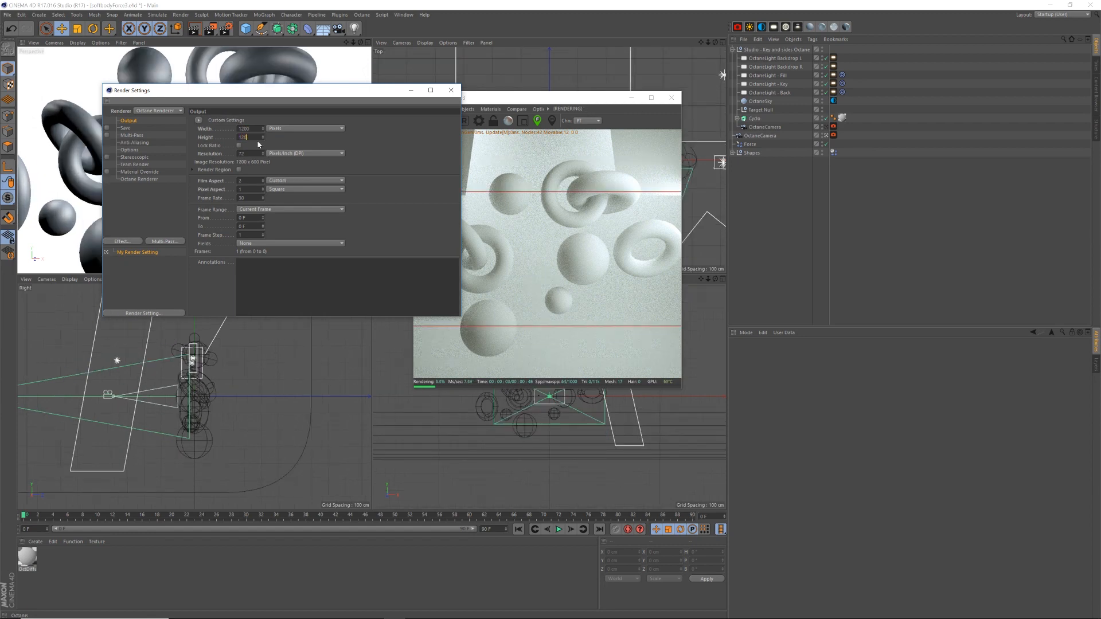
left_click(451, 91)
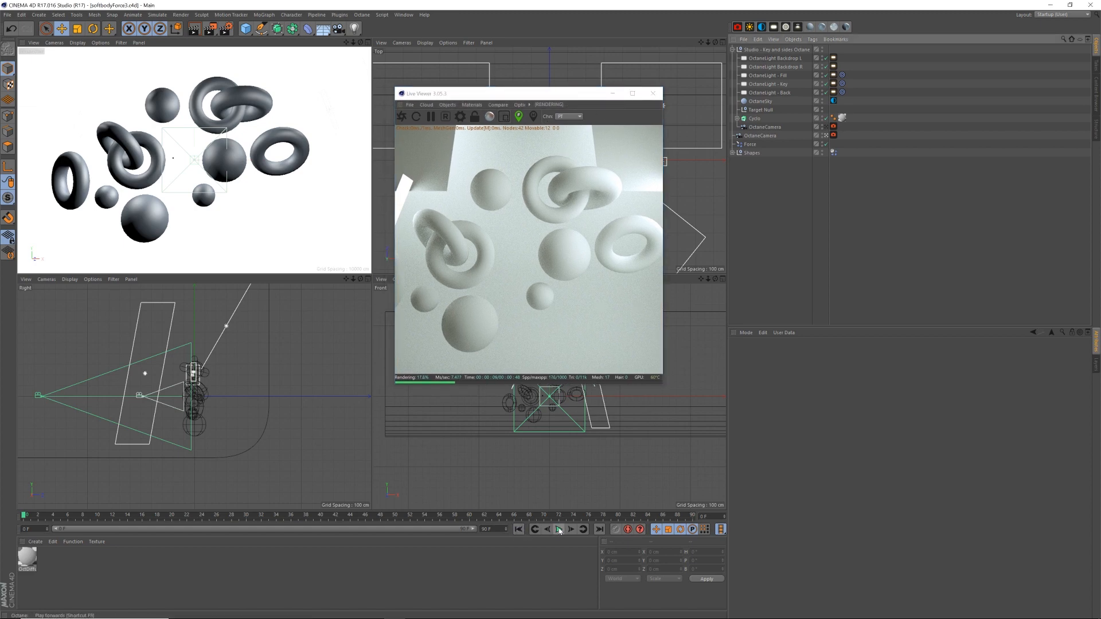
Step: Play and pause the force simulation so Octane renders the shapes clumping, then move the viewer aside
left_click(559, 530)
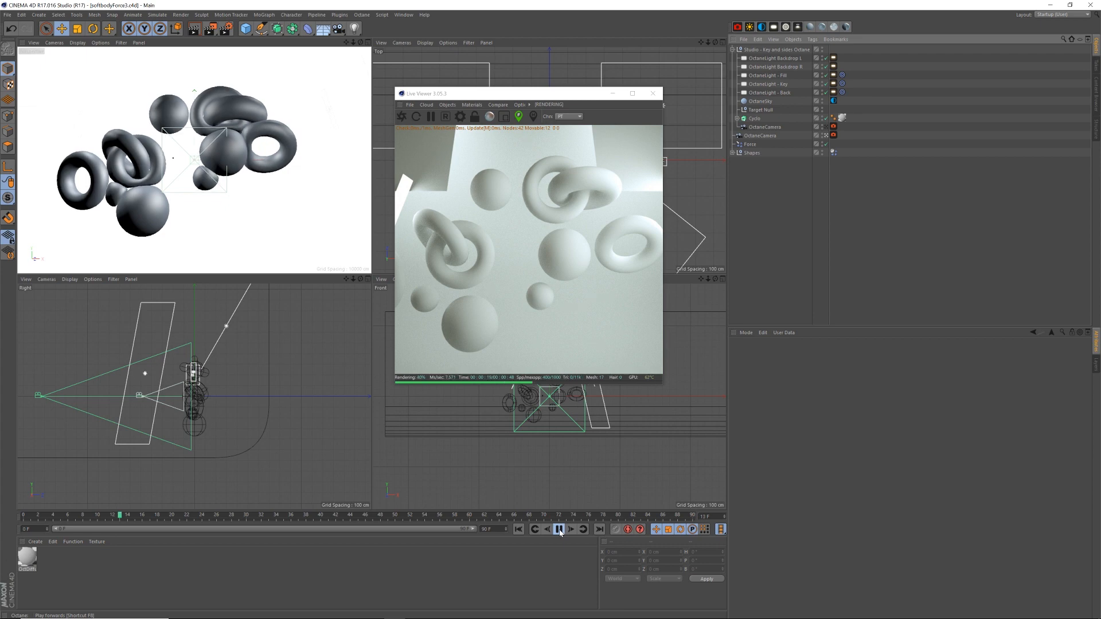
left_click(559, 529)
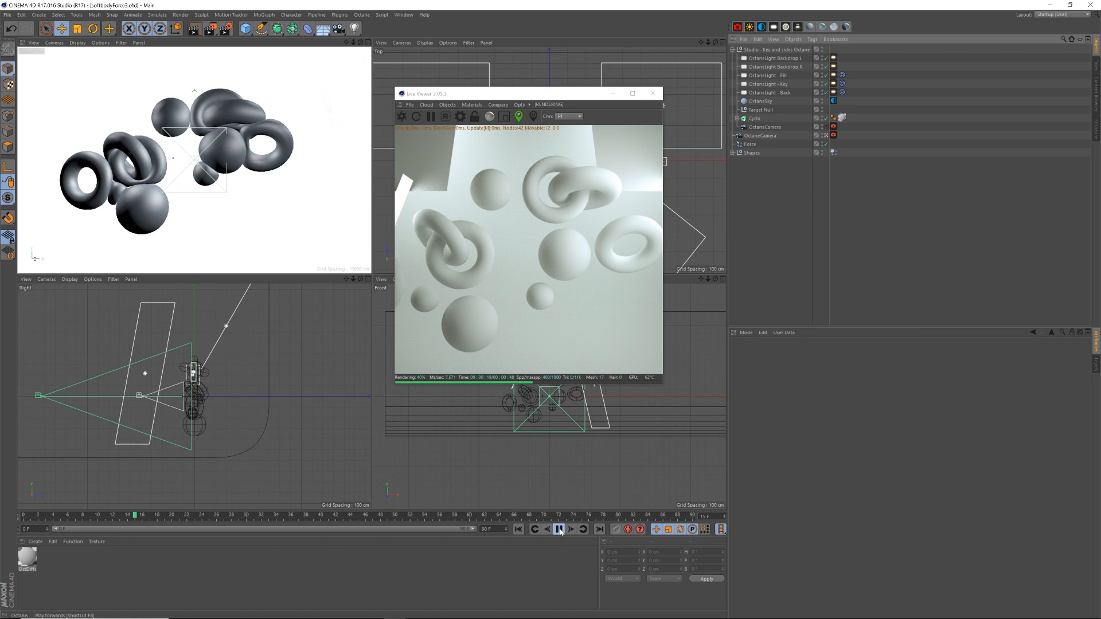
left_click(560, 530)
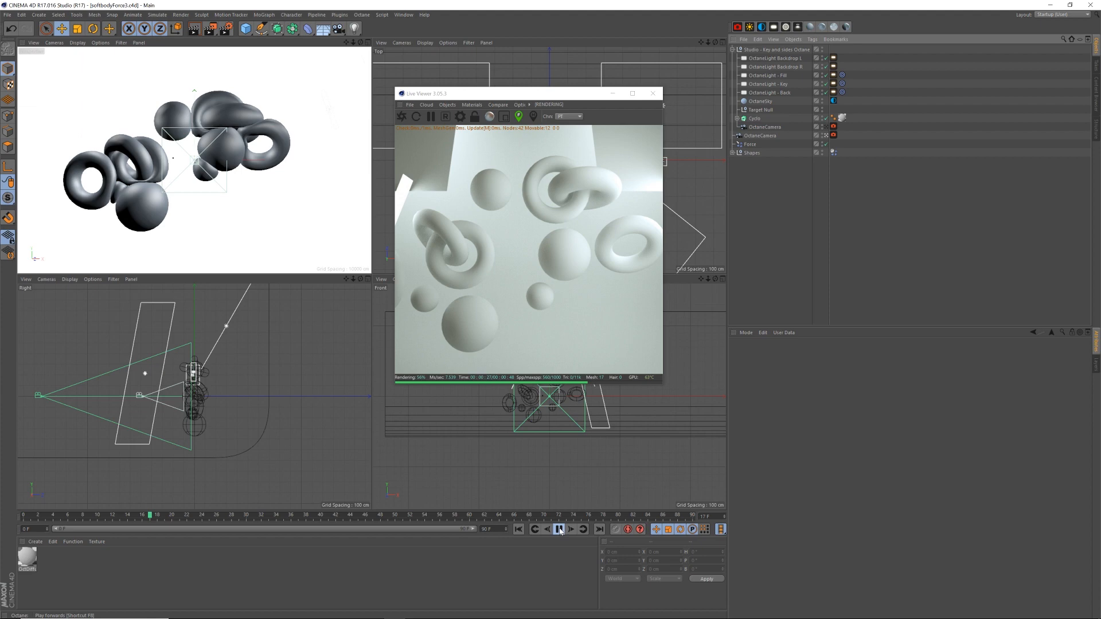
left_click(561, 529)
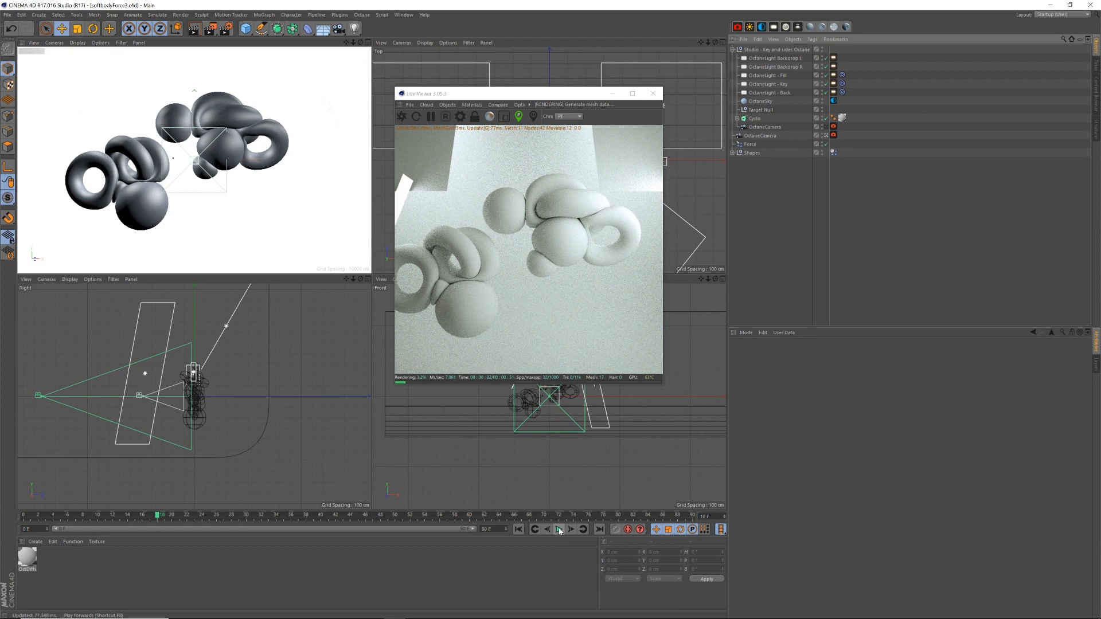
left_click(558, 530)
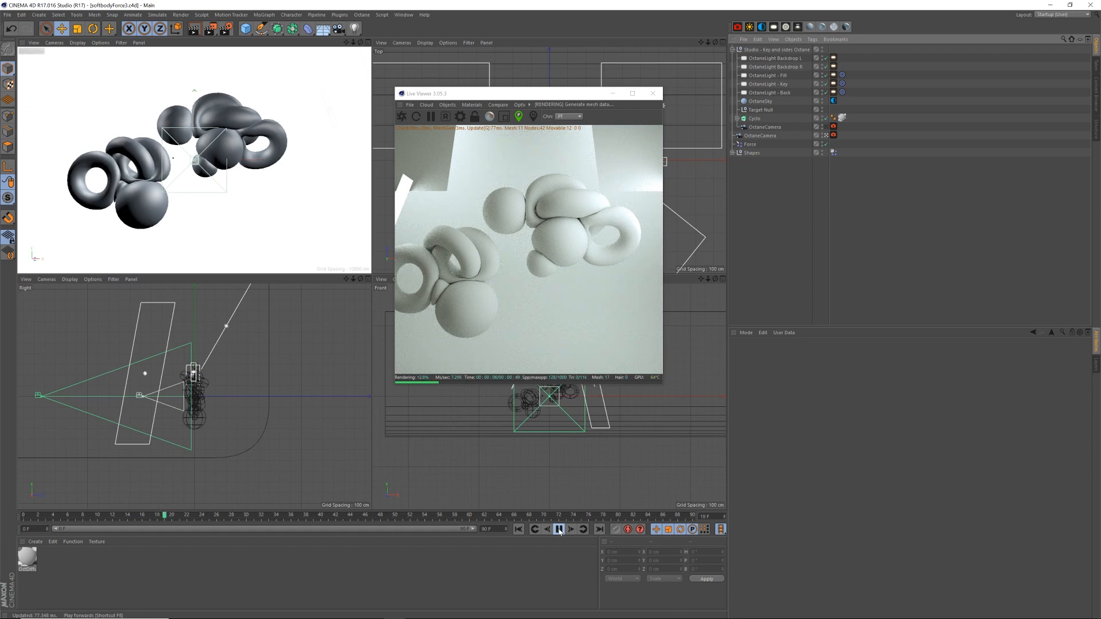
left_click(559, 529)
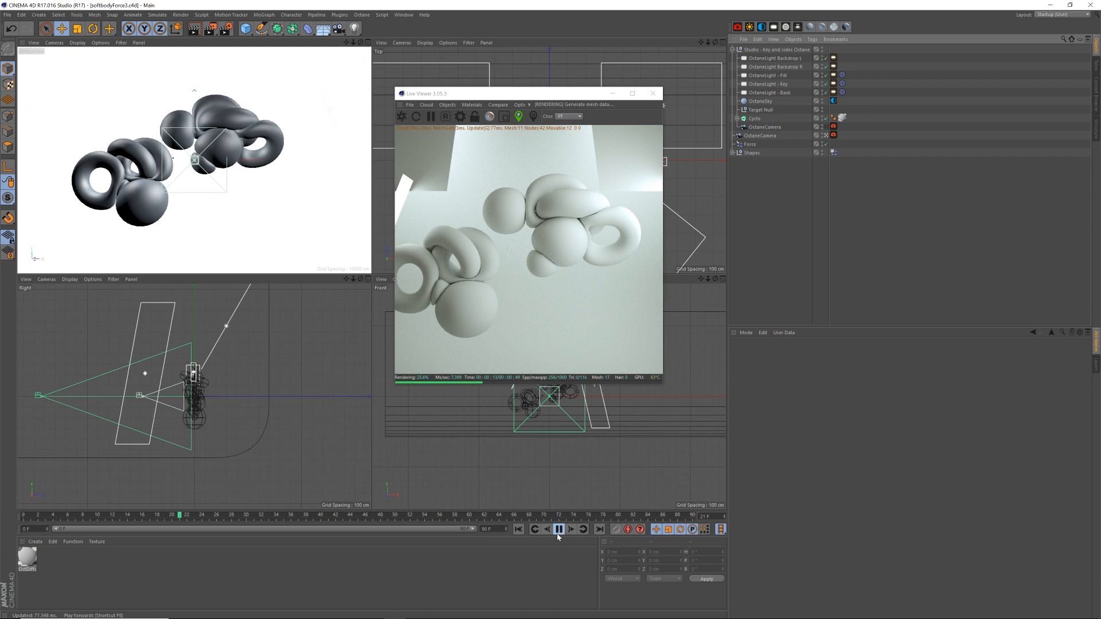
left_click(562, 545)
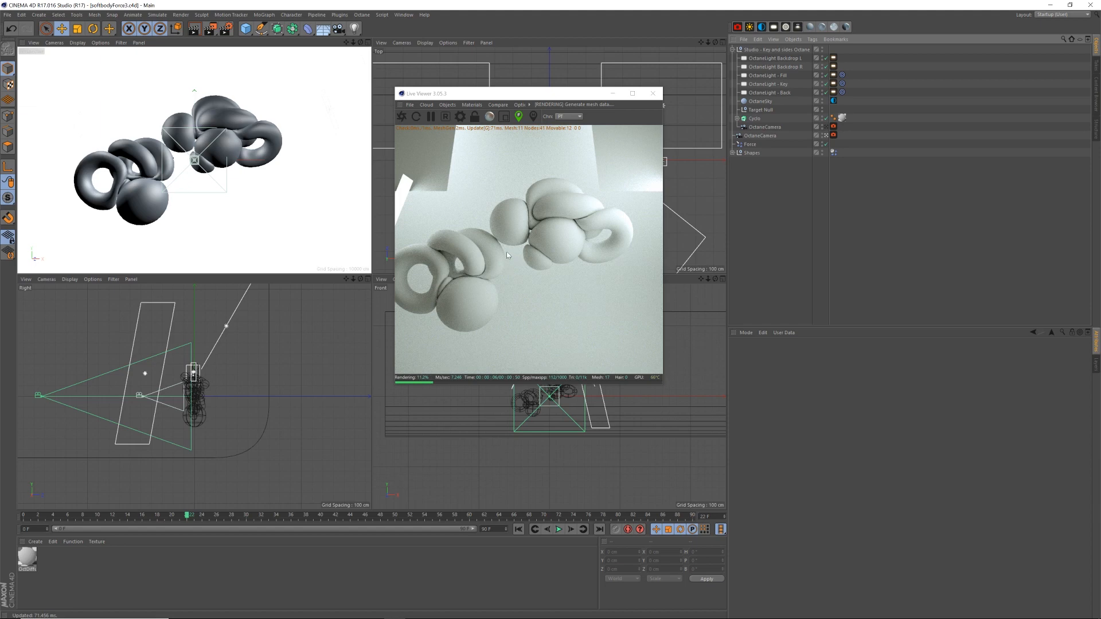
mouse_move(497, 273)
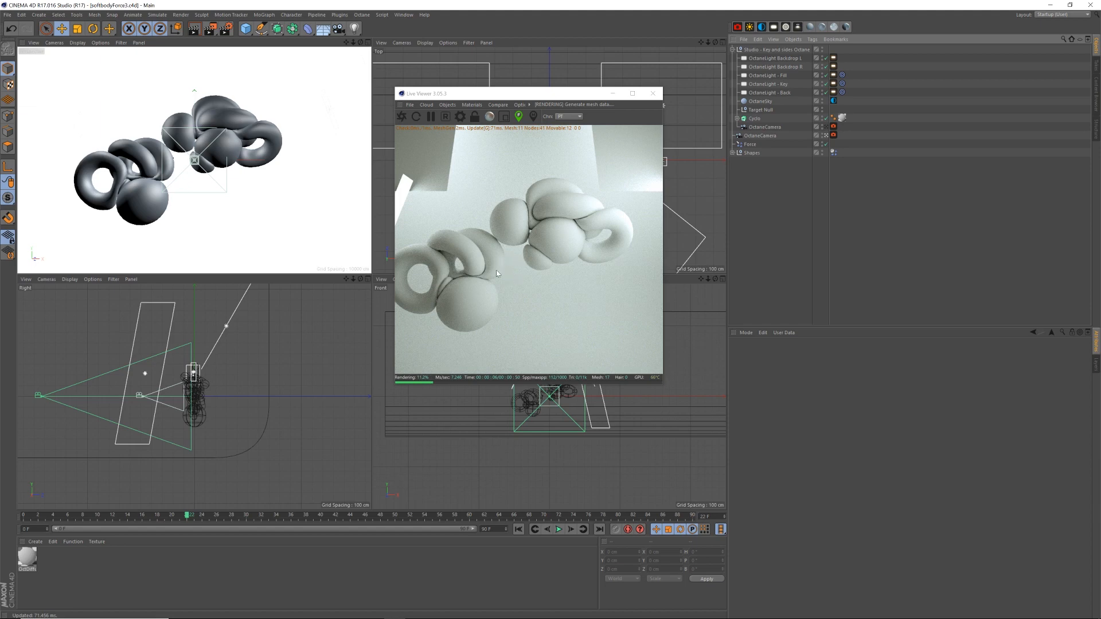
mouse_move(517, 83)
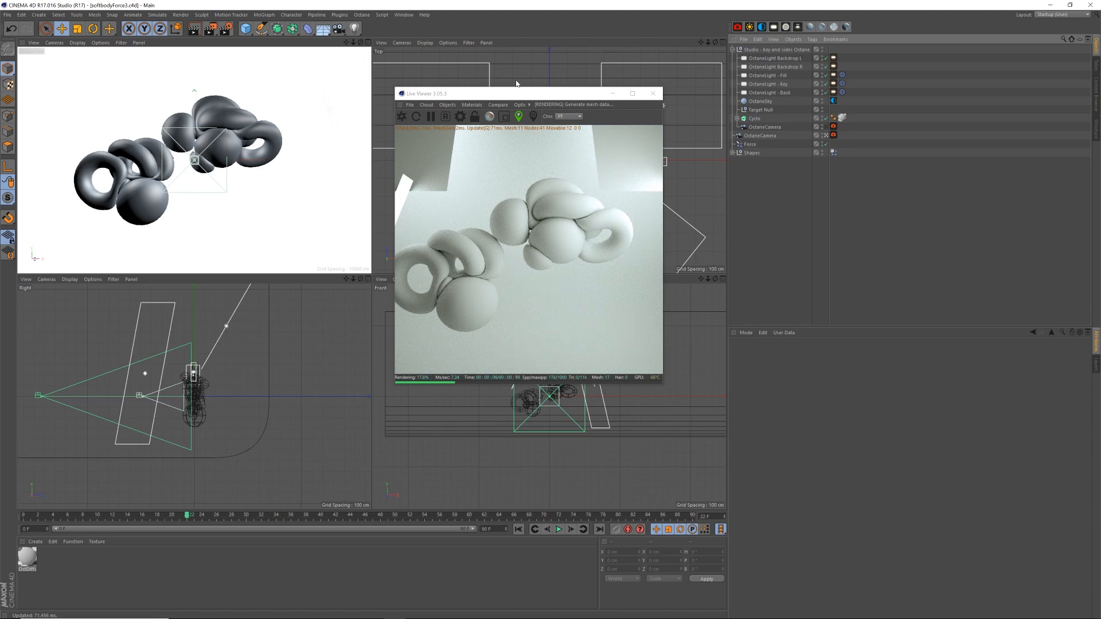
left_click_drag(516, 93, 424, 119)
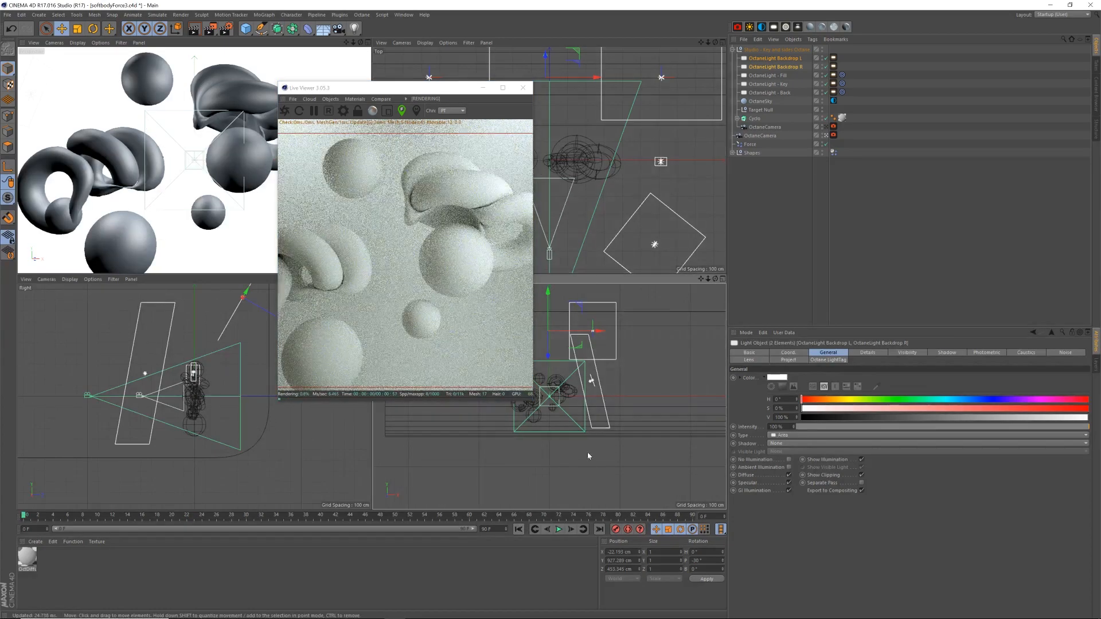
Step: Collapse the Studio group to show the Shapes null's individual spheres and tori
left_click(519, 529)
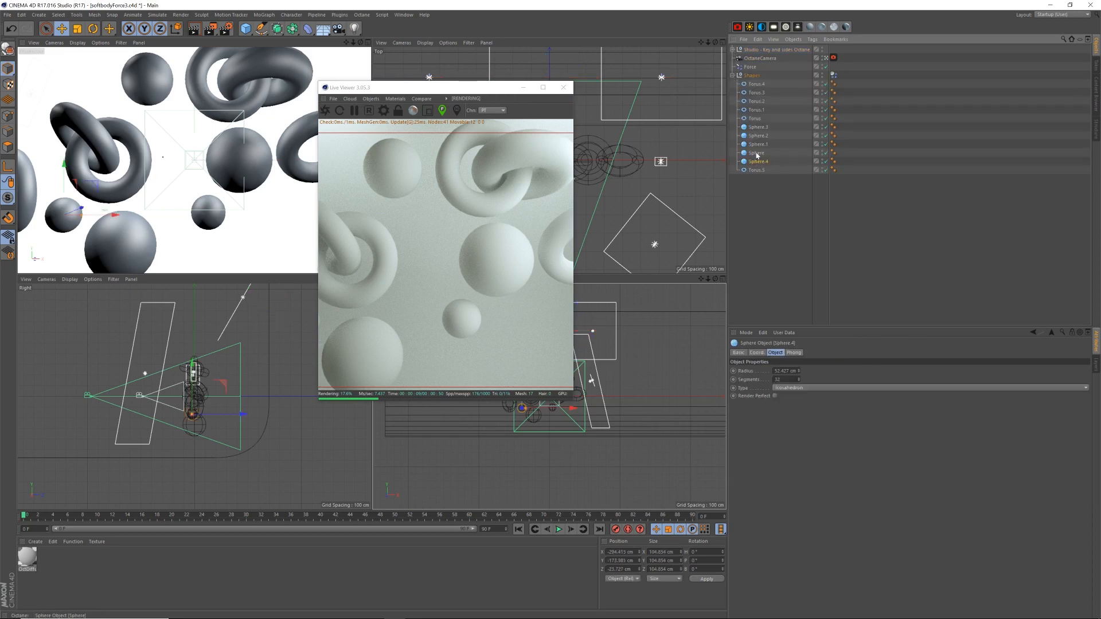
Step: Pick a sphere in the Shapes group to duplicate as a larger copy
left_click(758, 144)
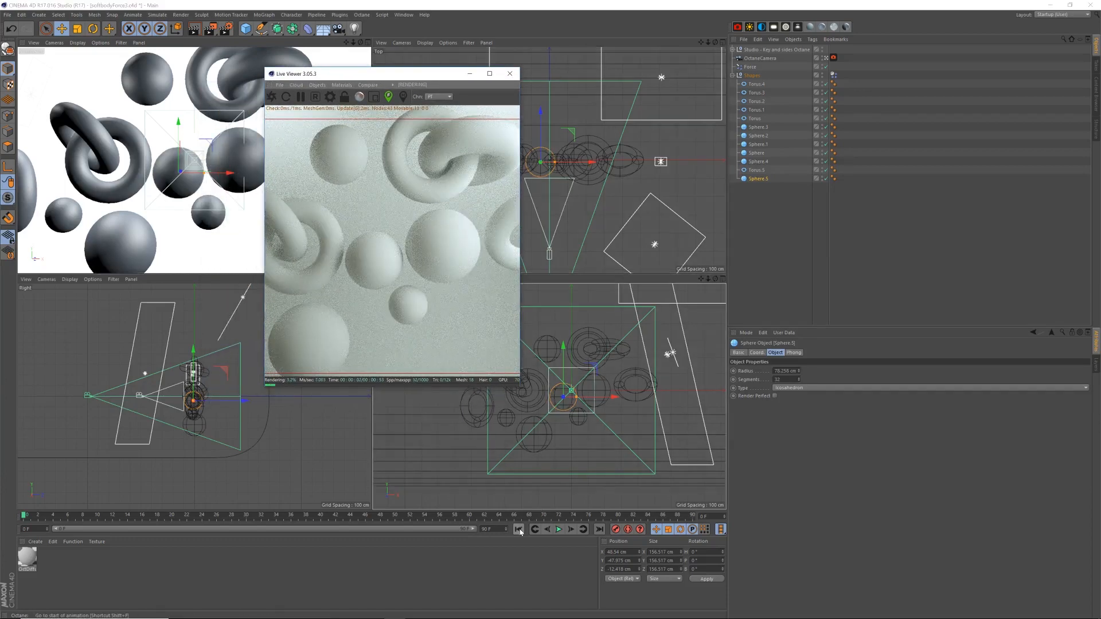
Step: Return to the first frame and place the Shapes group under a Subdivision Surface
left_click(753, 75)
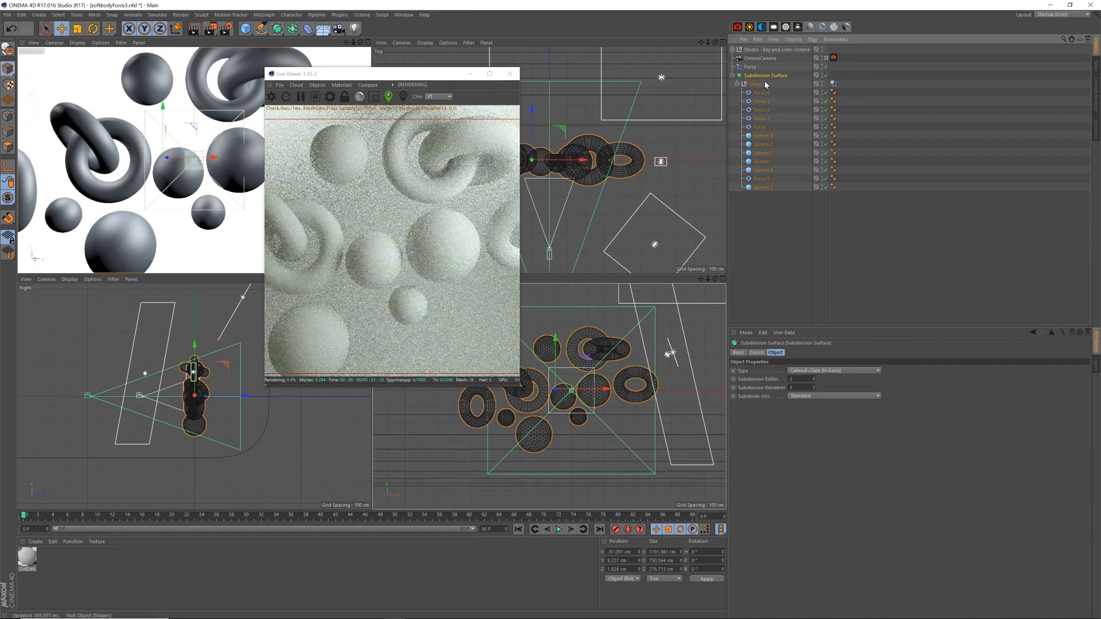
left_click(518, 529)
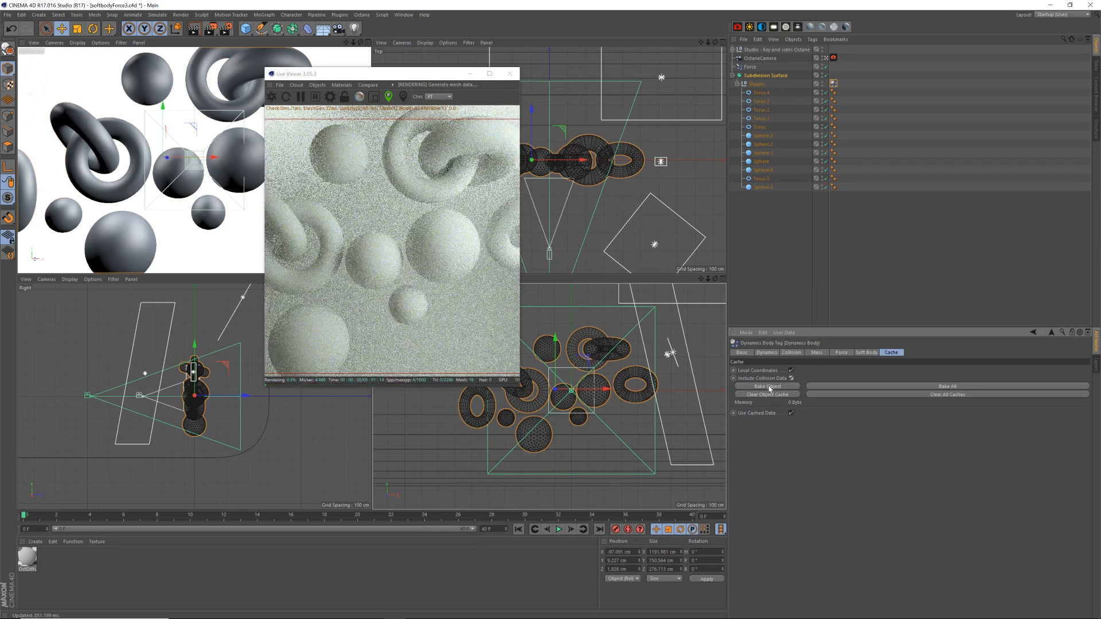
Step: Bake the Dynamics Body tag's cache so the smoothed shapes clump into a glob
left_click(767, 386)
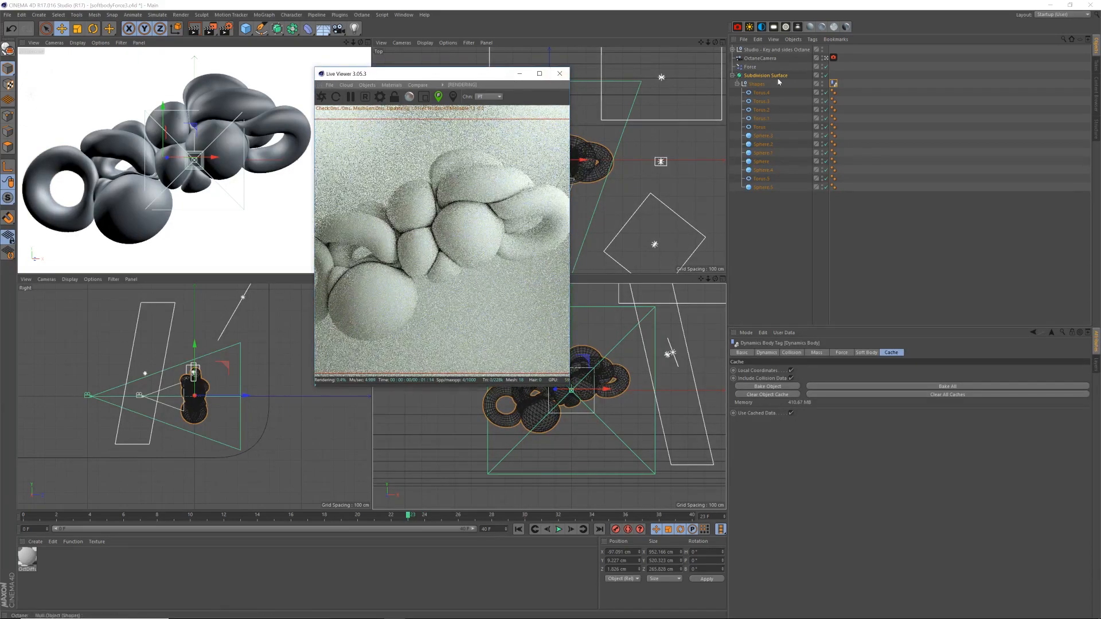
Step: Select the OctaneCamera, view its position coordinates, then select its target null
left_click(761, 60)
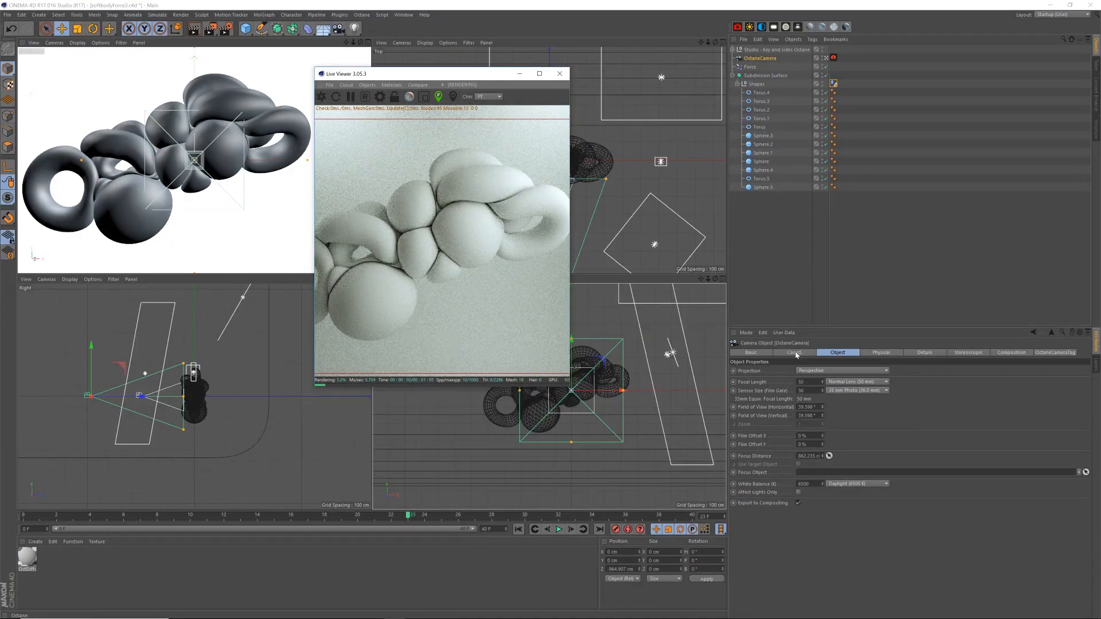
left_click(794, 352)
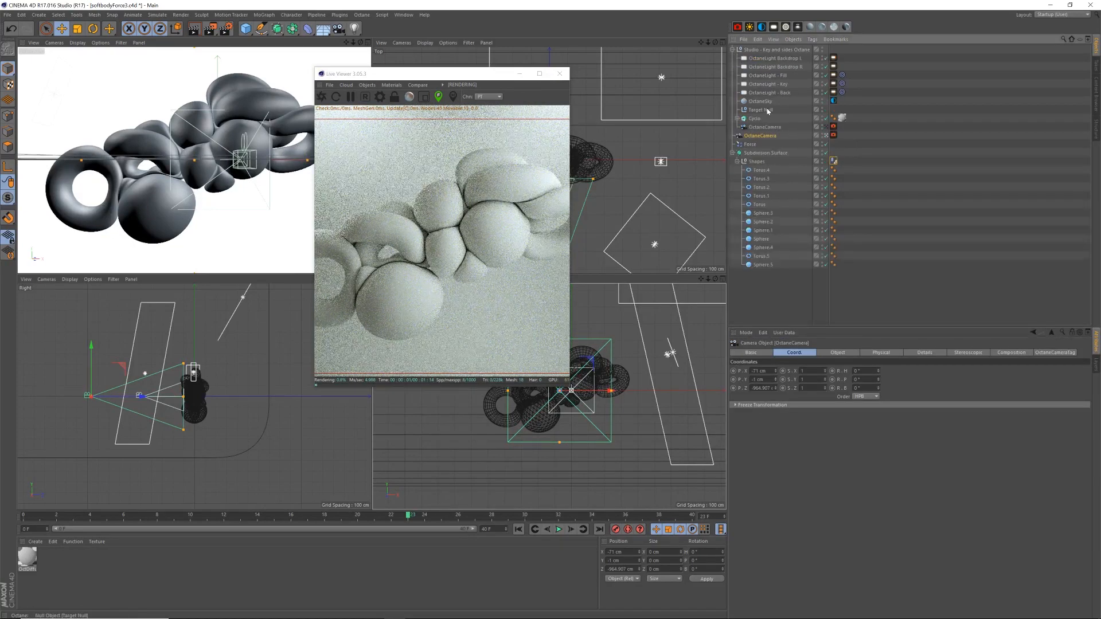
left_click(754, 118)
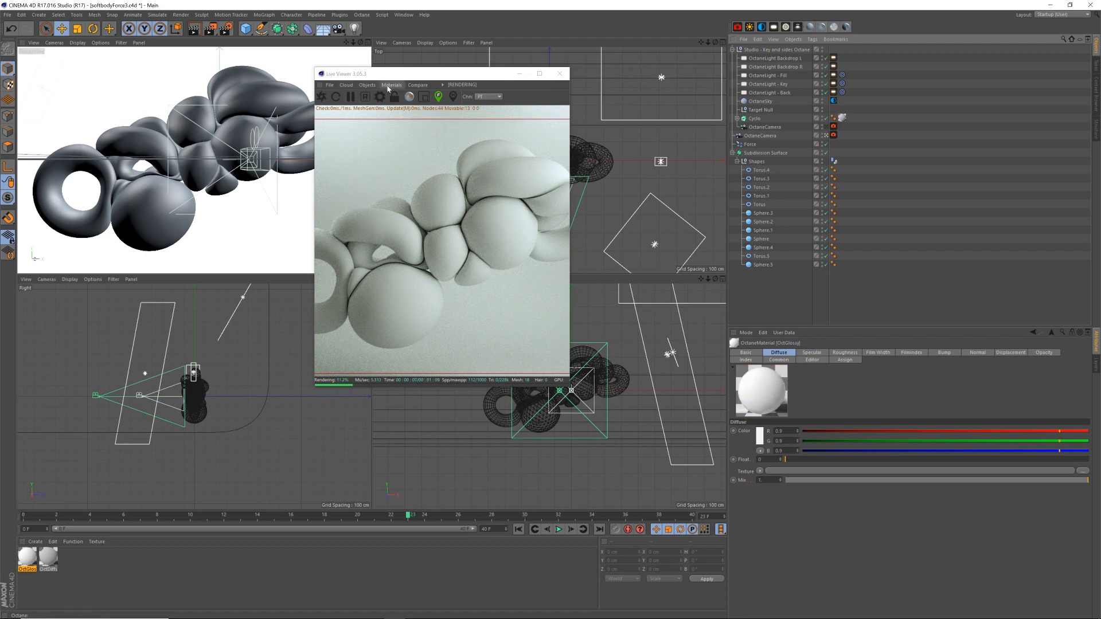
Step: Open the Live Viewer's Materials menu to reach the OctGlossy material editor
left_click(391, 85)
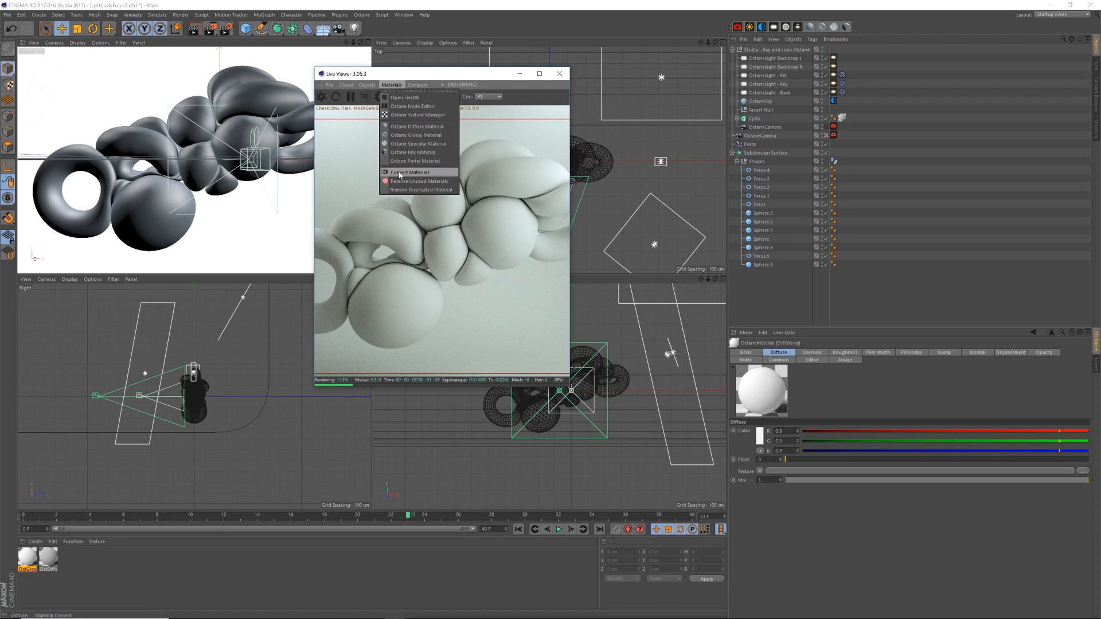
mouse_move(419, 121)
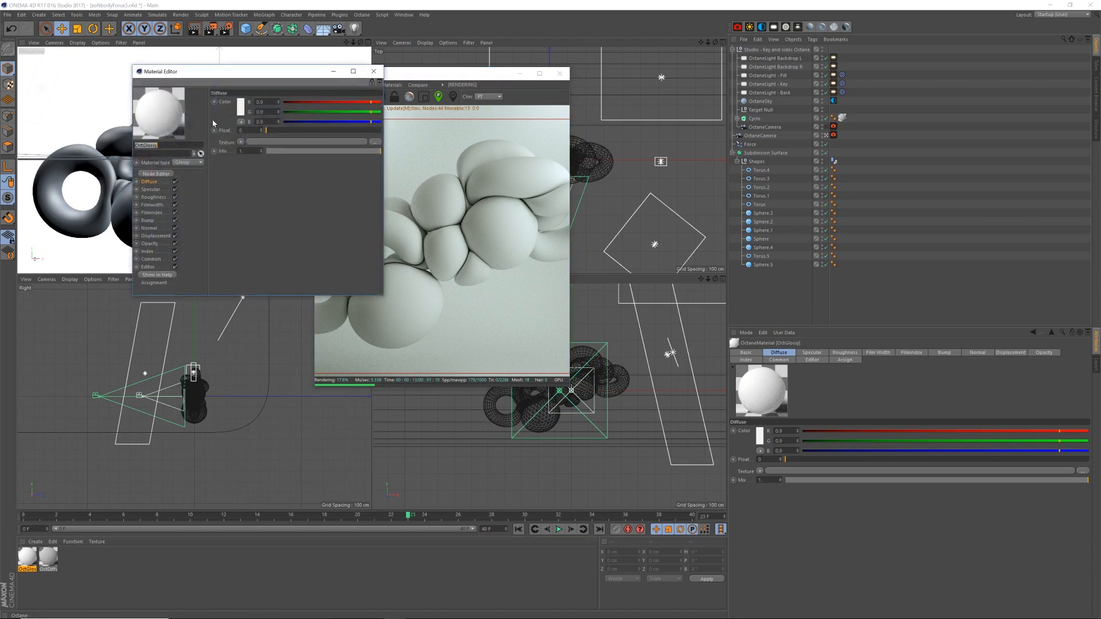
Step: Move the material editor aside and add an Image Texture node to the glossy material
left_click_drag(253, 71, 692, 128)
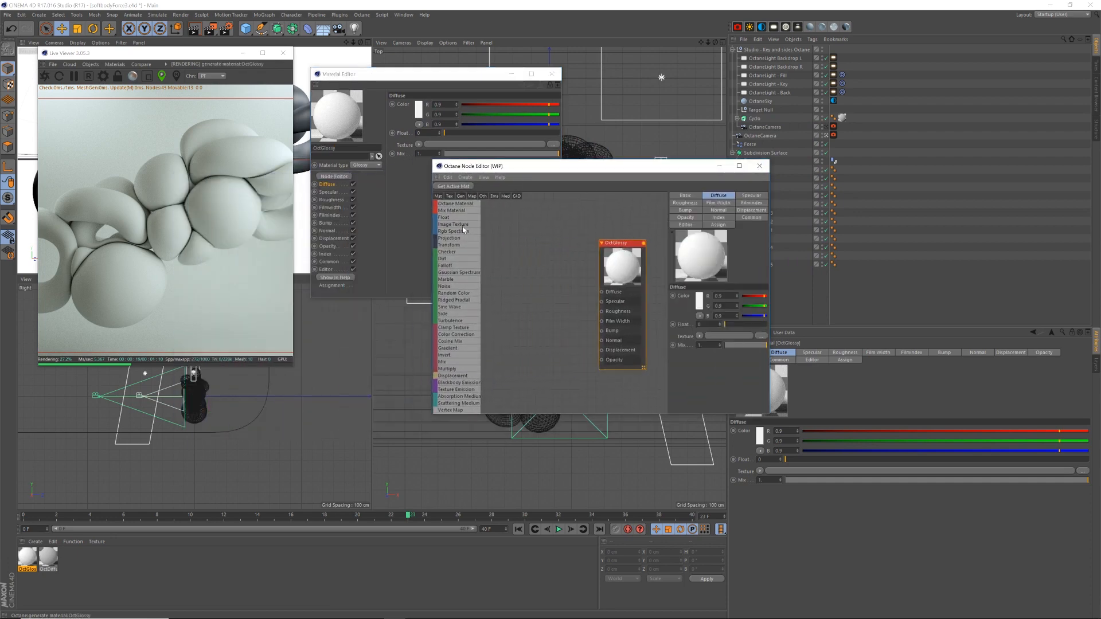
left_click(453, 224)
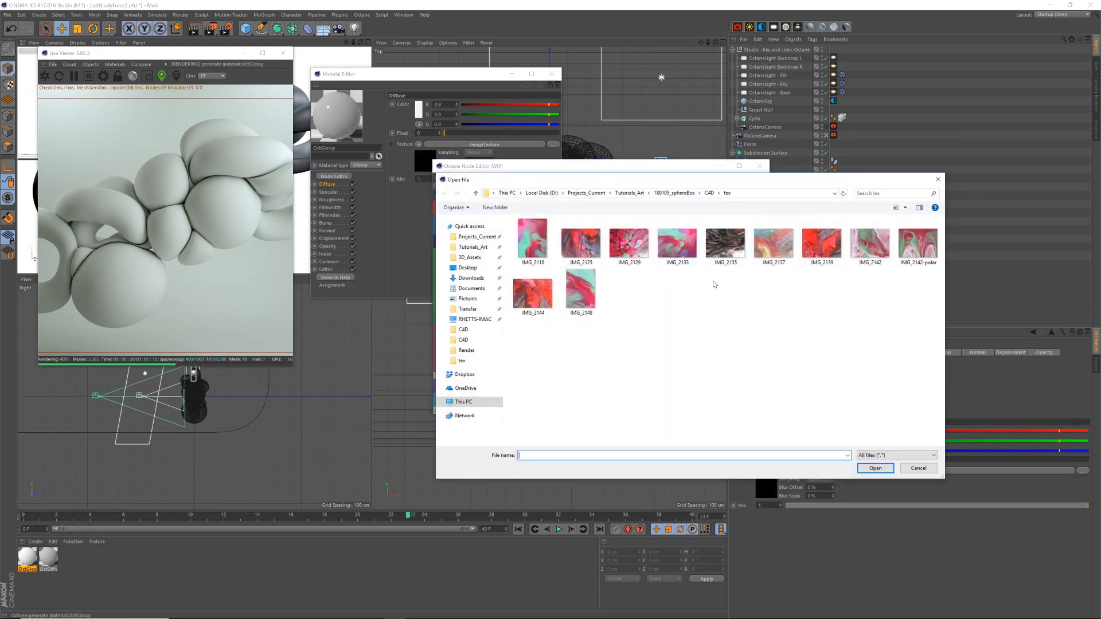
Step: Load IMG_2129 into the Image Texture node and copy it into the project
left_click(629, 242)
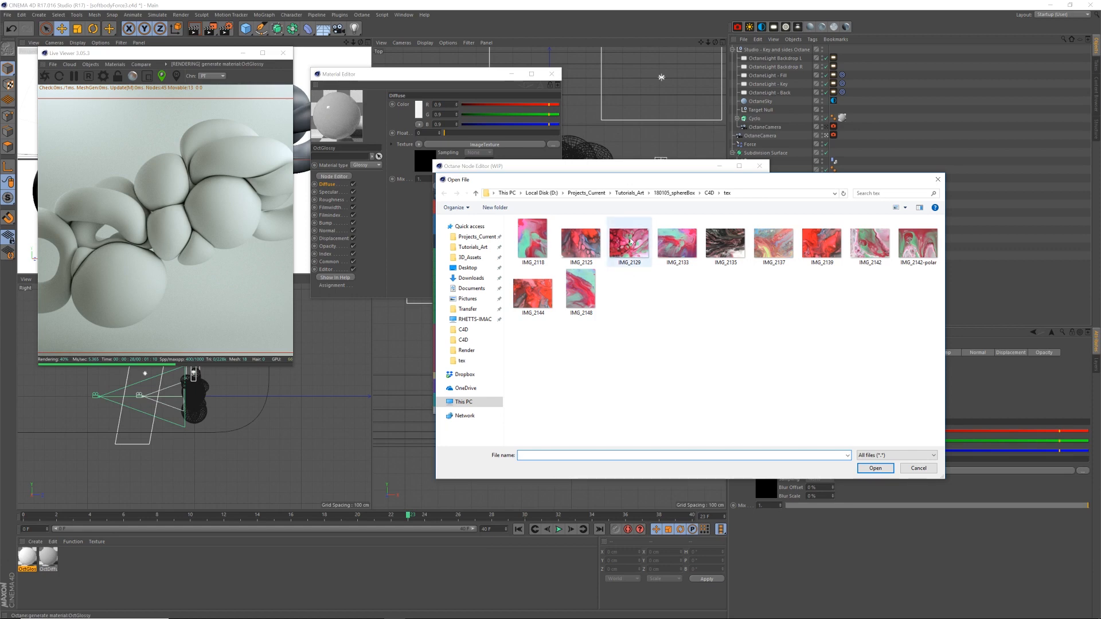
double_click(629, 239)
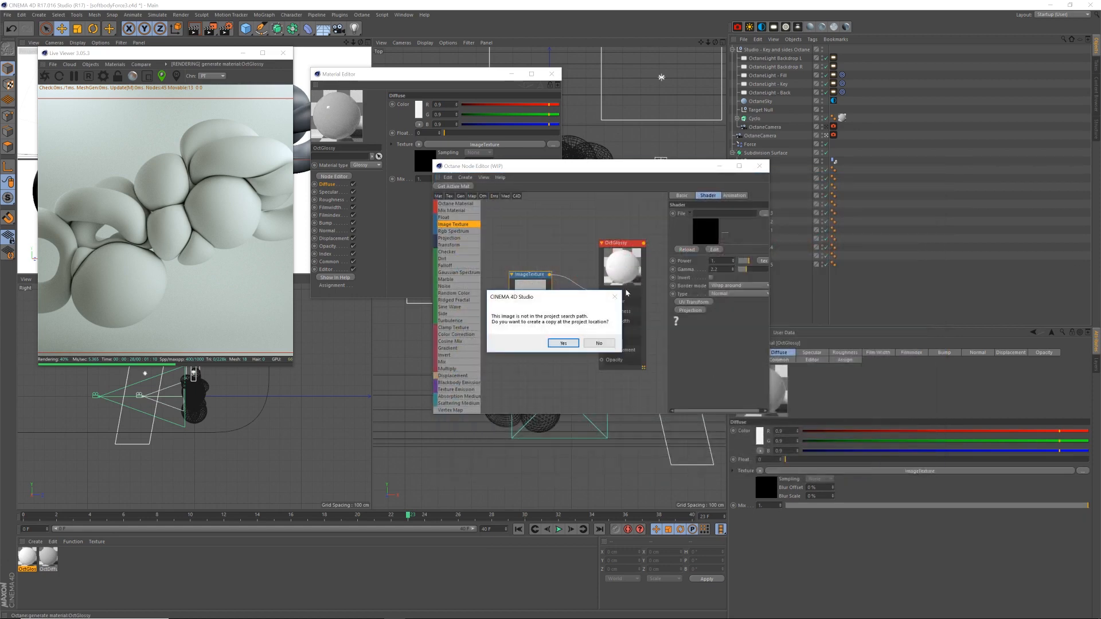
left_click(562, 342)
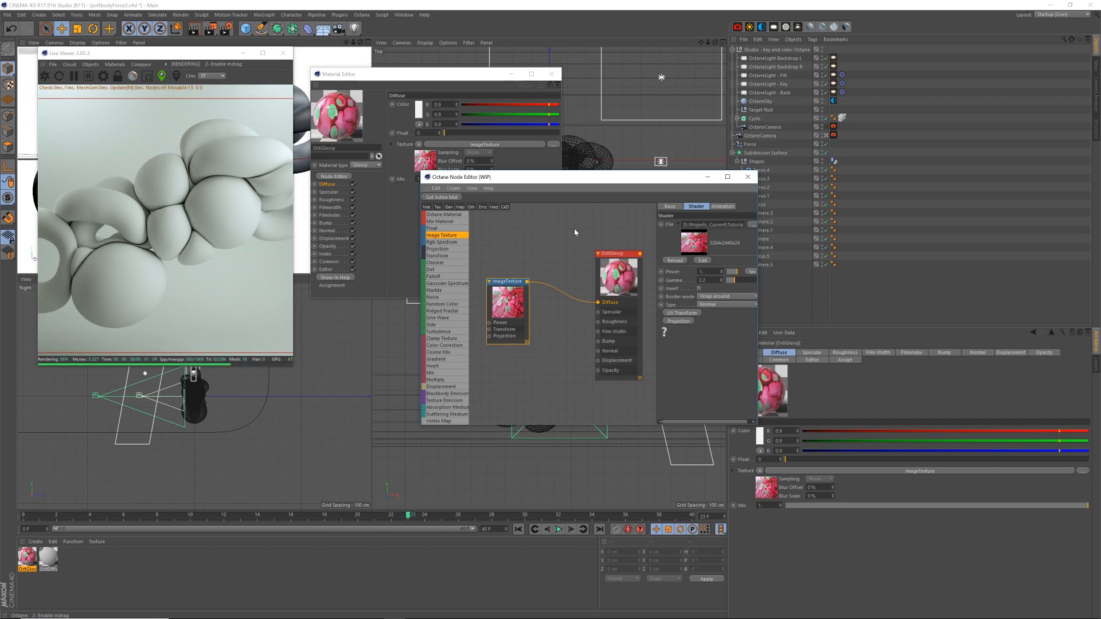
mouse_move(396, 416)
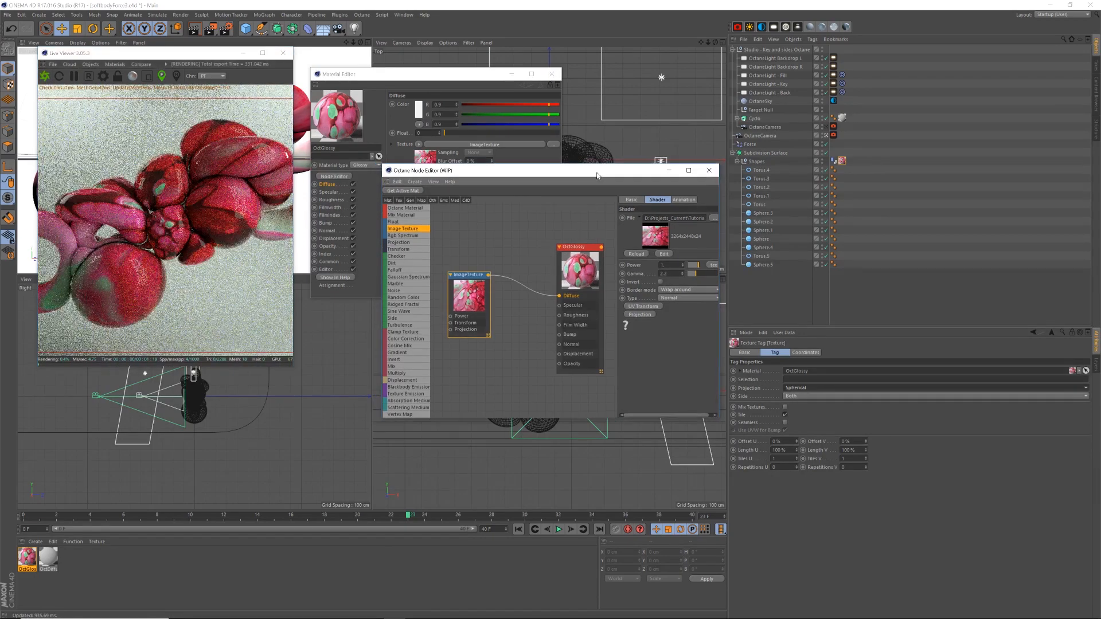
Step: Connect the marbled ImageTexture to the glossy material's Roughness input
left_click_drag(597, 174, 595, 181)
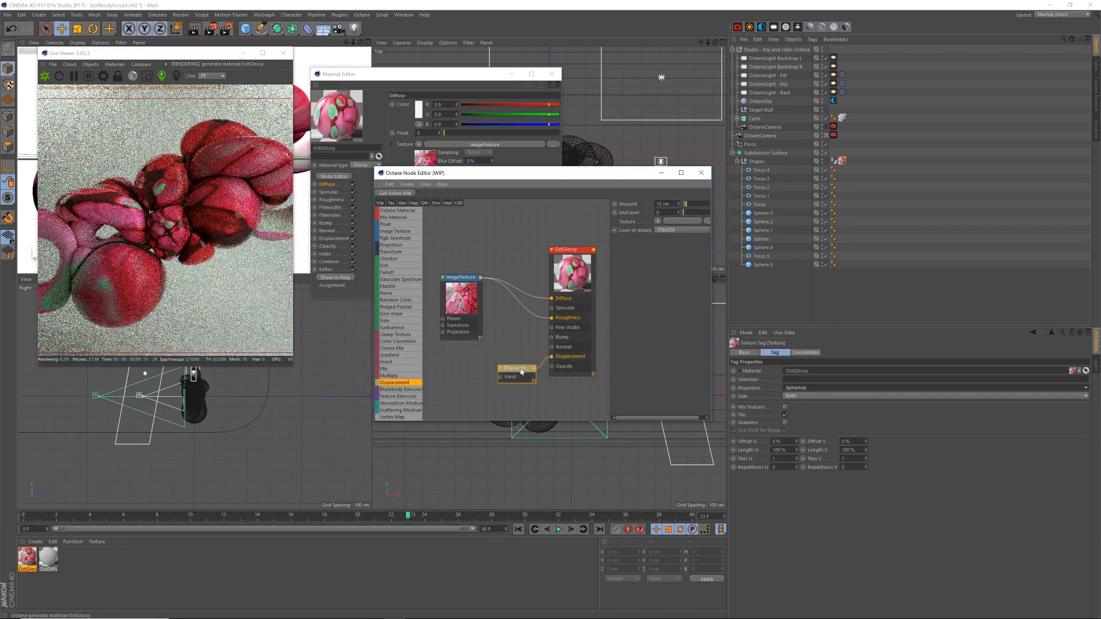
Step: Wire the displacement node into the material and adjust its displacement amount
left_click_drag(481, 277, 500, 377)
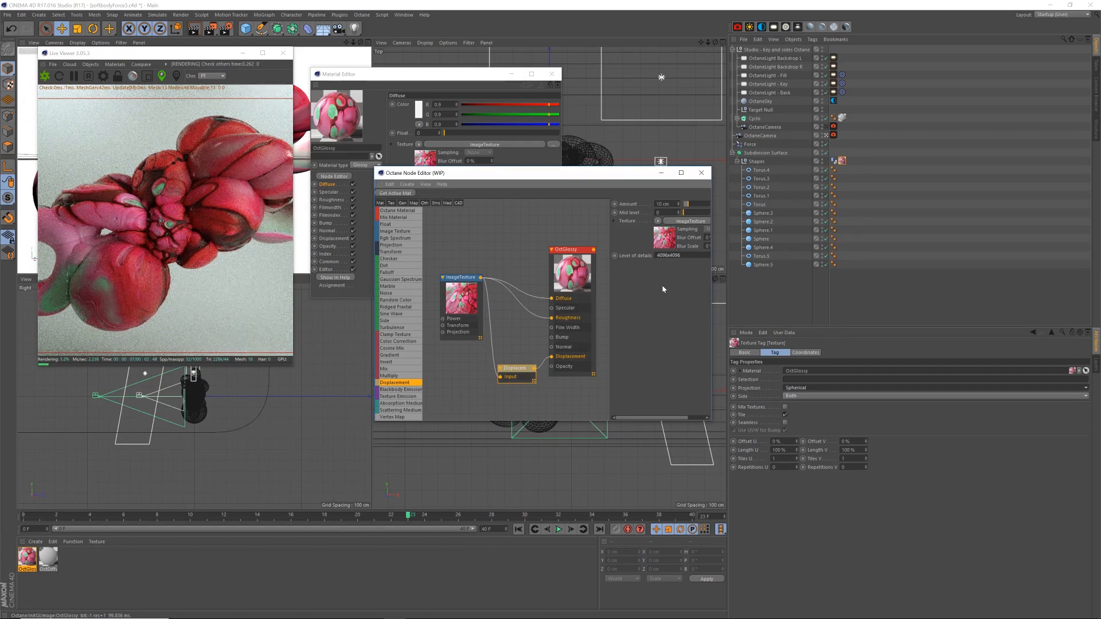
left_click_drag(460, 277, 497, 279)
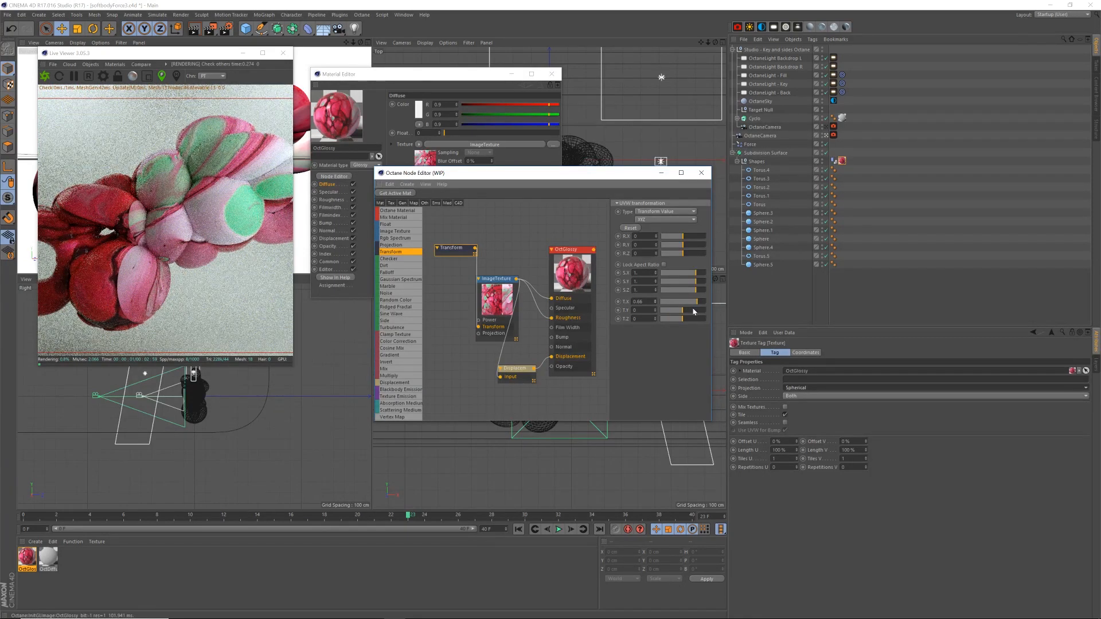
Step: Slide the transform node's T.X and T.Y offsets to shift the marbled texture
left_click_drag(681, 301, 698, 309)
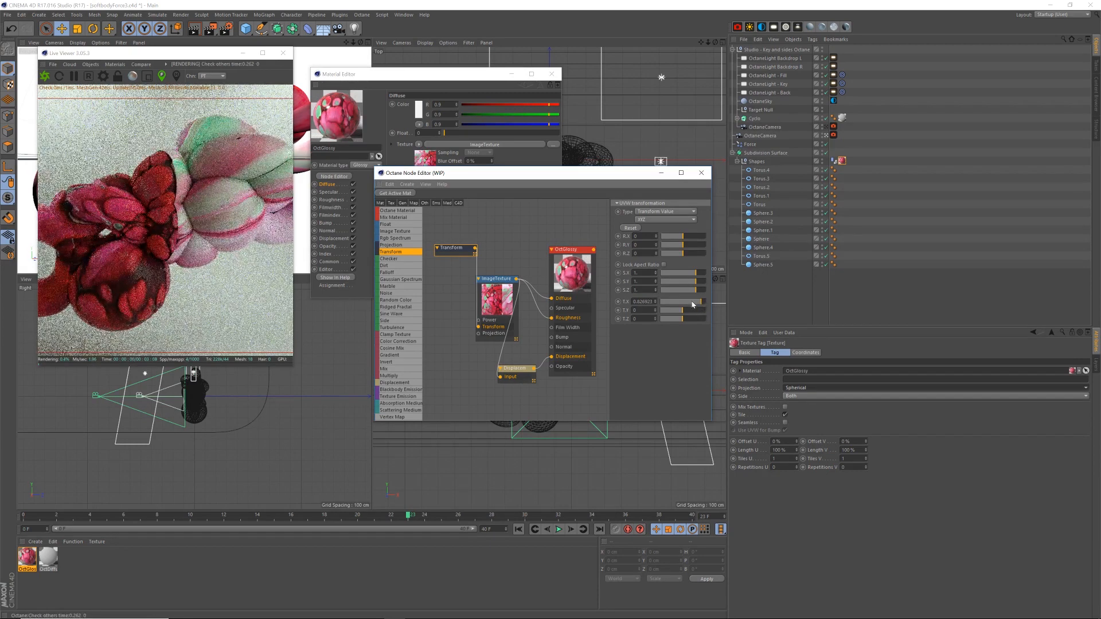
left_click_drag(692, 301, 689, 307)
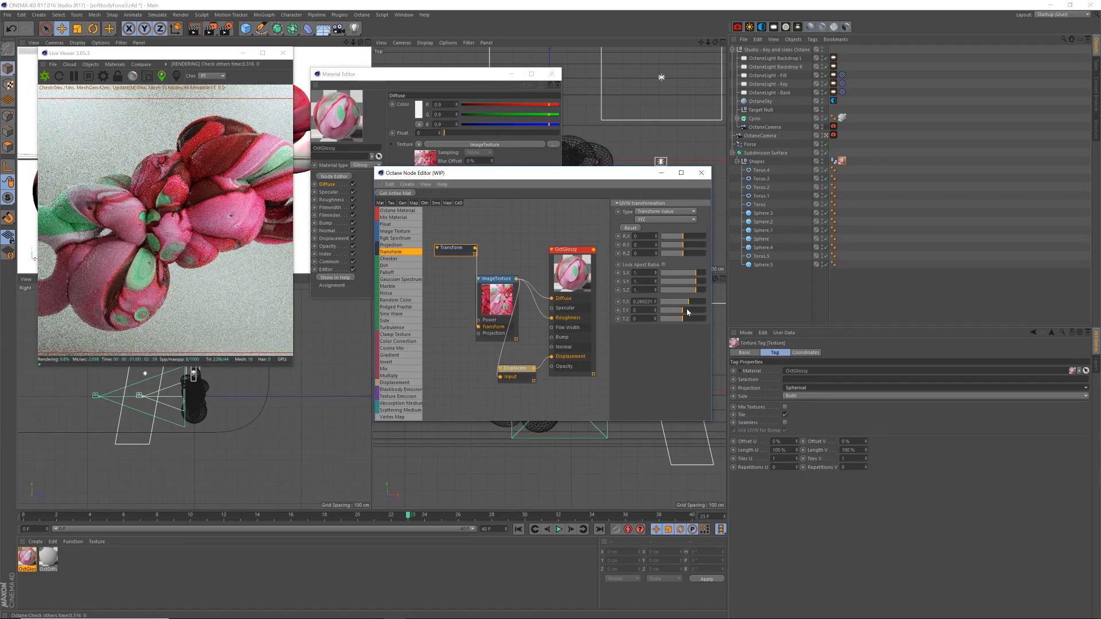
left_click_drag(681, 309, 691, 313)
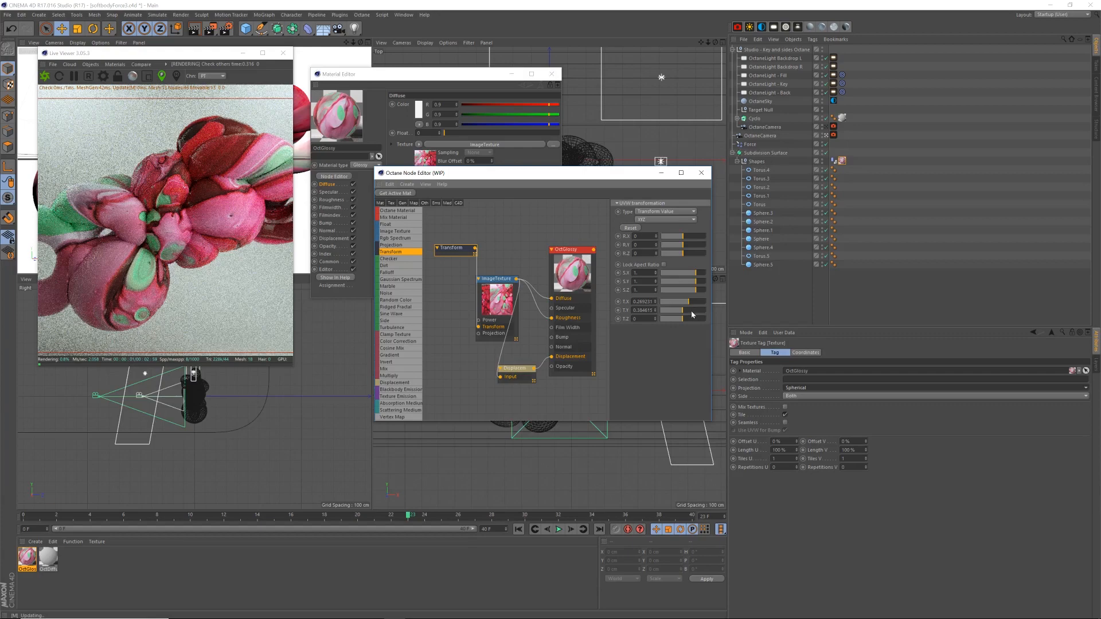